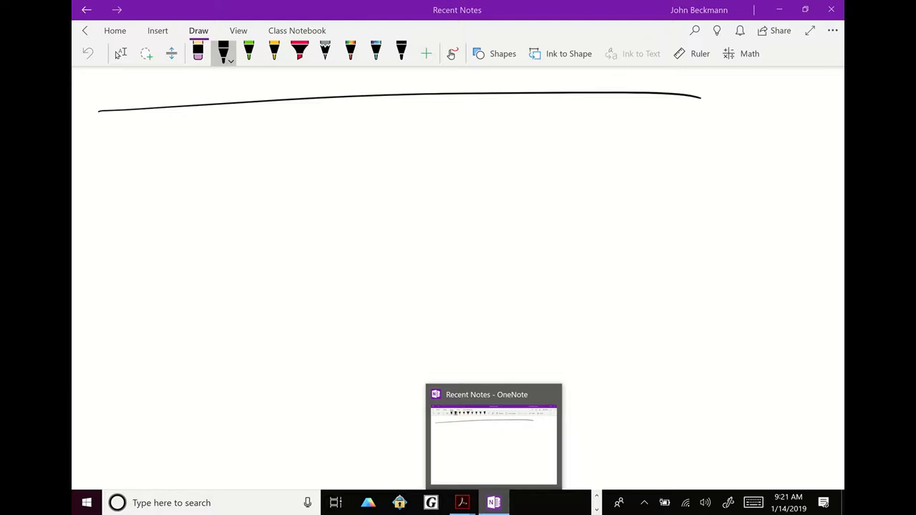
Handwrite '+SDS' in black ink under the top line, followed by an arrow
left_click_drag(132, 154, 175, 143)
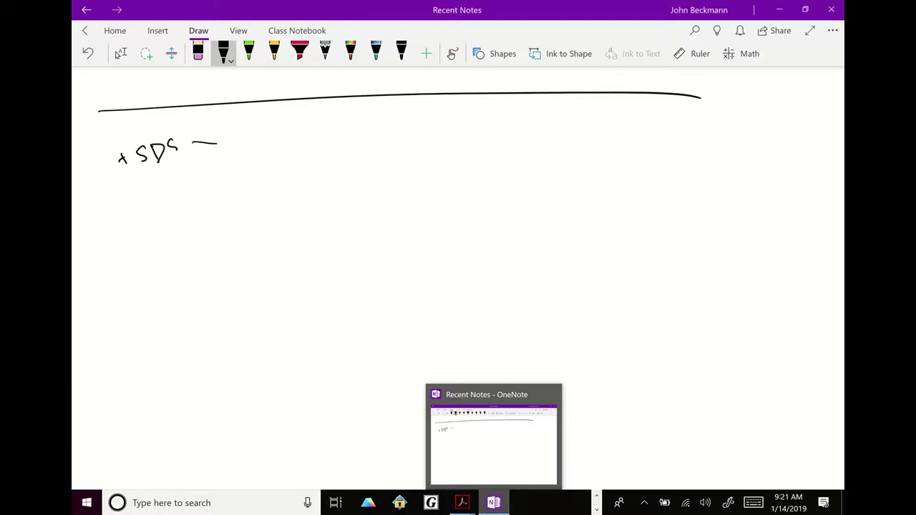
left_click_drag(215, 143, 228, 143)
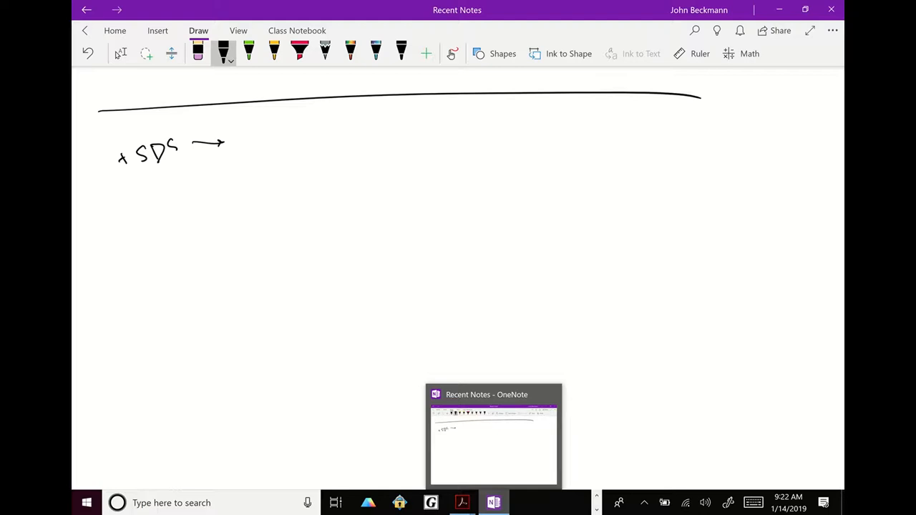
left_click_drag(383, 141, 383, 161)
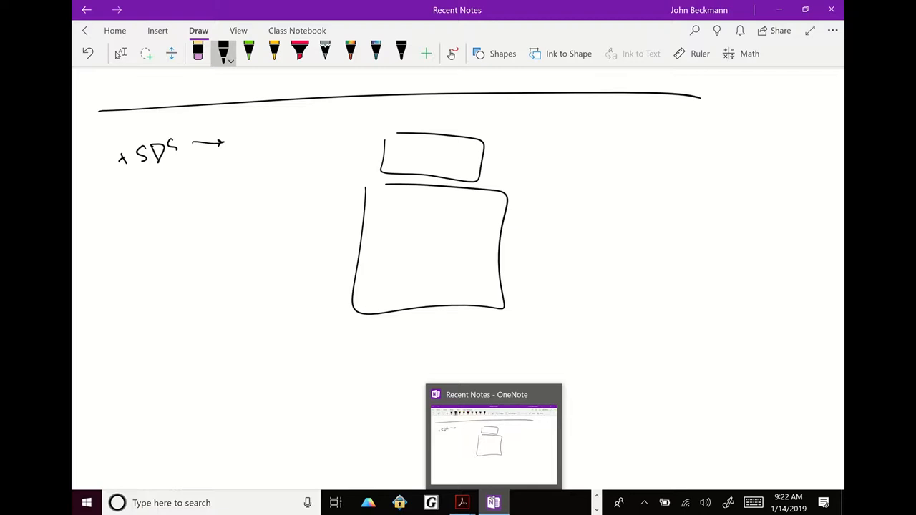
Ink arrows from the stacked boxes to '6.4', a box with '7.', and a label
left_click_drag(504, 157, 541, 150)
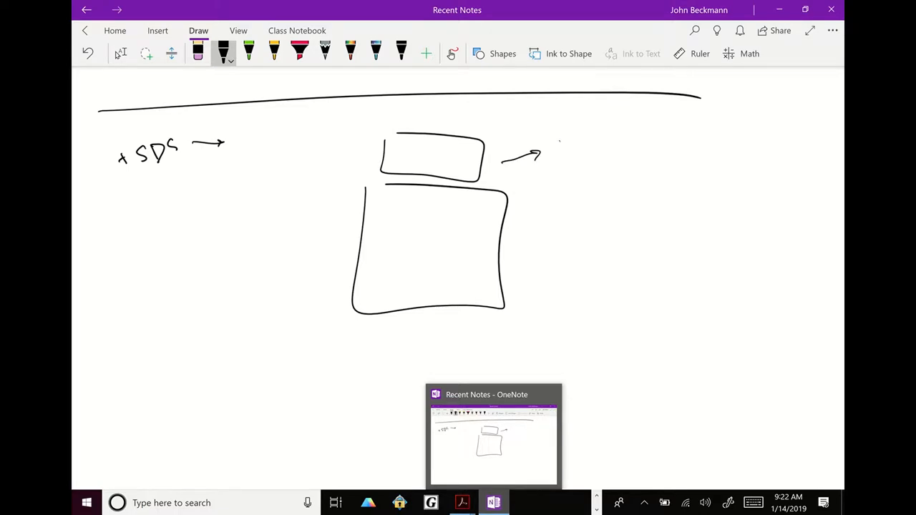
left_click_drag(556, 147, 576, 150)
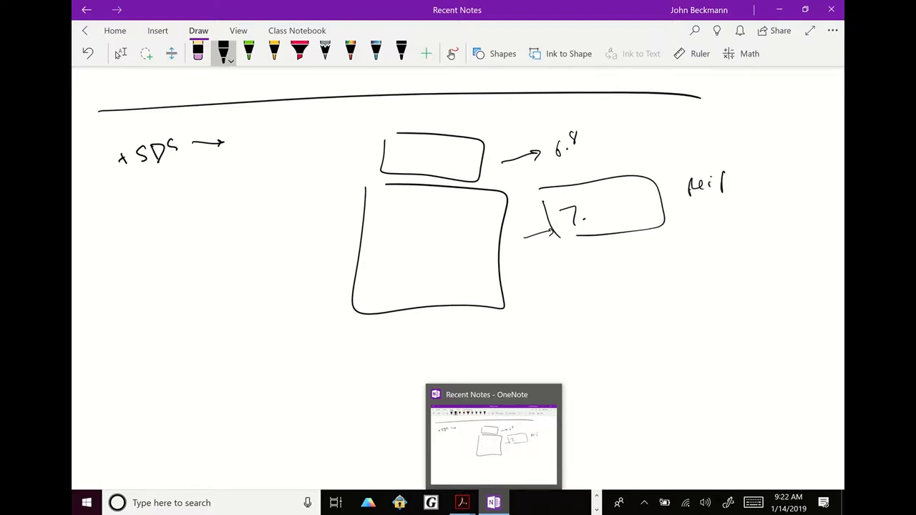
left_click_drag(723, 183, 744, 182)
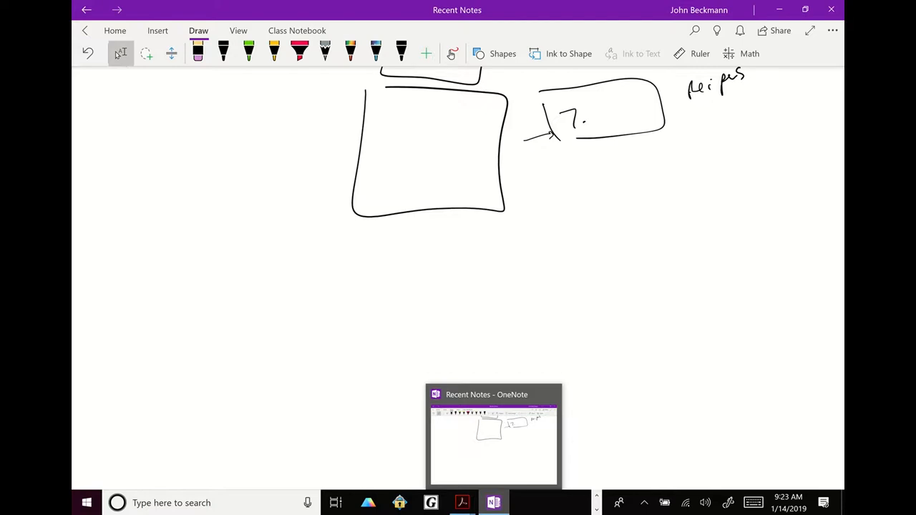
Ink a beaded 1° chain, a 2° helix and pleated sheet, and a '3° folding' box
left_click(224, 53)
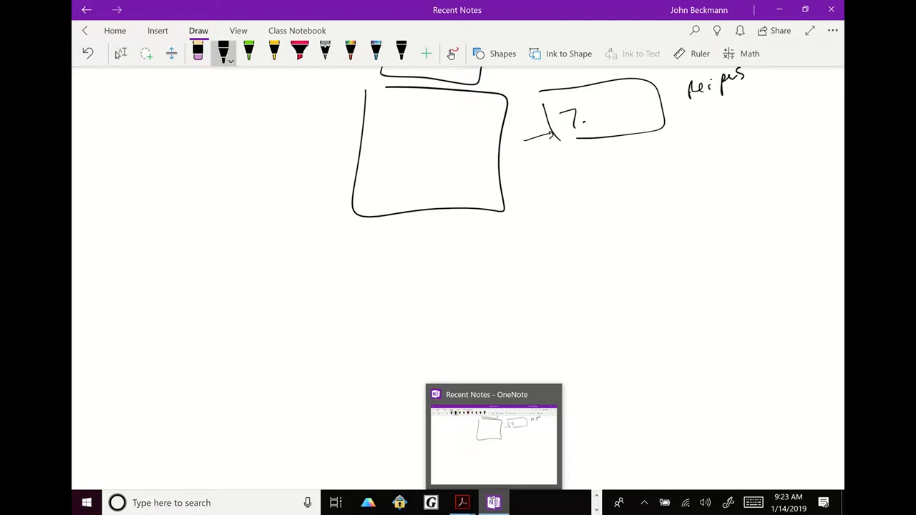
left_click_drag(116, 267, 263, 274)
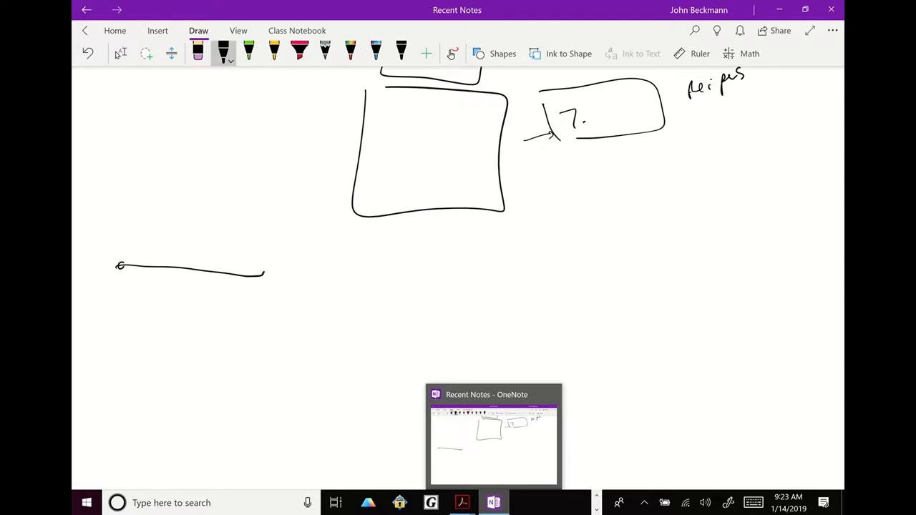
left_click_drag(126, 266, 175, 266)
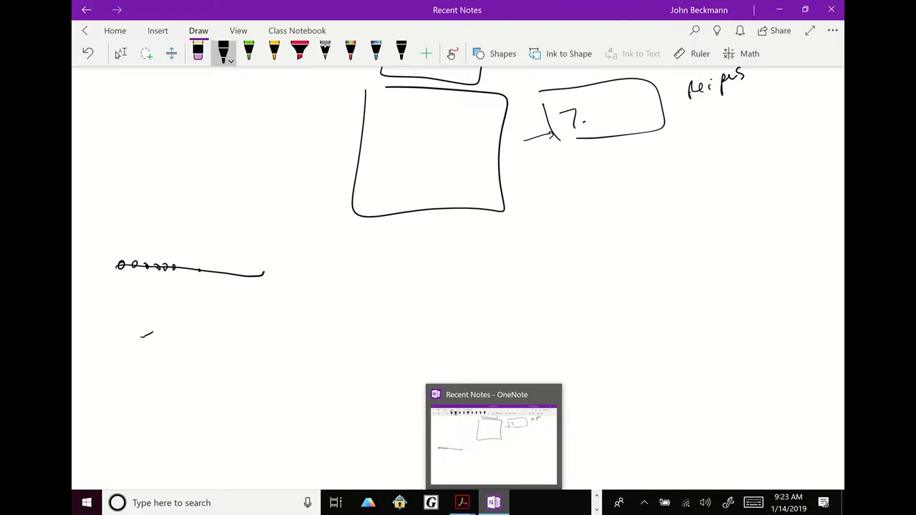
left_click_drag(143, 333, 251, 326)
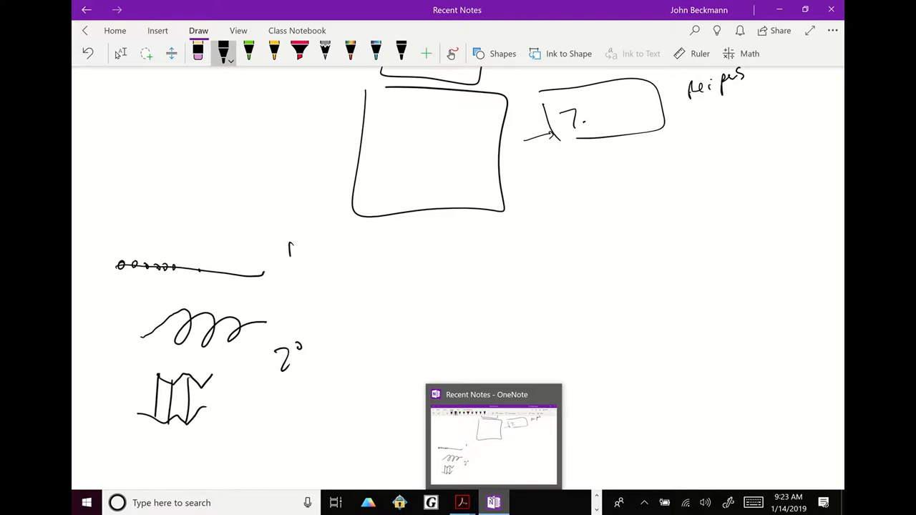
left_click_drag(401, 258, 436, 279)
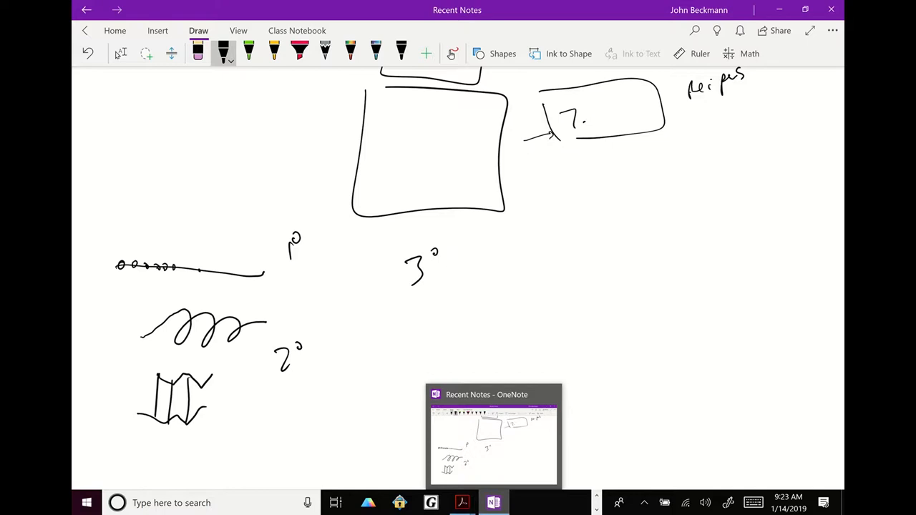
mouse_move(527, 460)
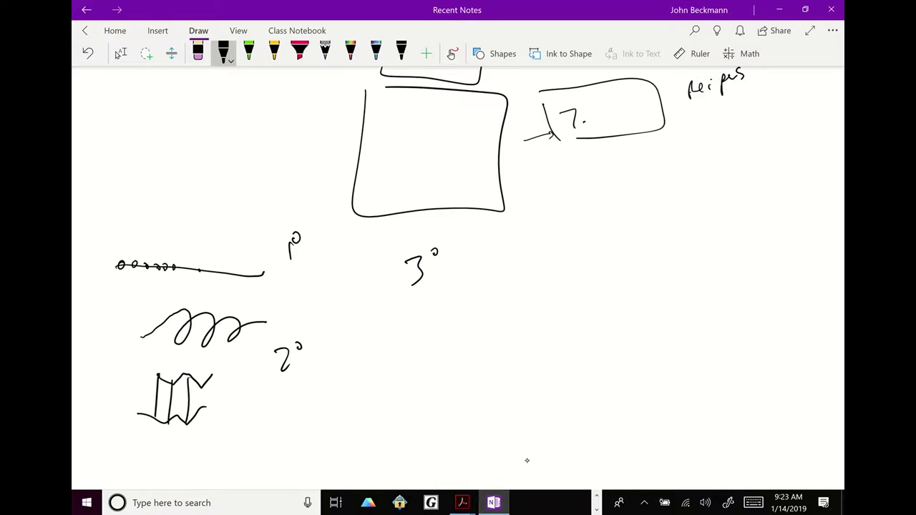
left_click_drag(451, 265, 513, 262)
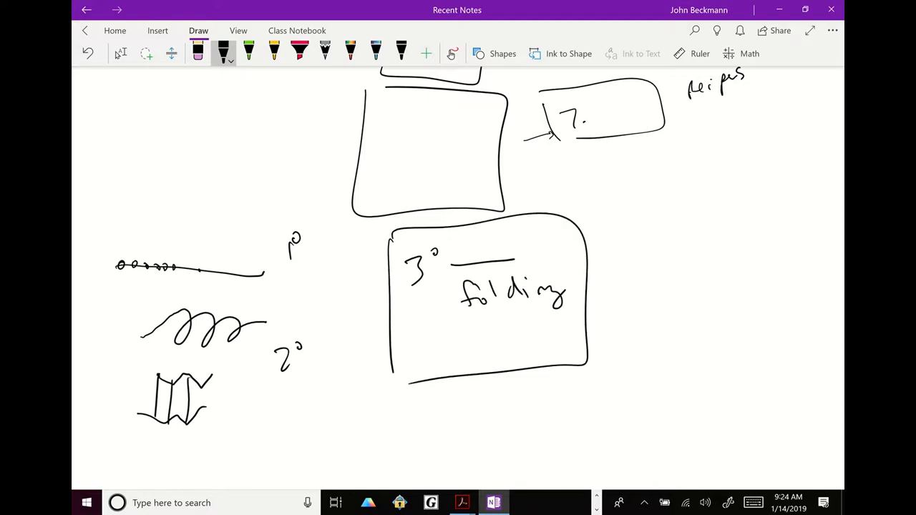
Write '4° quaternary' with C–S–S–C, a broken-bond mark, and '+ Reducing agents'
left_click_drag(617, 222, 617, 386)
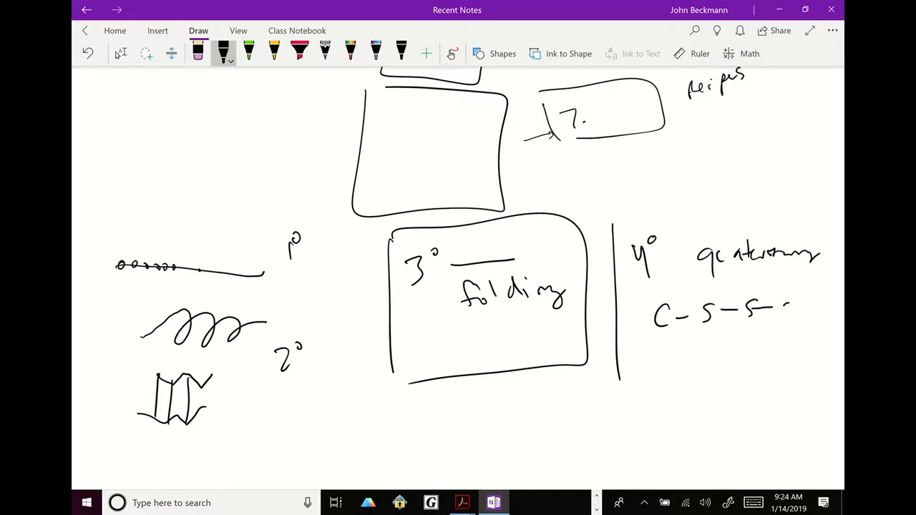
left_click_drag(780, 300, 794, 319)
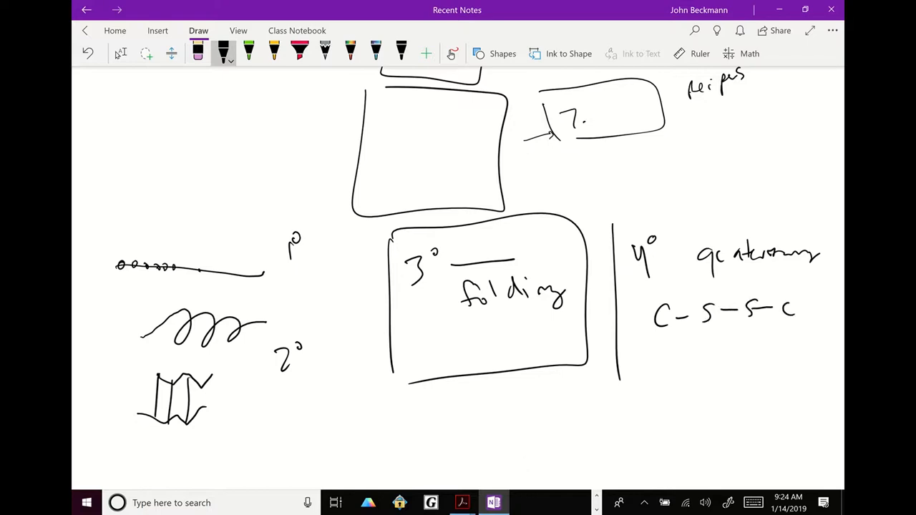
left_click_drag(726, 297, 726, 322)
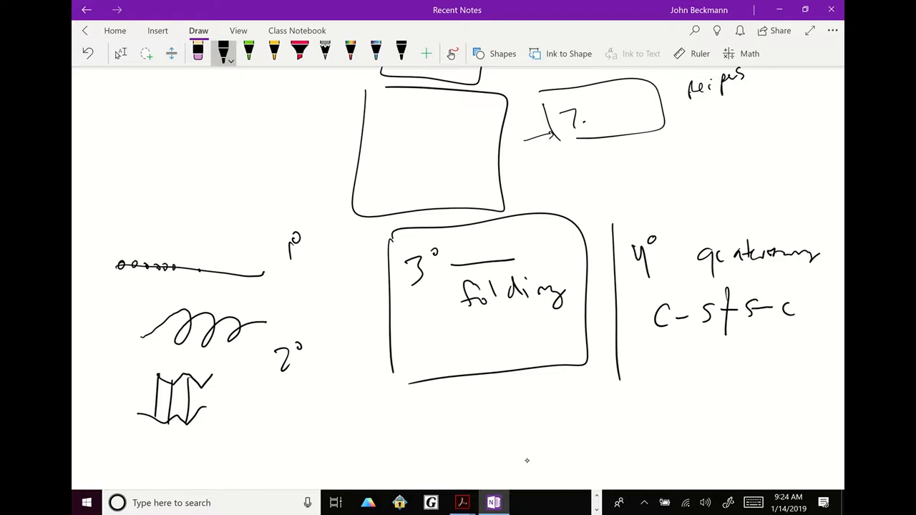
left_click_drag(651, 369, 686, 372)
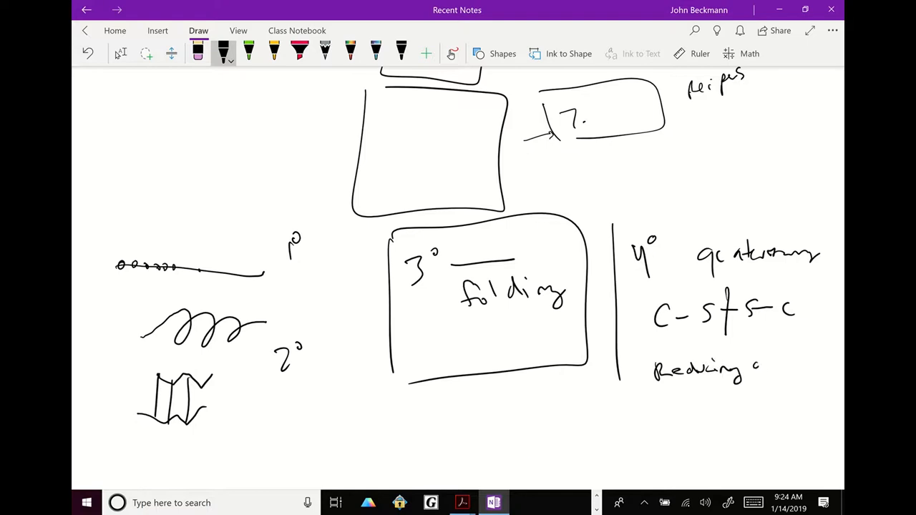
left_click_drag(758, 369, 808, 368)
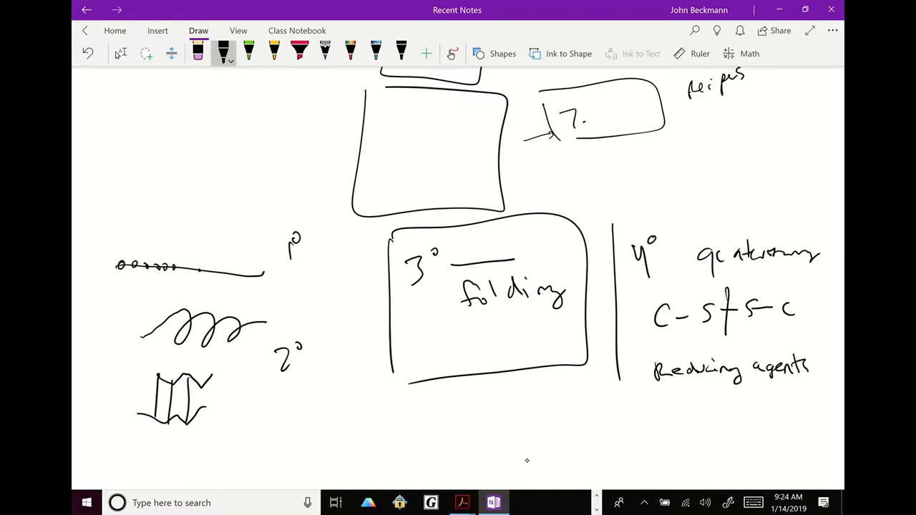
left_click_drag(628, 368, 644, 383)
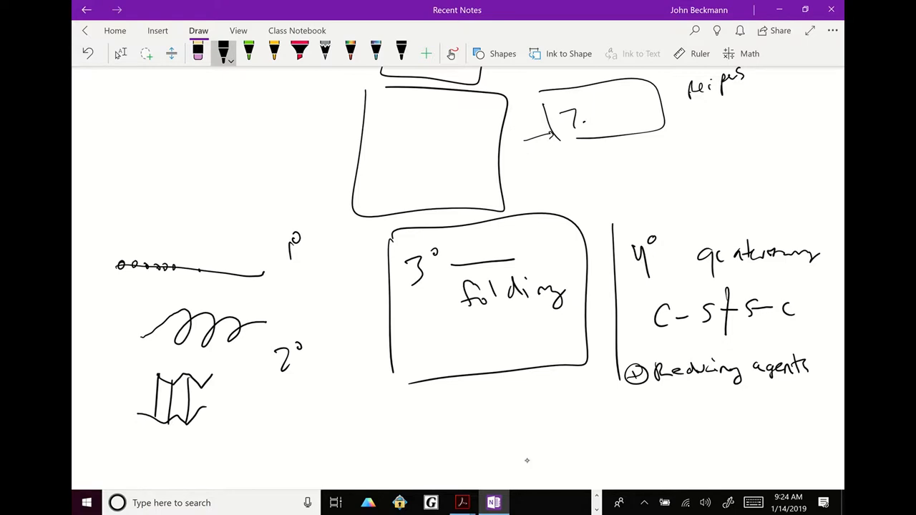
left_click_drag(726, 294, 726, 329)
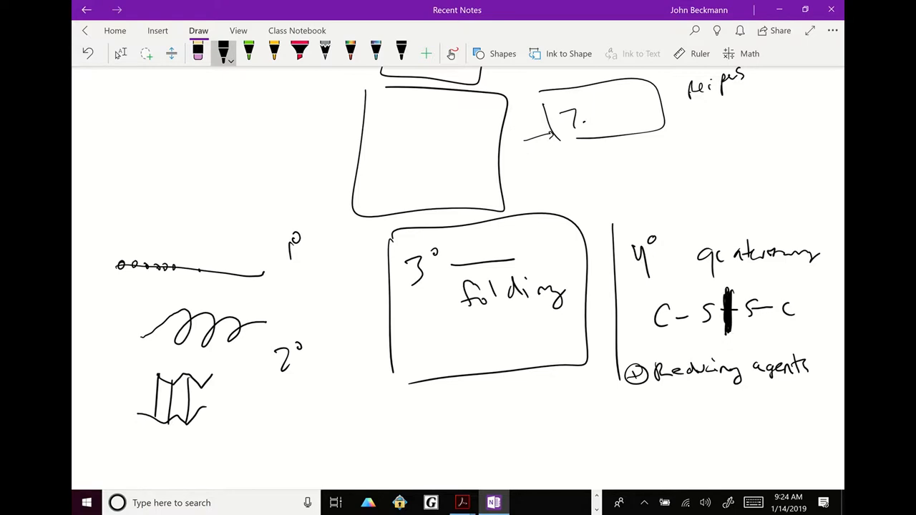
Box the quaternary section, underline '4°', and sketch two linked globules below
left_click_drag(612, 207, 830, 418)
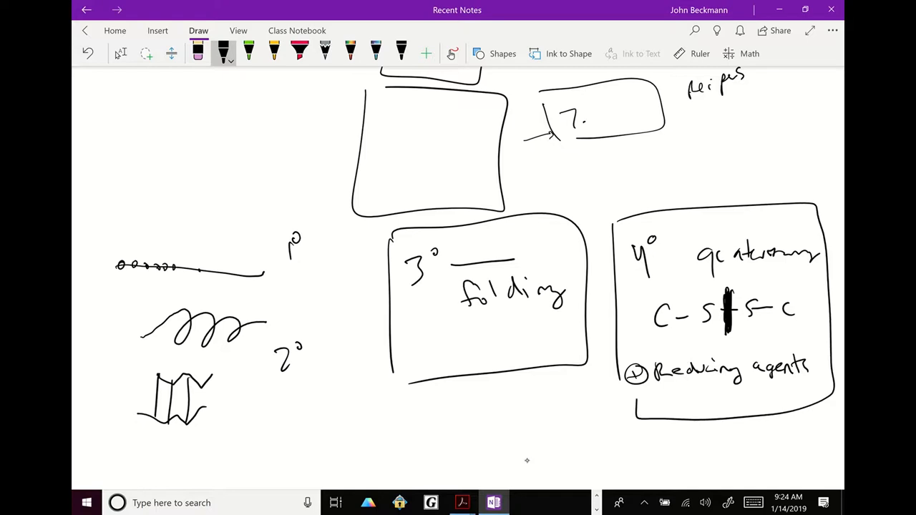
left_click_drag(662, 247, 690, 236)
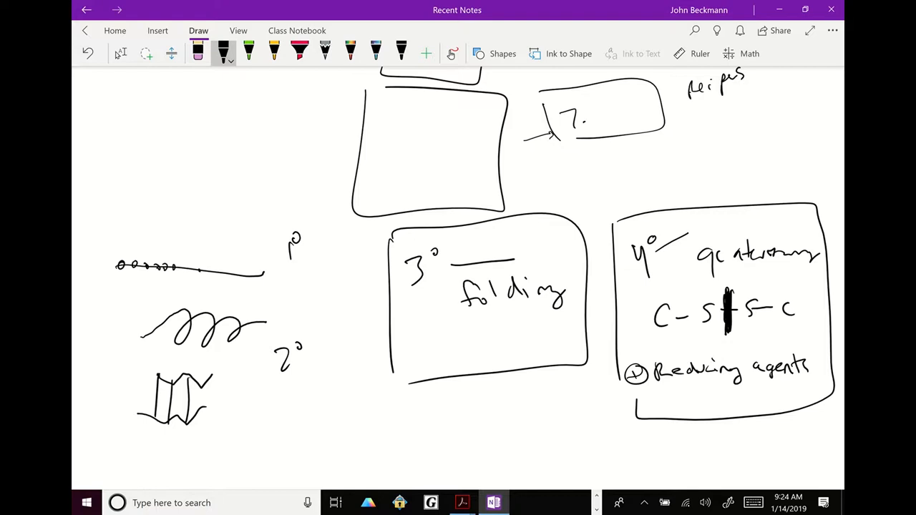
left_click_drag(407, 415, 494, 430)
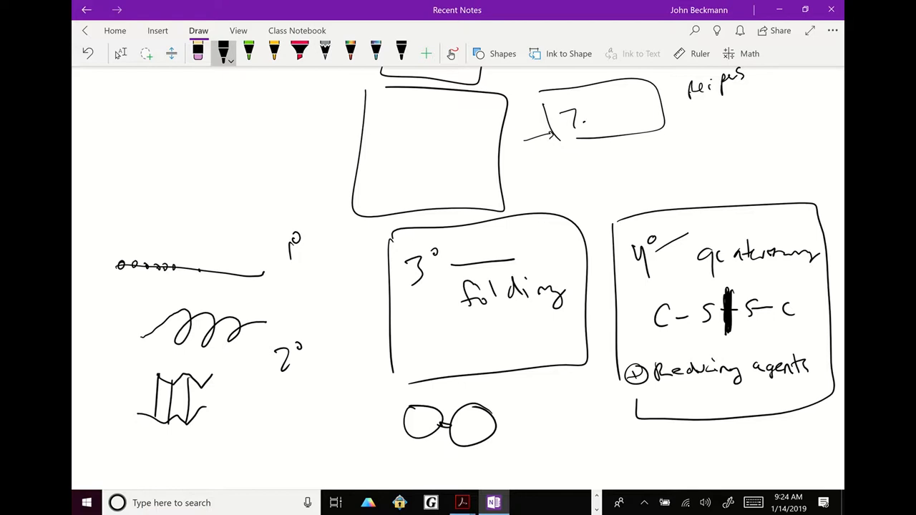
Write β-Me under Reducing agents and arrow 'folding' to underlined 'SDS detergents'
left_click_drag(661, 397, 694, 400)
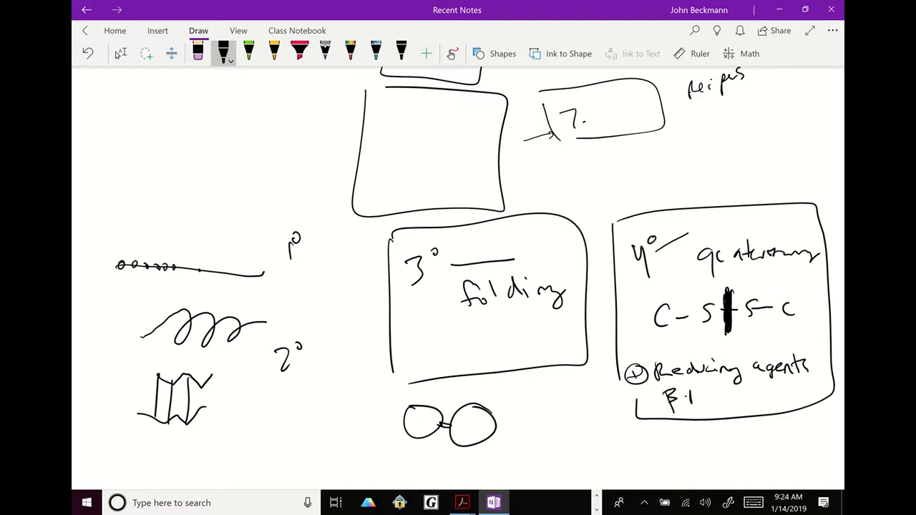
left_click_drag(694, 397, 716, 400)
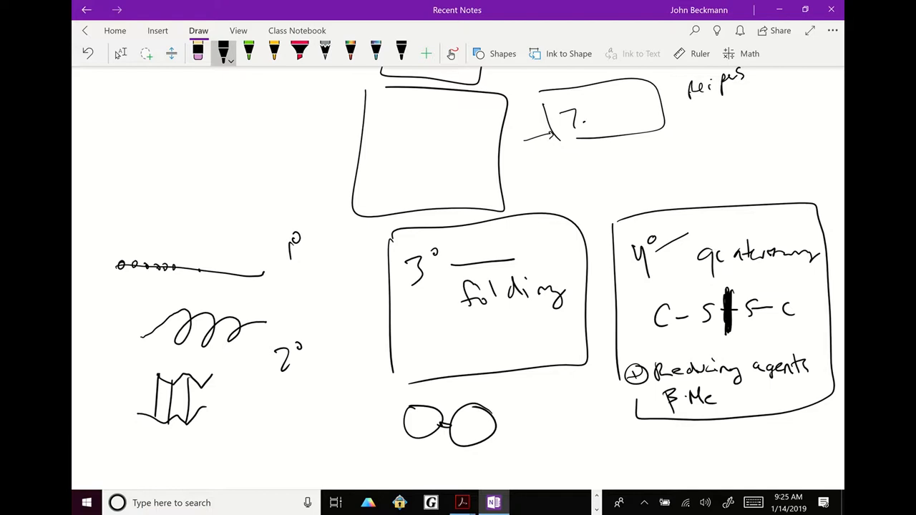
left_click_drag(526, 307, 526, 397)
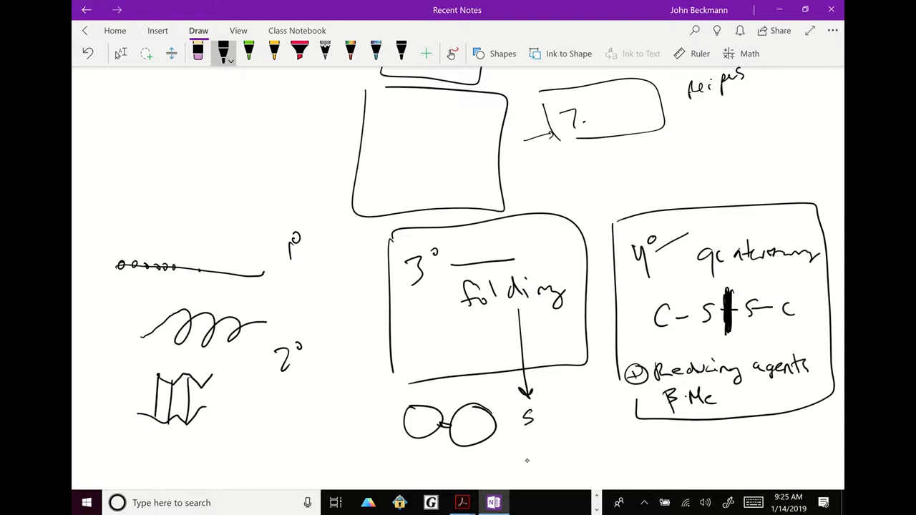
left_click_drag(533, 415, 562, 419)
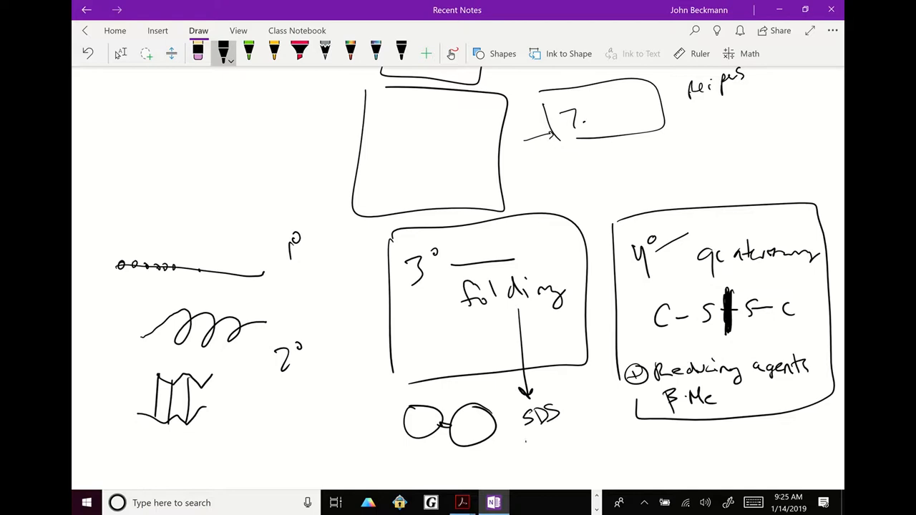
left_click_drag(522, 433, 583, 440)
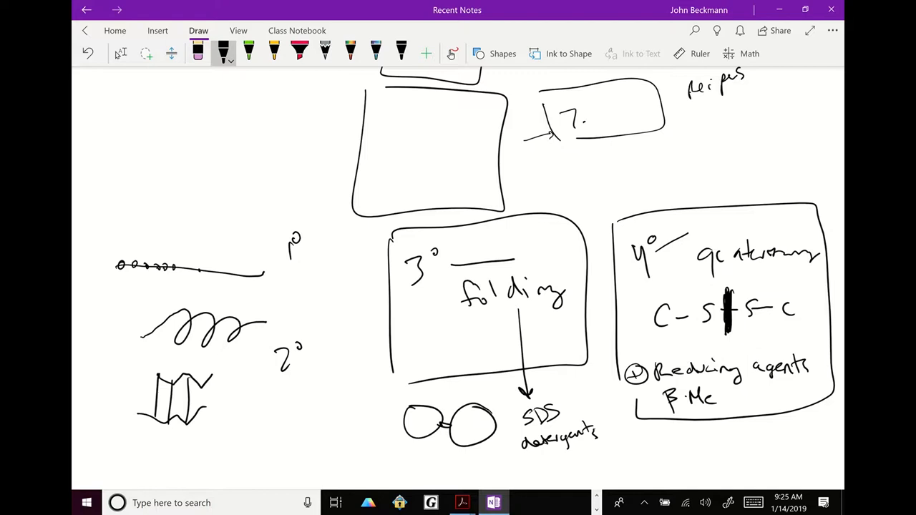
left_click_drag(522, 451, 605, 450)
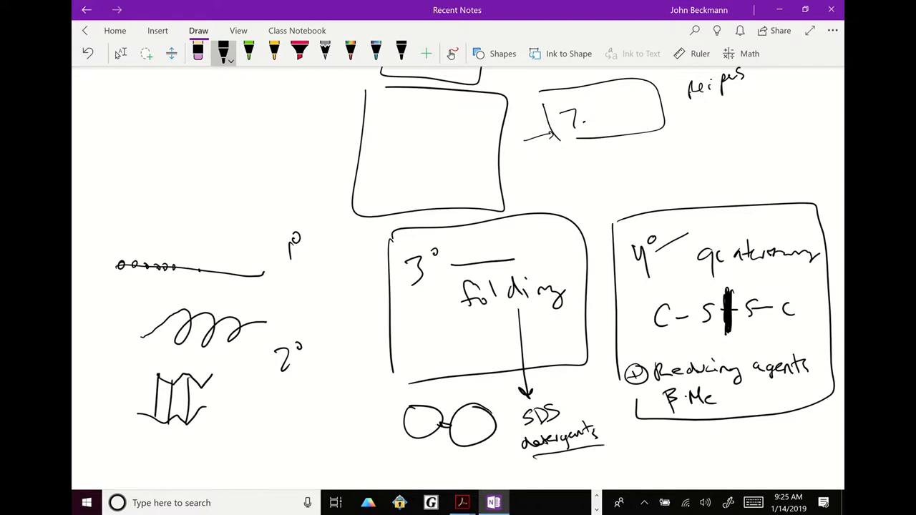
scroll("down", 3)
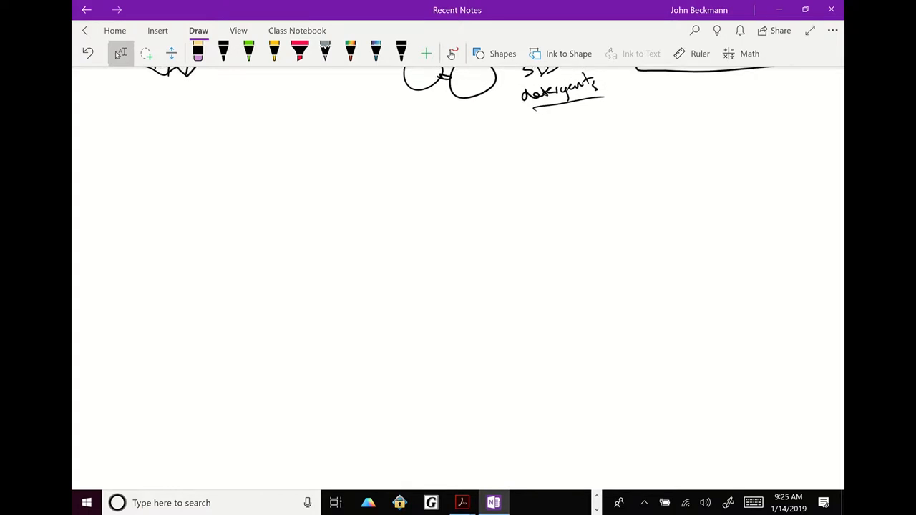
Draw a large empty square in the blank space and bring up File Explorer
left_click_drag(333, 190, 333, 415)
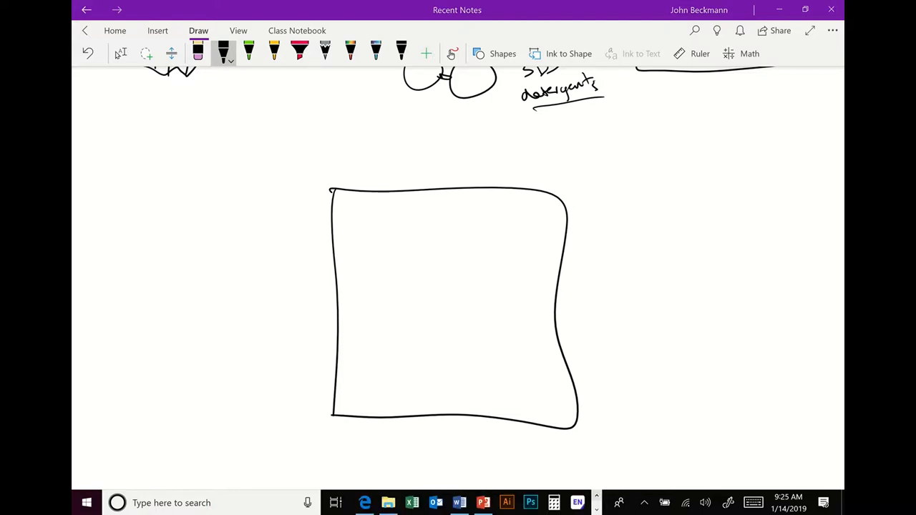
left_click(387, 502)
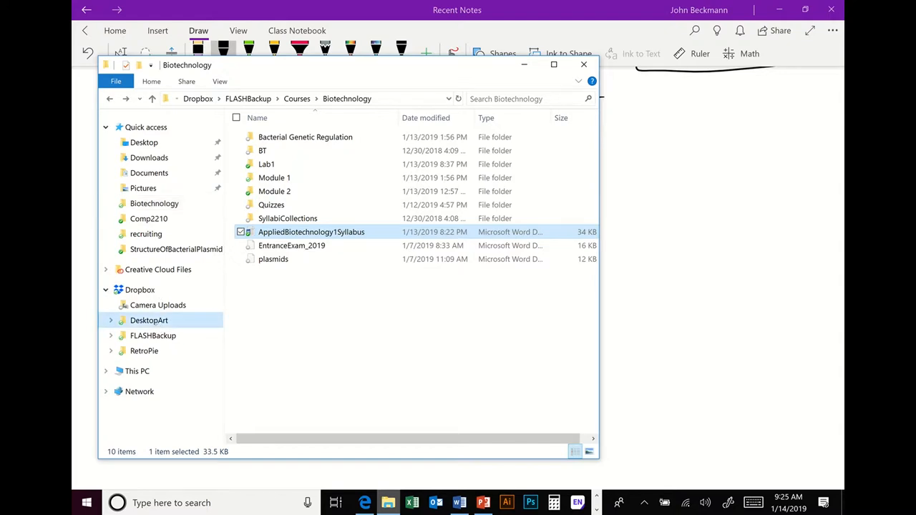
Browse the subfolders of Dropbox's DesktopArt folder
left_click(148, 320)
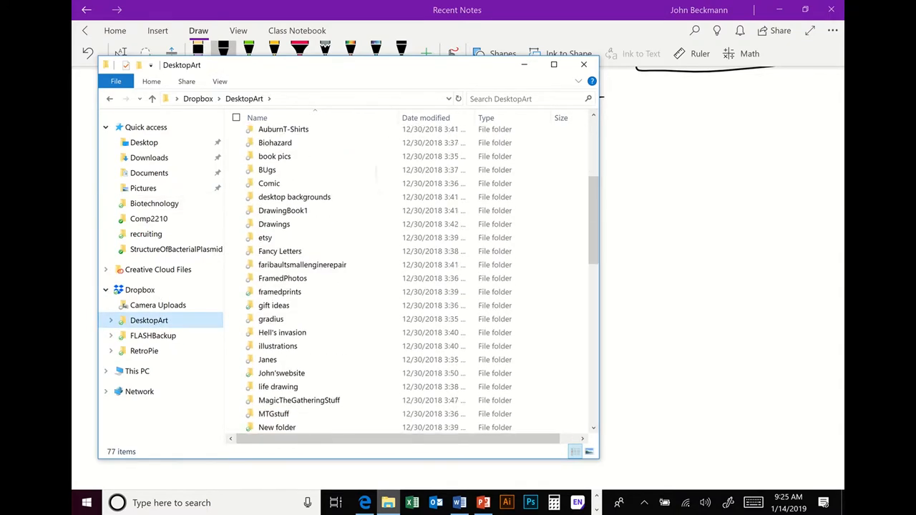
scroll("down", 3)
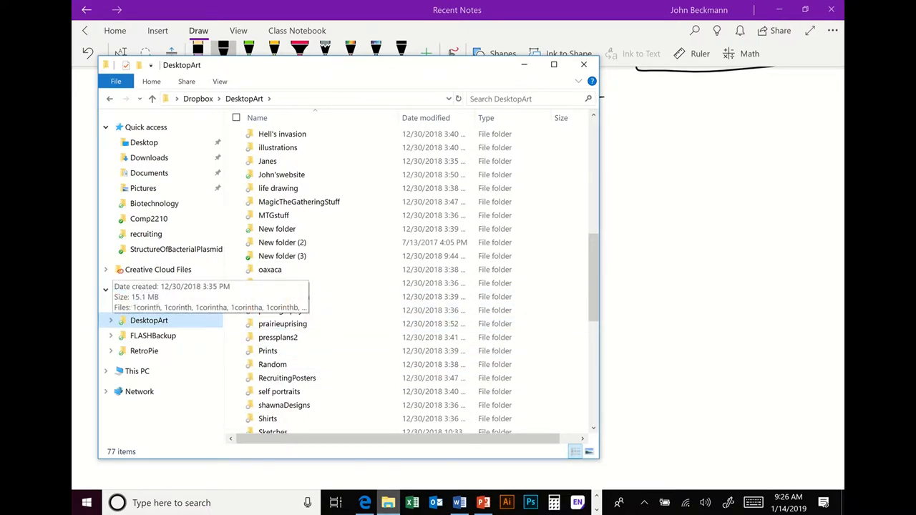
scroll("down", 3)
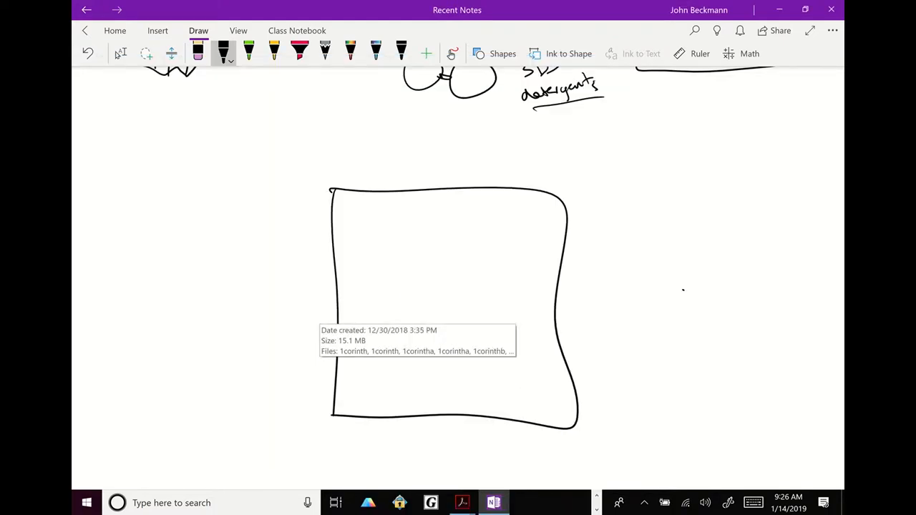
Write 'SDS' with an x1 note beside the gel box and sketch two sperm cells
left_click_drag(179, 154, 194, 182)
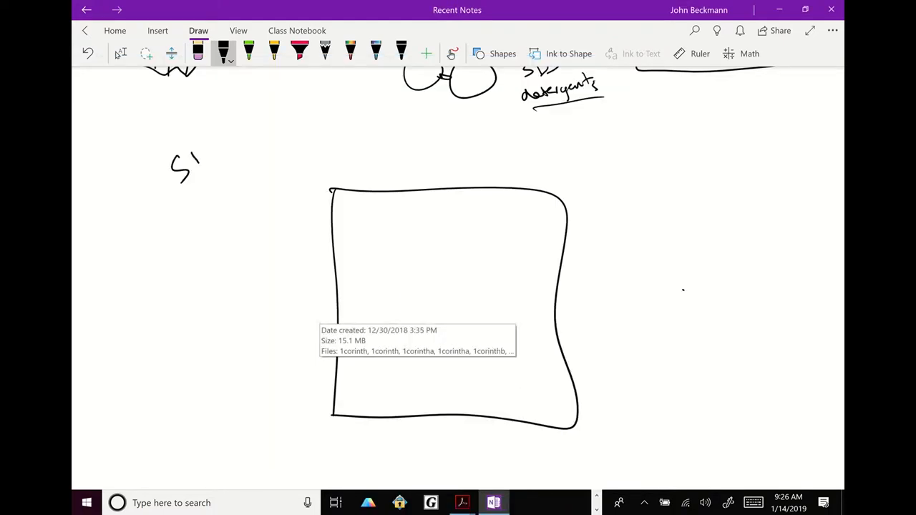
left_click_drag(200, 150, 229, 194)
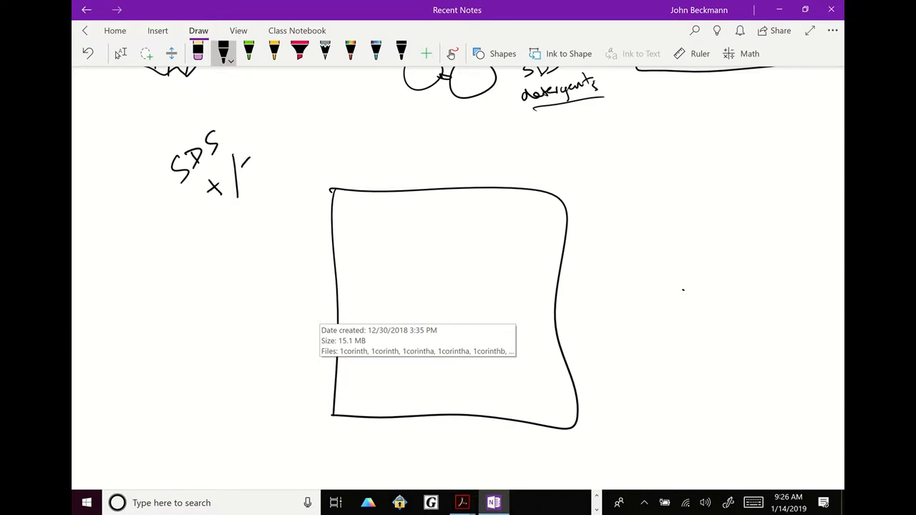
left_click_drag(672, 118, 691, 107)
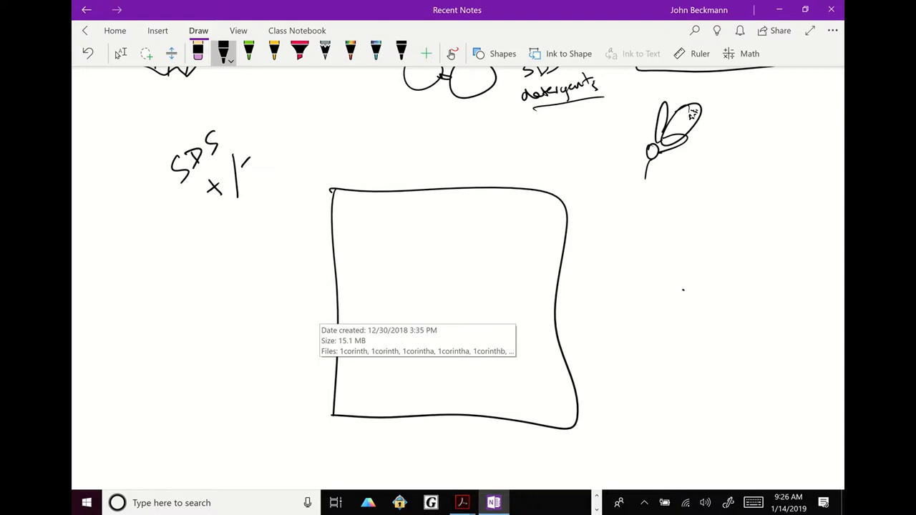
left_click_drag(662, 200, 723, 175)
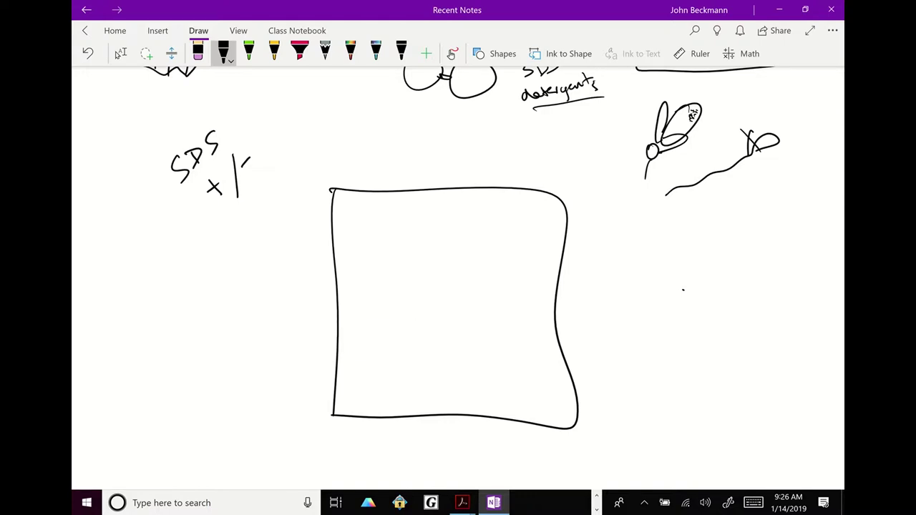
left_click_drag(343, 197, 343, 419)
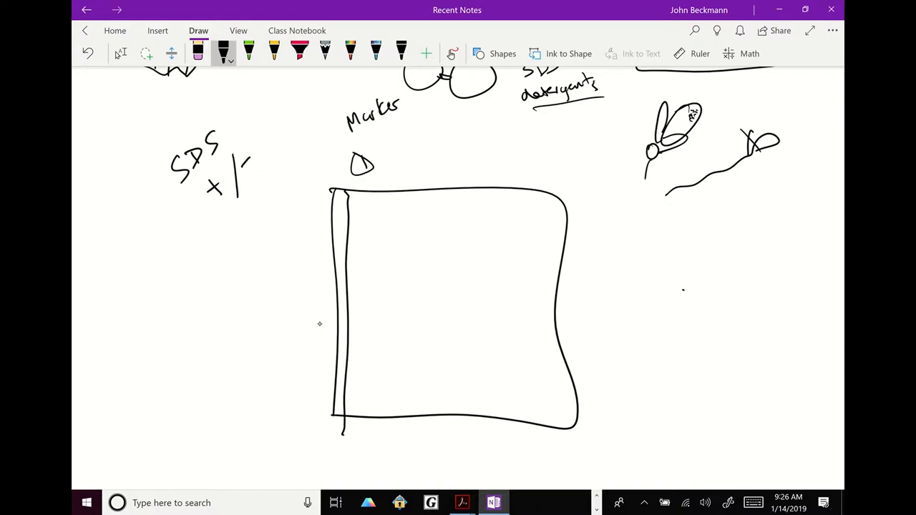
Draw marker-lane ladder bands with a boxed kDa label and a 200–10 kDa scale
left_click_drag(365, 211, 361, 361)
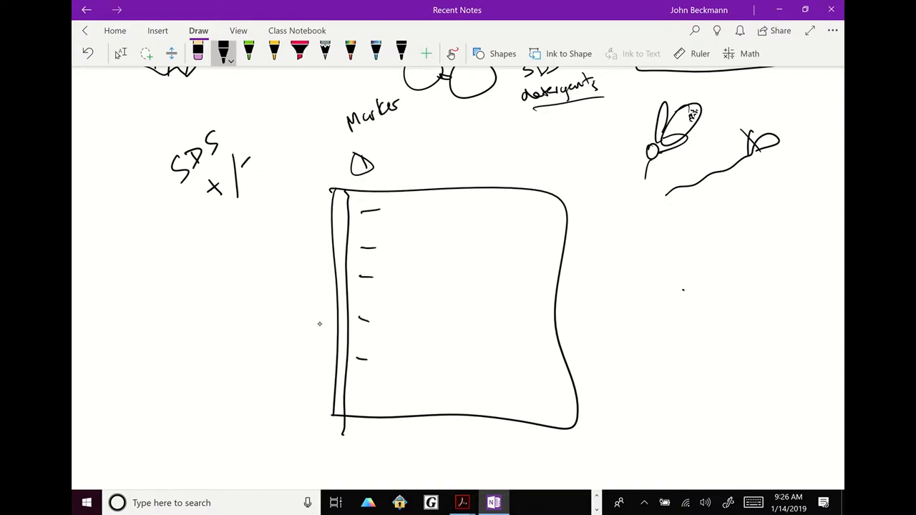
left_click_drag(356, 392, 367, 391)
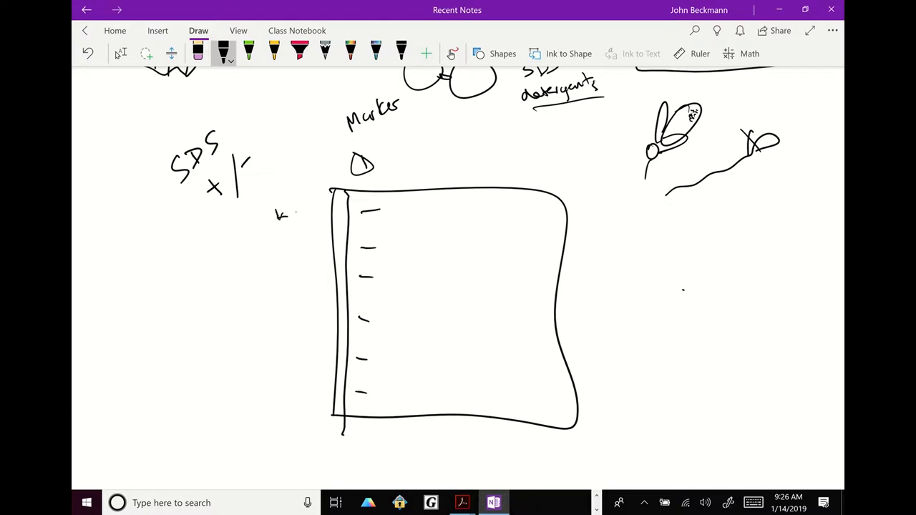
left_click_drag(286, 212, 309, 215)
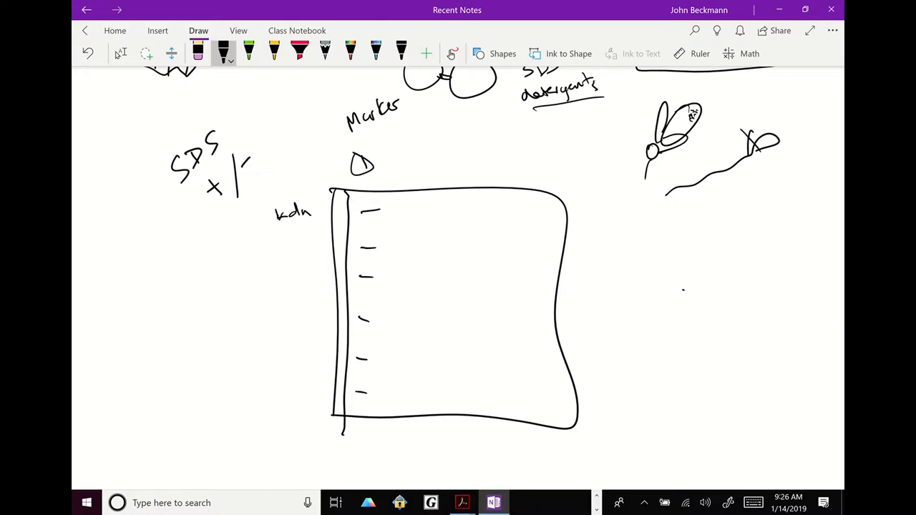
left_click_drag(215, 222, 257, 218)
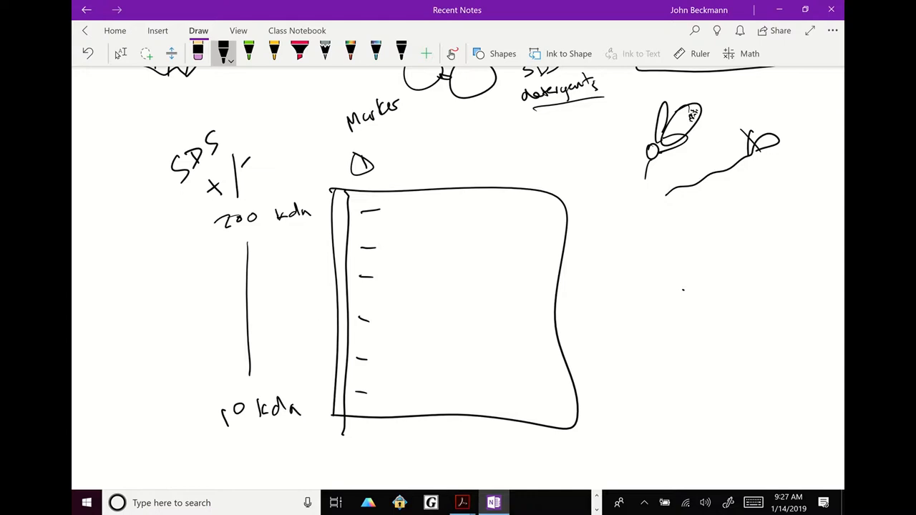
left_click_drag(268, 203, 315, 229)
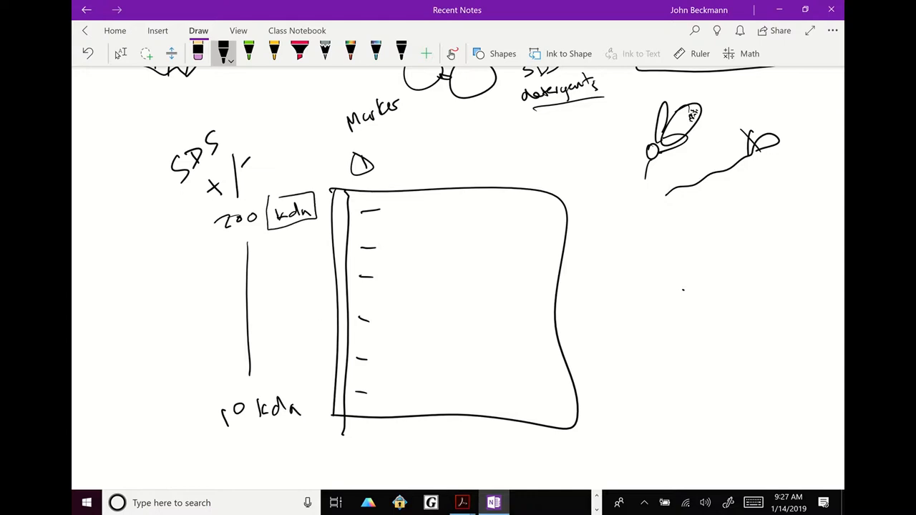
left_click_drag(405, 157, 415, 165)
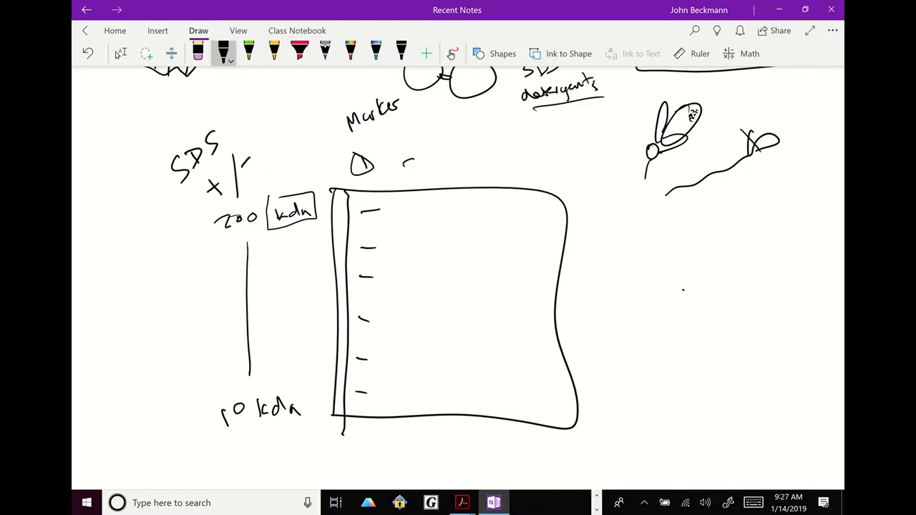
Label the modified-sperm and control lanes, add bands, and mark the absent band in red
left_click_drag(404, 154, 418, 171)
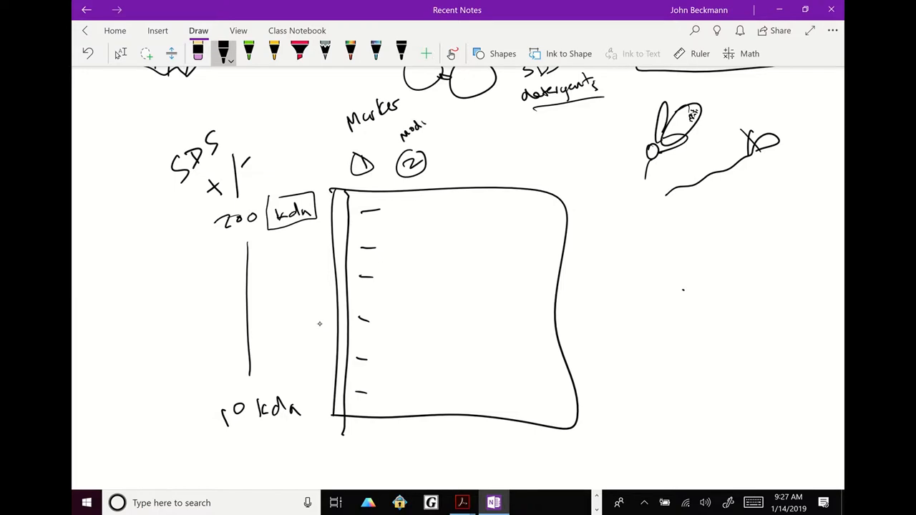
left_click_drag(400, 129, 437, 143)
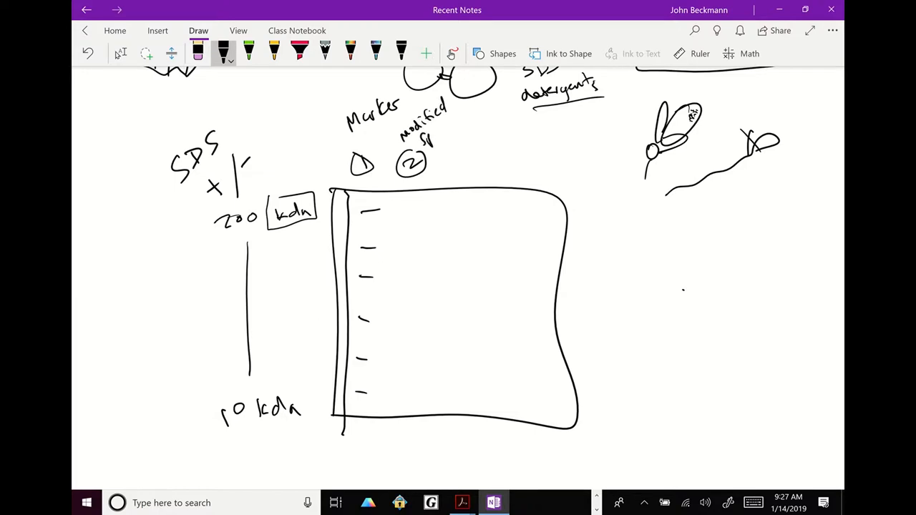
left_click_drag(423, 133, 443, 150)
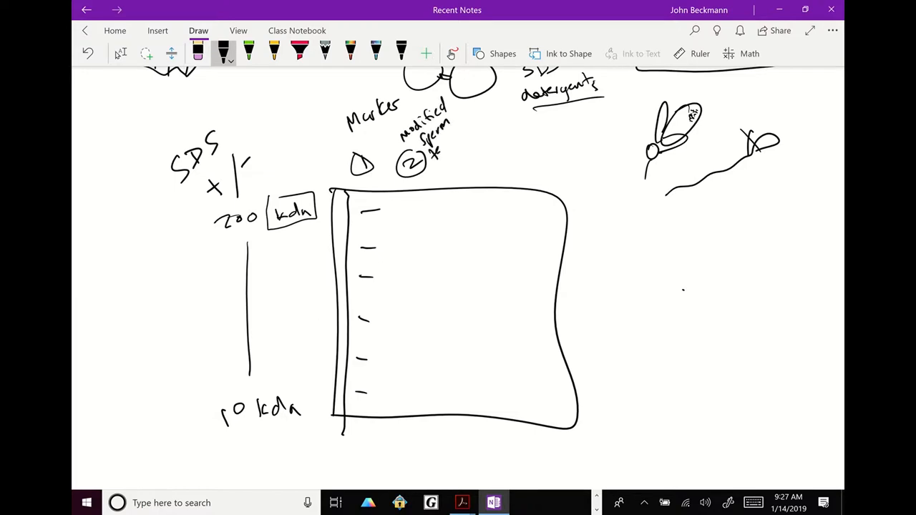
left_click_drag(454, 154, 476, 176)
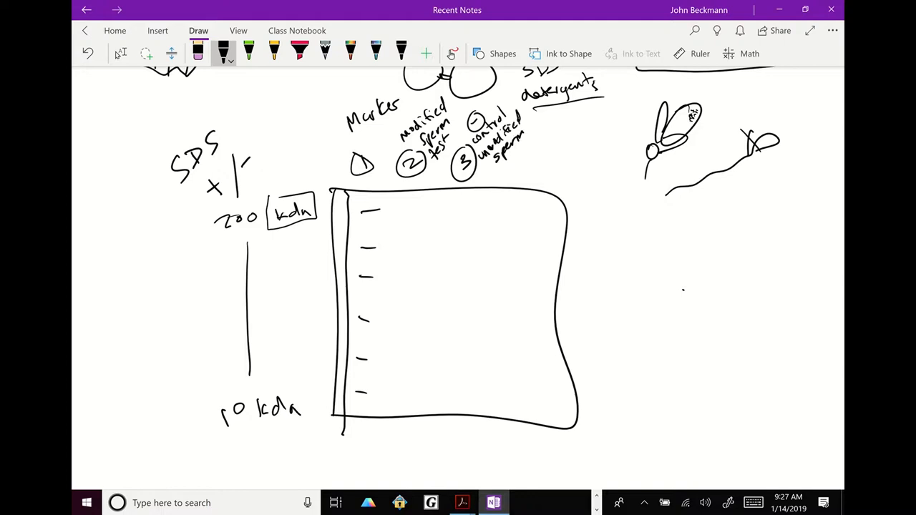
left_click_drag(376, 211, 415, 236)
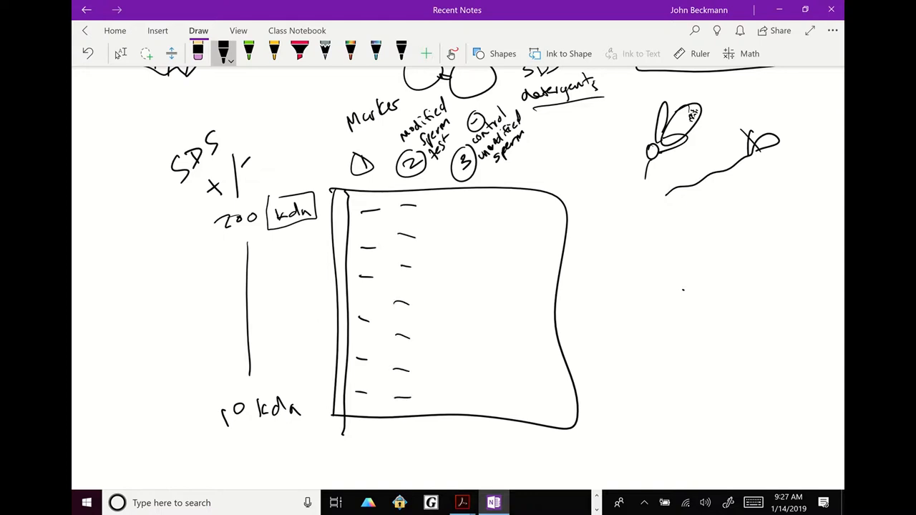
left_click_drag(419, 211, 454, 269)
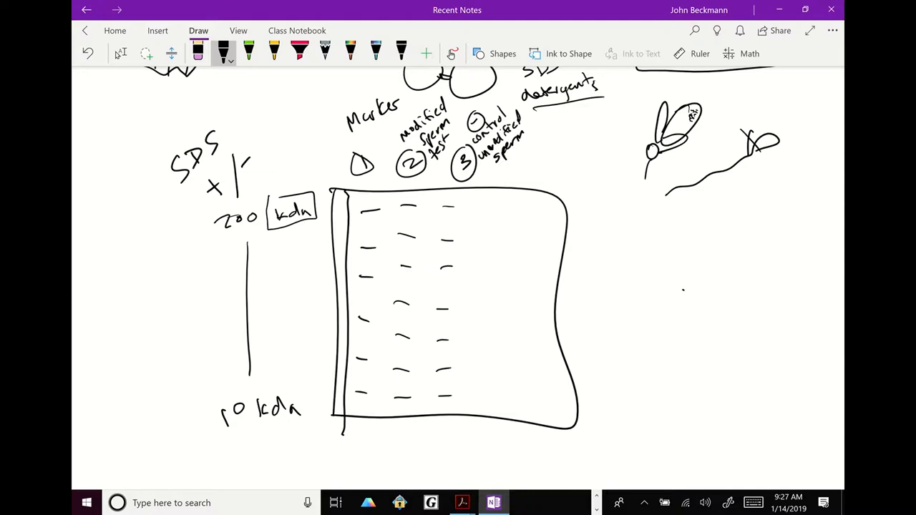
left_click(299, 53)
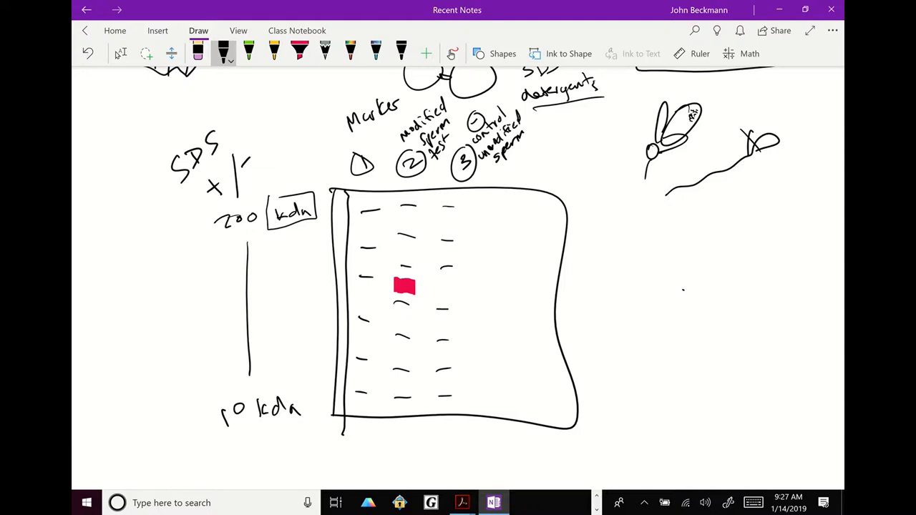
mouse_move(319, 324)
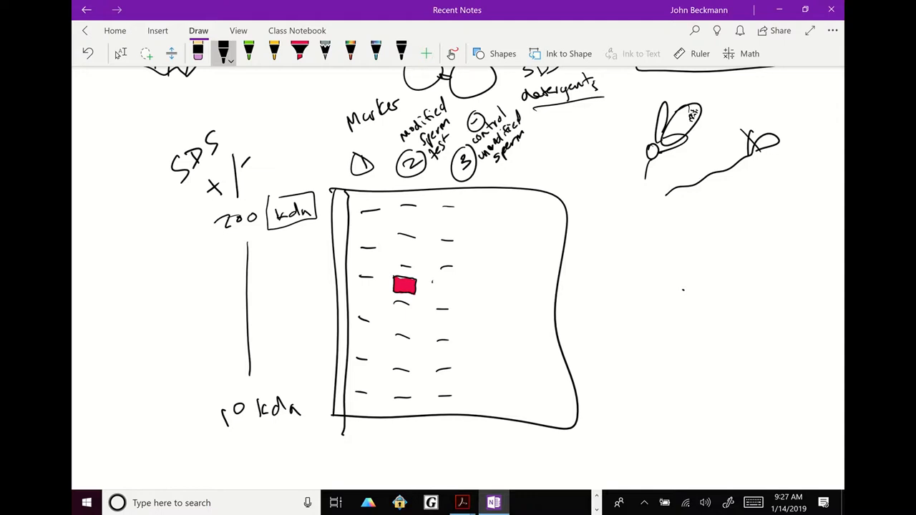
left_click_drag(430, 276, 490, 275)
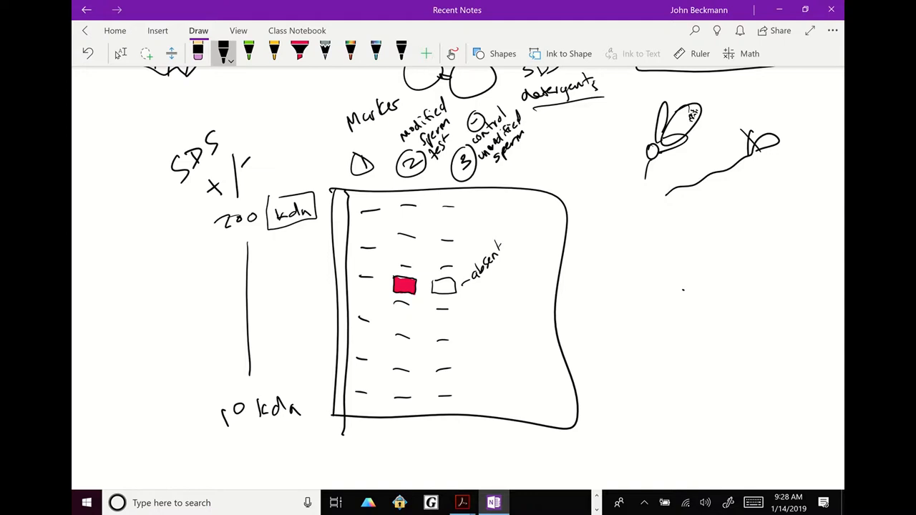
Draw a new empty box below the gel
scroll("down", 3)
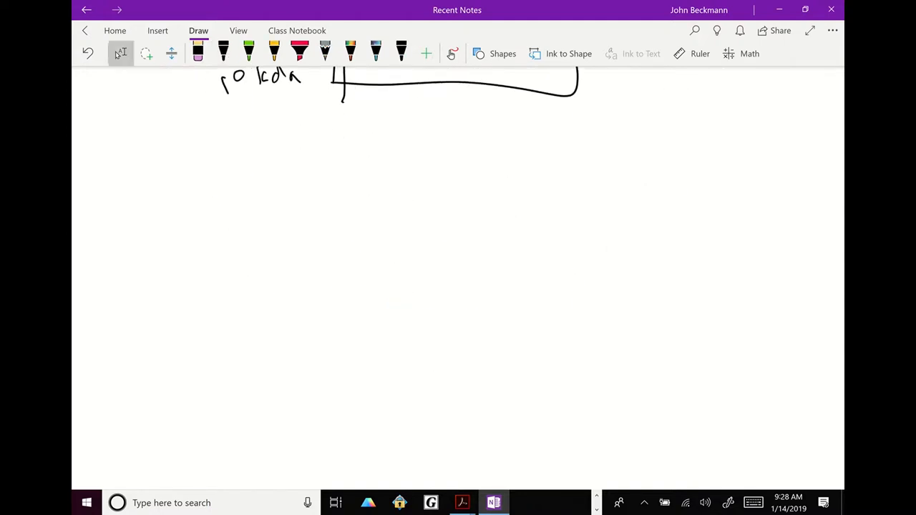
left_click_drag(299, 213, 320, 427)
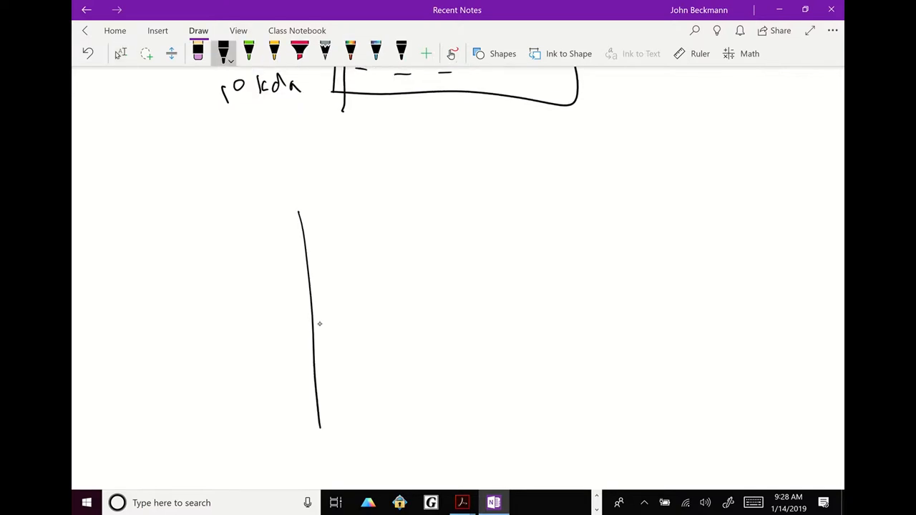
left_click_drag(300, 211, 501, 419)
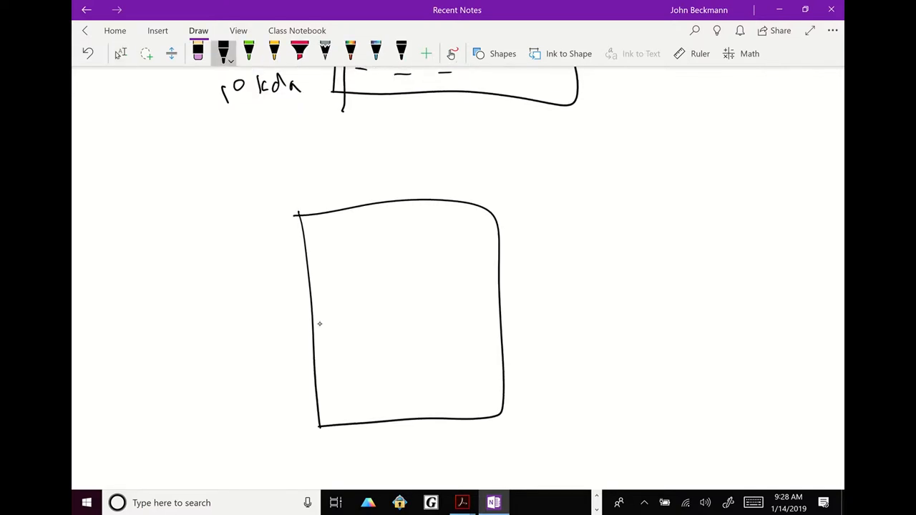
Write 'expressing protein' and draw a cell with DNA and gene X arrowed to 'Protein X'
left_click_drag(455, 161, 511, 146)
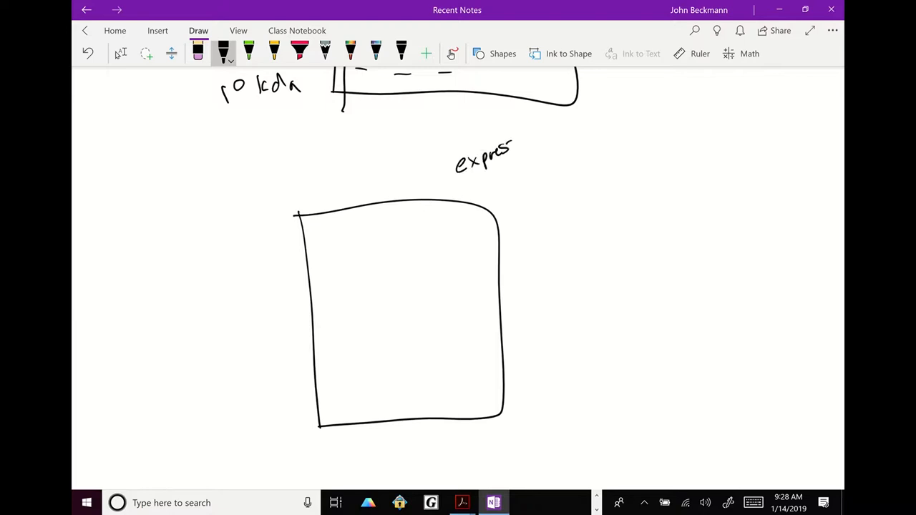
left_click_drag(511, 154, 555, 175)
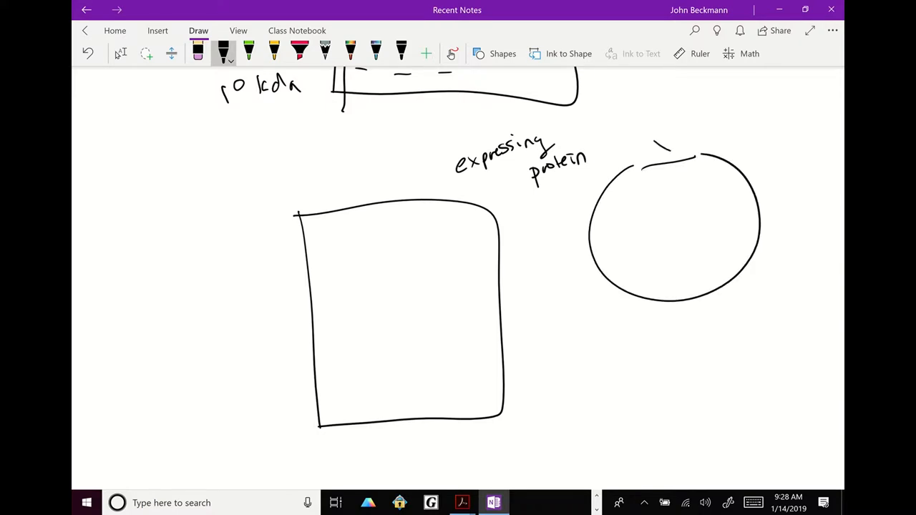
left_click_drag(622, 164, 651, 118)
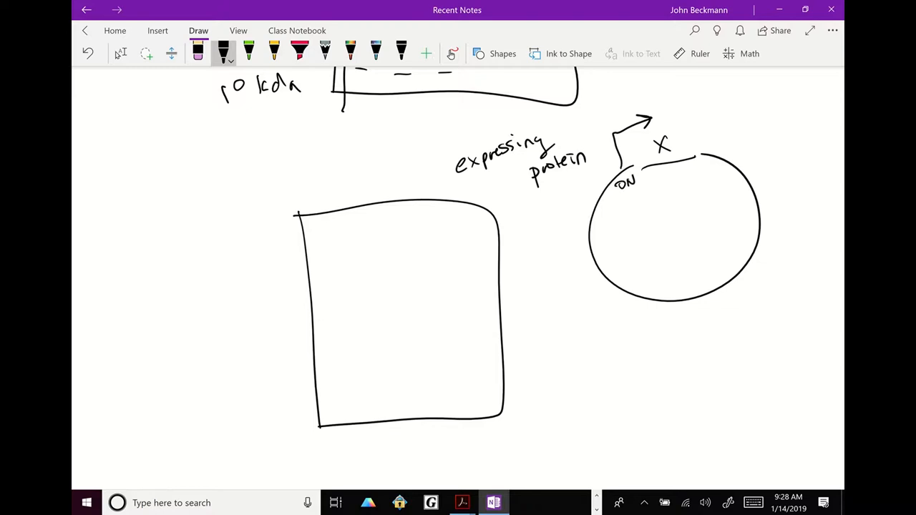
left_click_drag(676, 125, 755, 107)
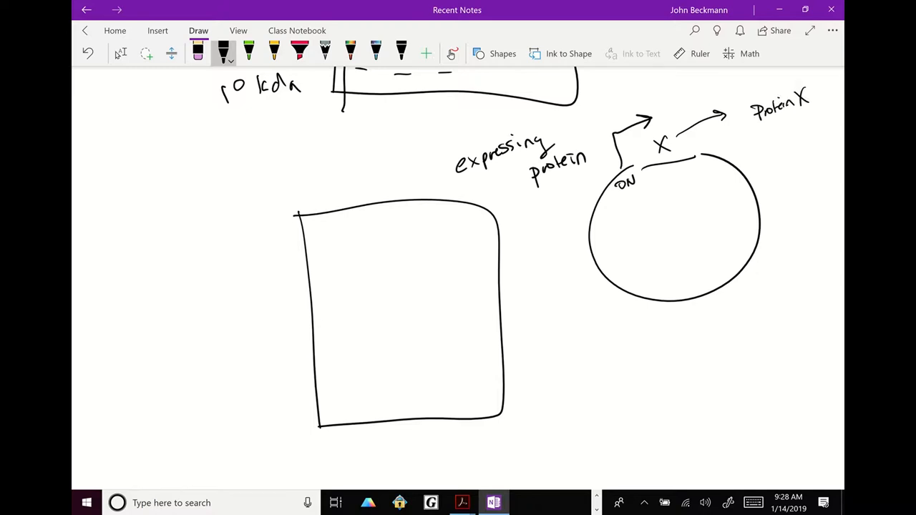
left_click_drag(744, 93, 743, 118)
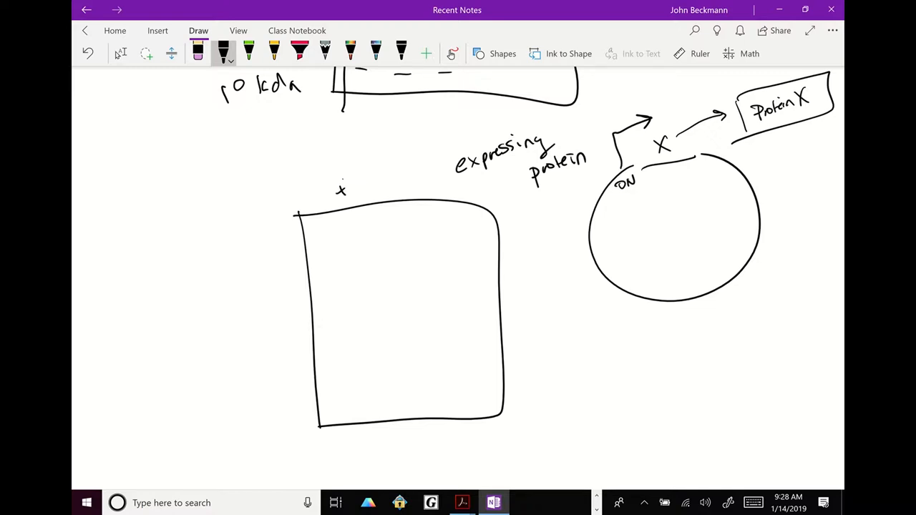
Label the gel lanes '+IPTG' and '−IPTG' and note P + IPTG in the cell
left_click_drag(342, 179, 342, 201)
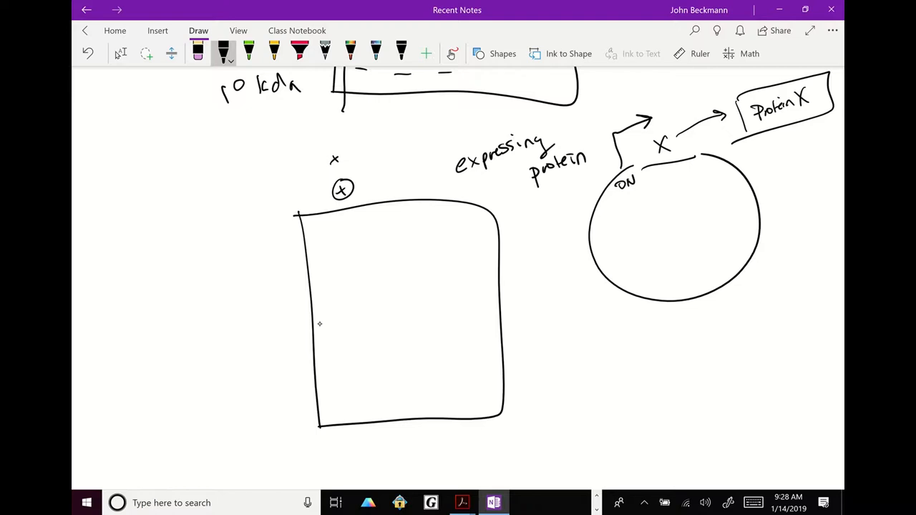
left_click_drag(345, 143, 351, 154)
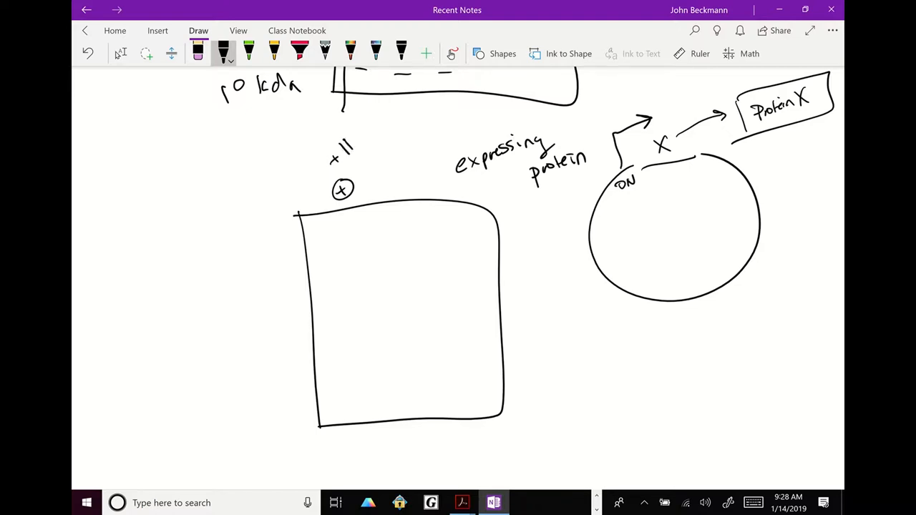
left_click_drag(343, 136, 372, 132)
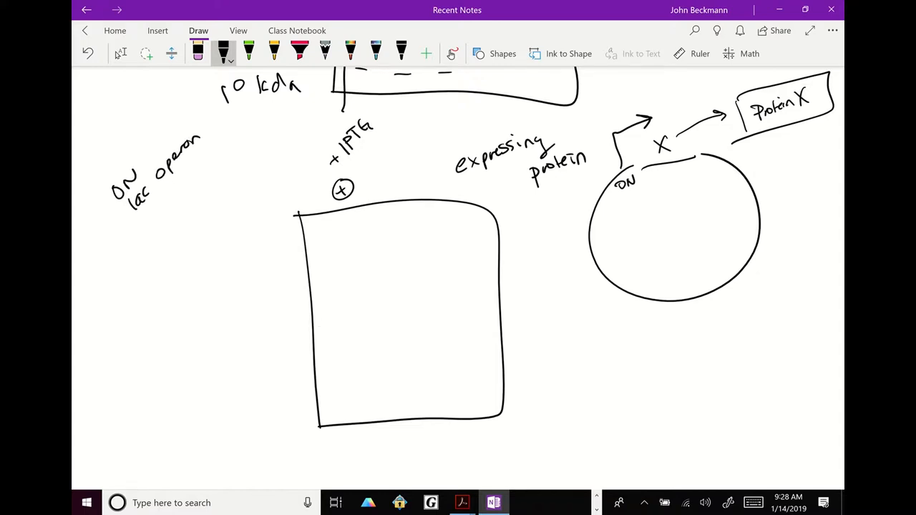
left_click_drag(619, 204, 604, 232)
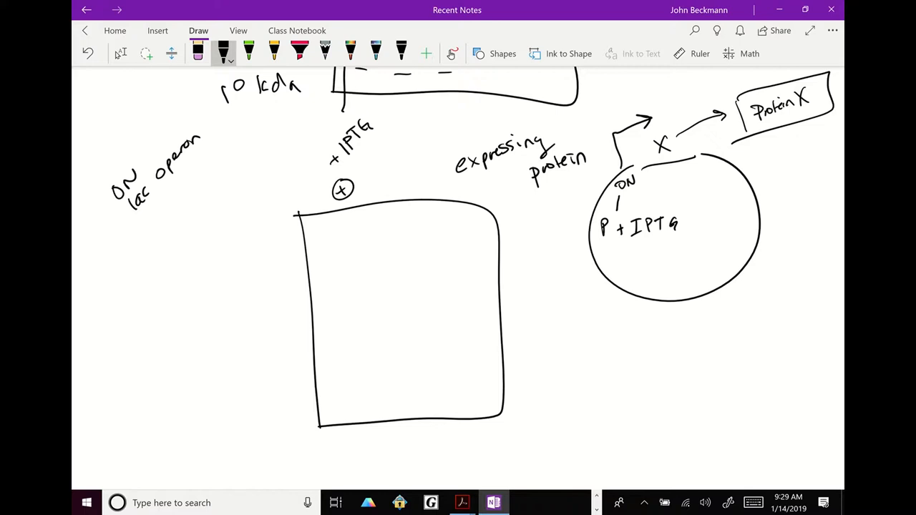
left_click_drag(375, 186, 393, 194)
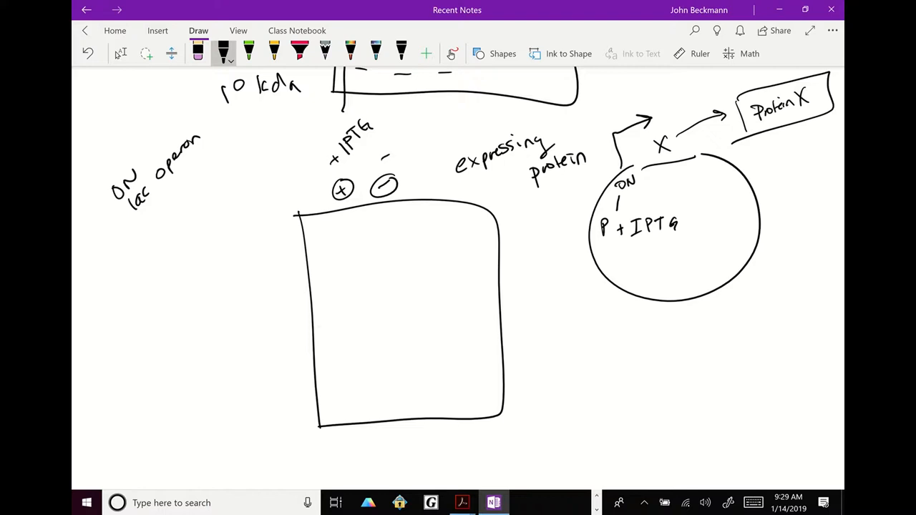
left_click_drag(383, 140, 423, 139)
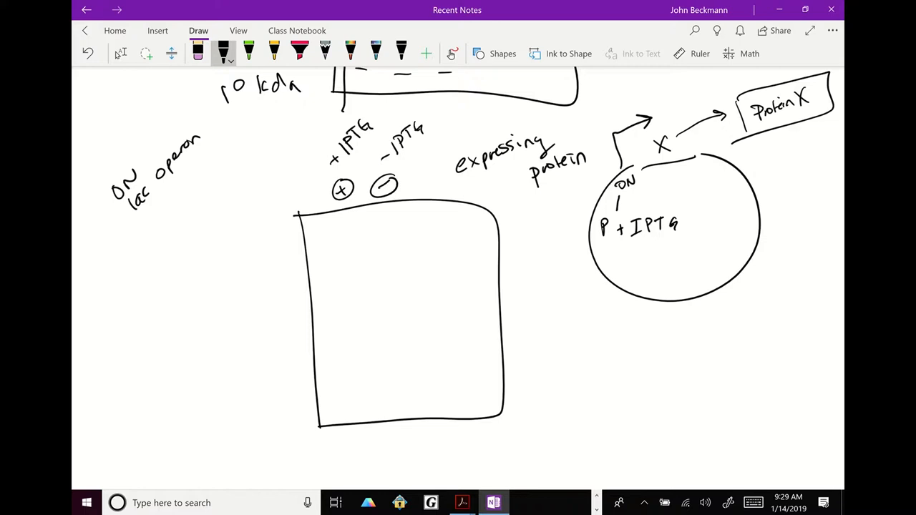
mouse_move(319, 322)
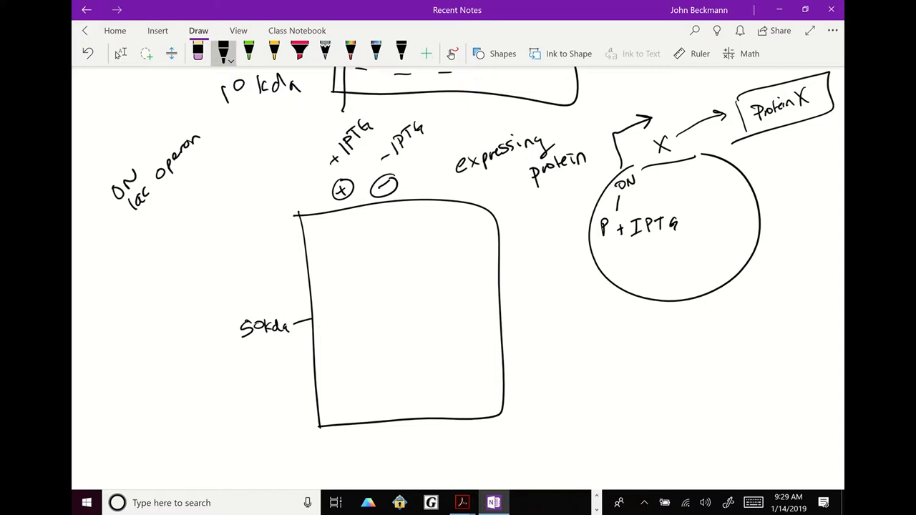
Draw and circle the 50 kDa band, add stain, purify and Coomassie blue notes, plus ladder ticks
left_click_drag(331, 315, 356, 314)
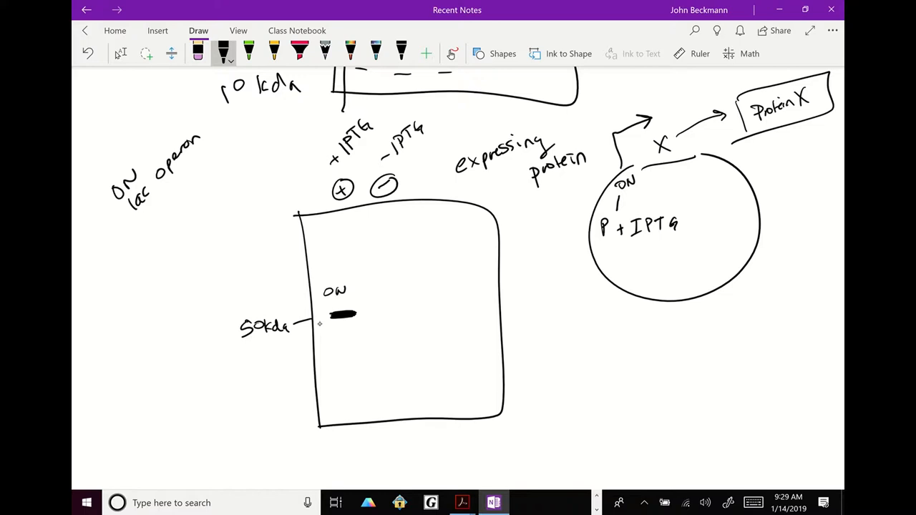
left_click_drag(444, 268, 536, 286)
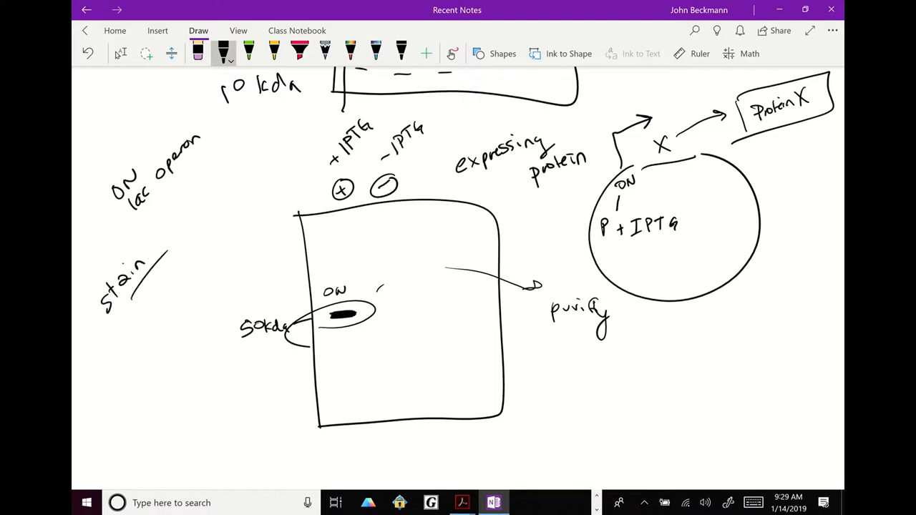
left_click_drag(125, 293, 150, 319)
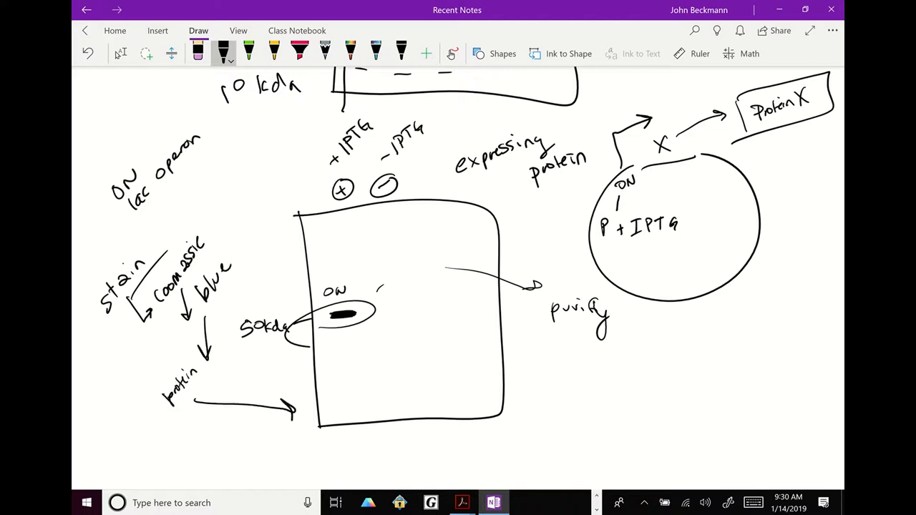
left_click_drag(333, 229, 333, 283)
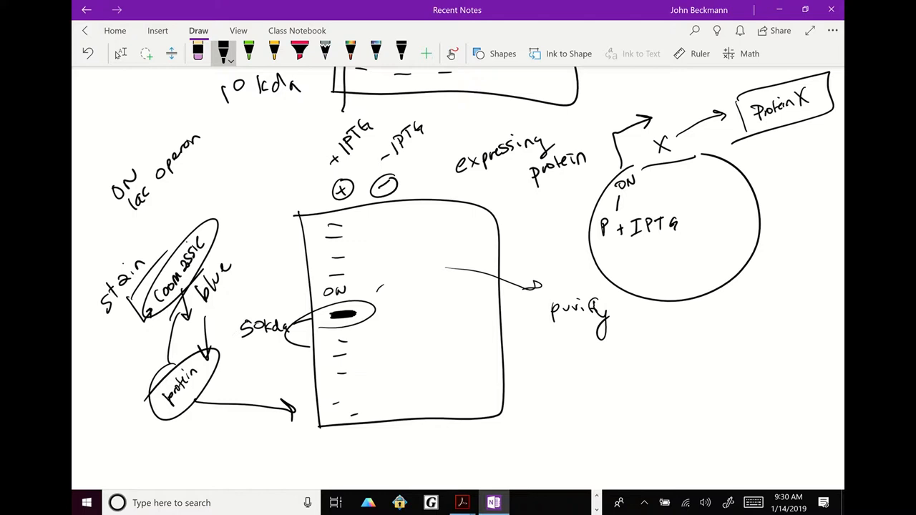
Write the SDS-PAGE heading with 'basic' above and an arrow to 'more specific'
scroll("down", 3)
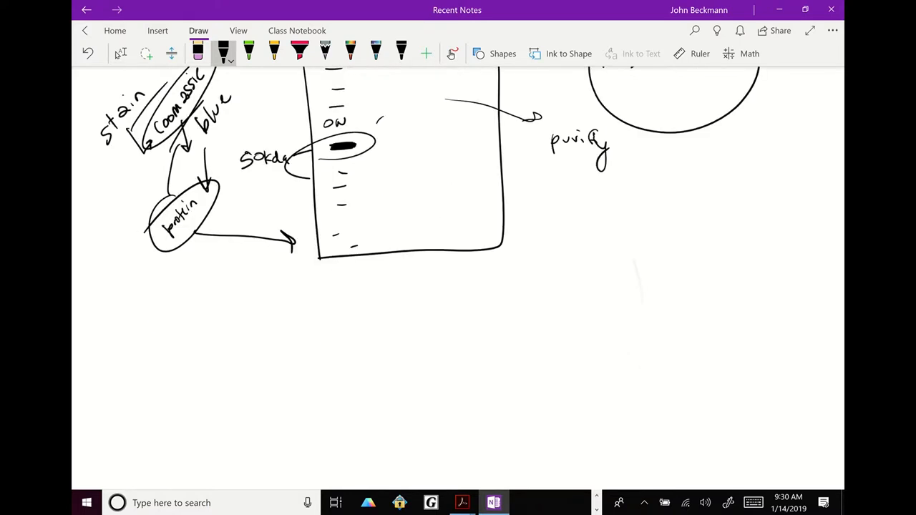
scroll("down", 3)
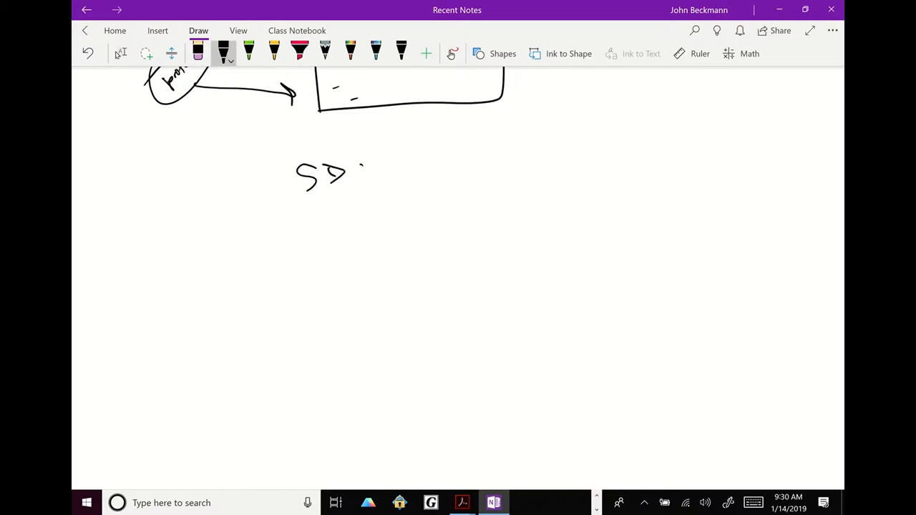
left_click_drag(347, 172, 404, 168)
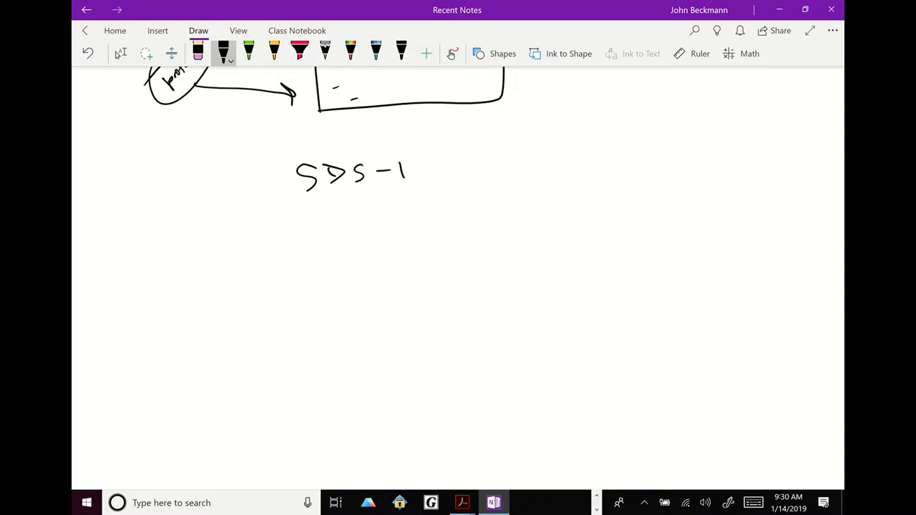
left_click_drag(408, 172, 461, 165)
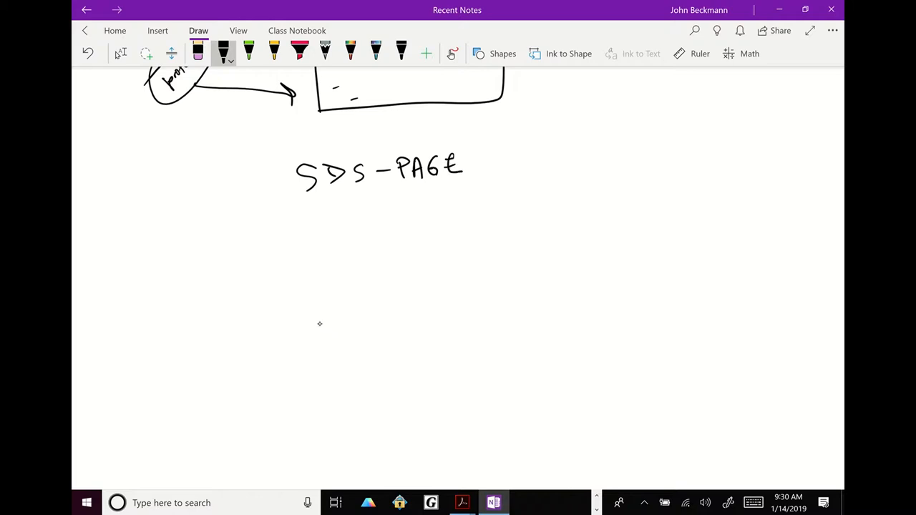
left_click_drag(379, 200, 440, 222)
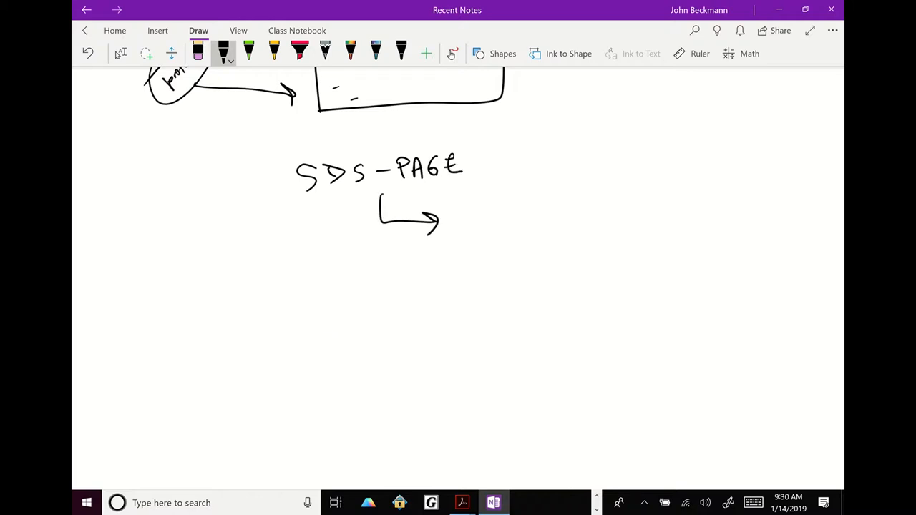
left_click_drag(315, 147, 350, 140)
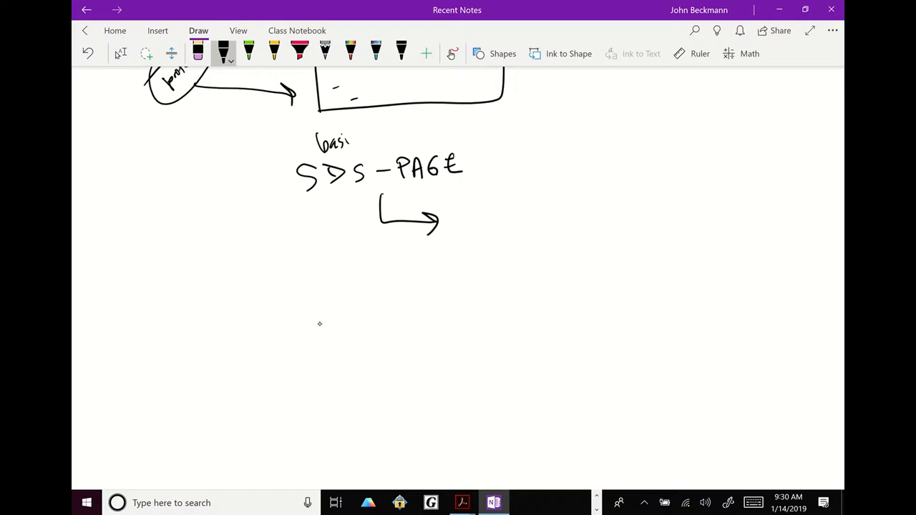
left_click_drag(415, 136, 504, 136)
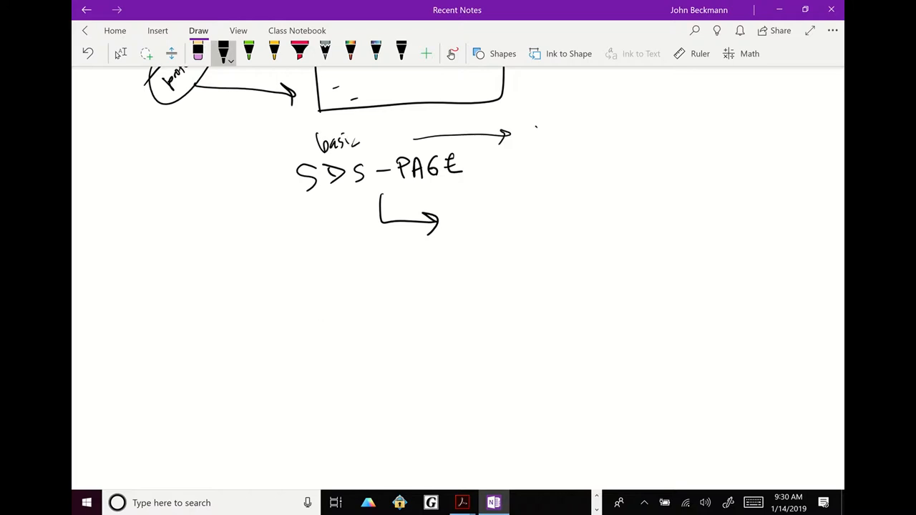
left_click_drag(533, 128, 619, 132)
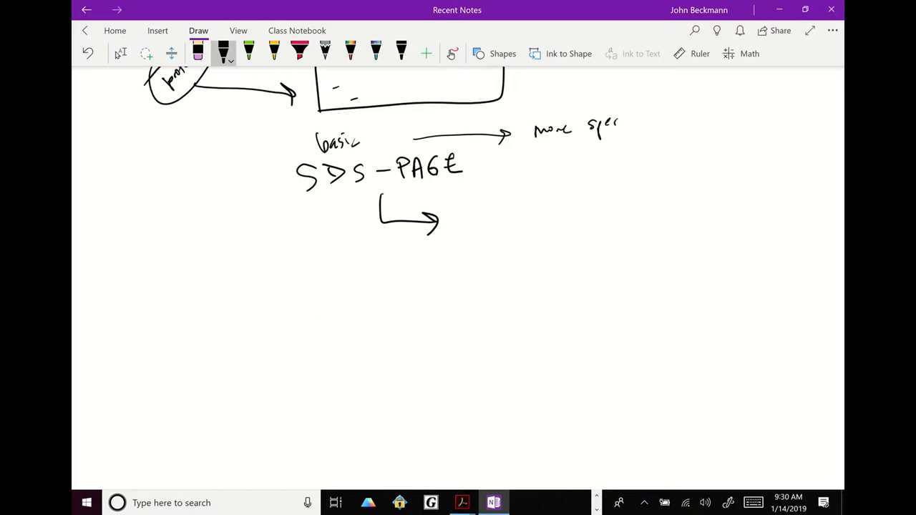
Write and underline 'Western blot', and label step one 'SDS PAGE'
left_click_drag(472, 207, 508, 229)
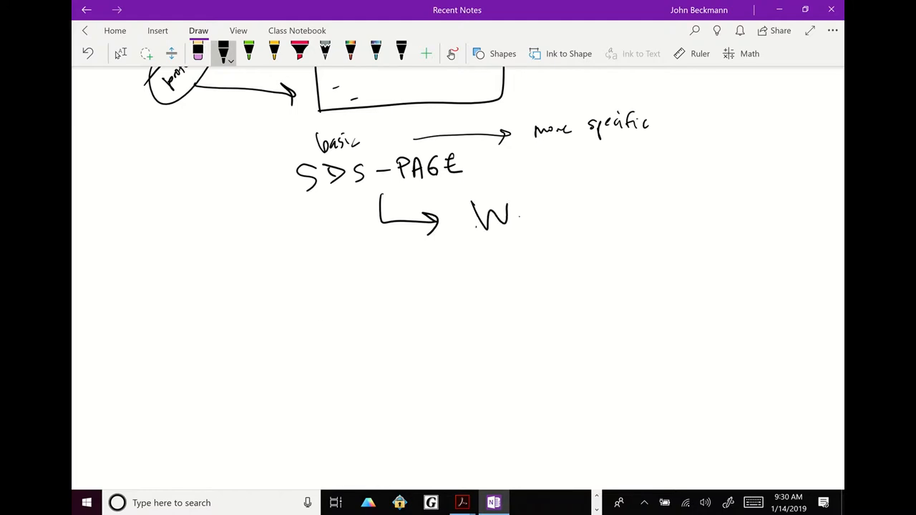
left_click_drag(515, 214, 605, 215)
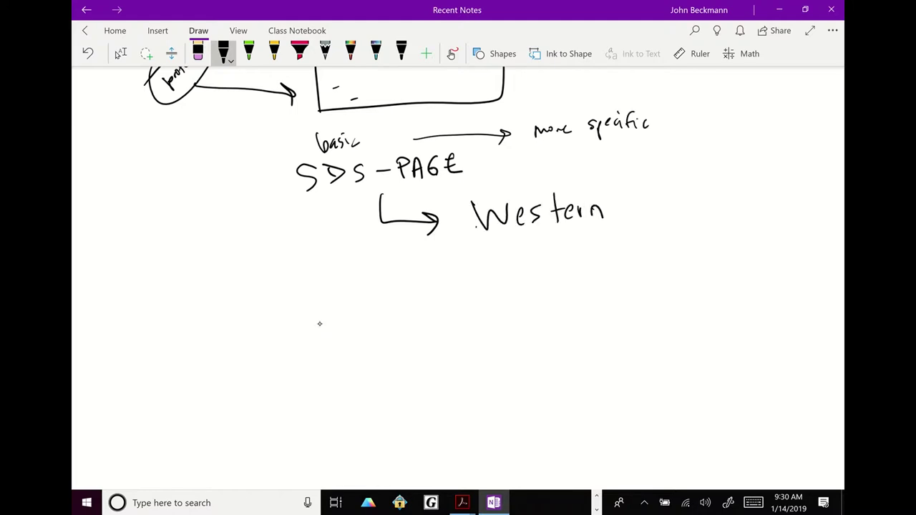
left_click_drag(619, 200, 673, 211)
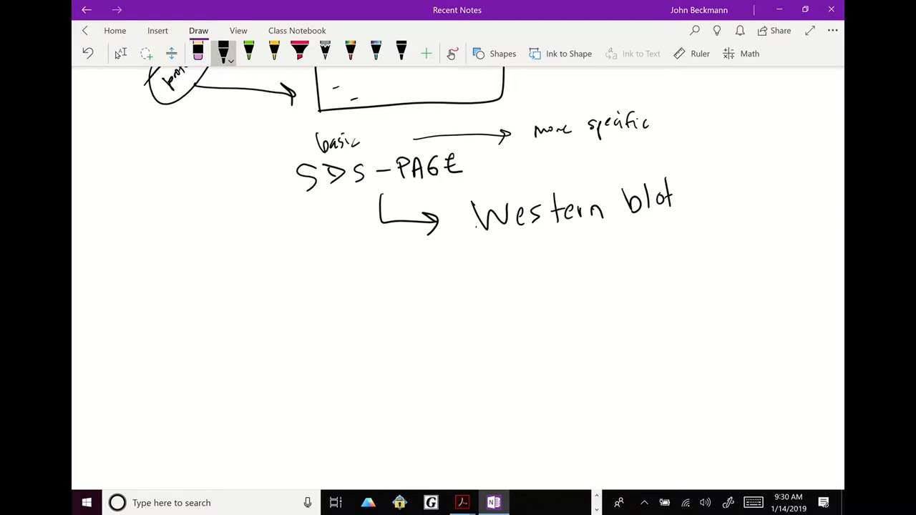
left_click_drag(490, 243, 722, 240)
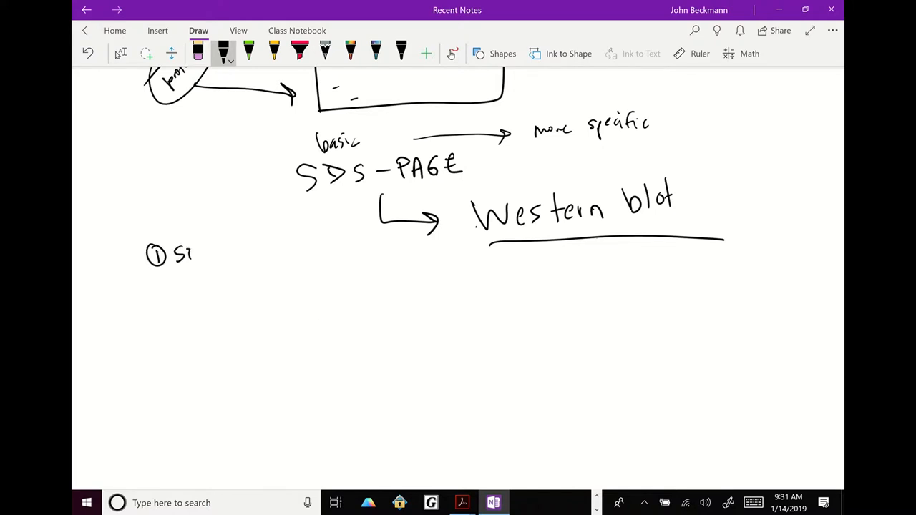
left_click_drag(183, 254, 254, 246)
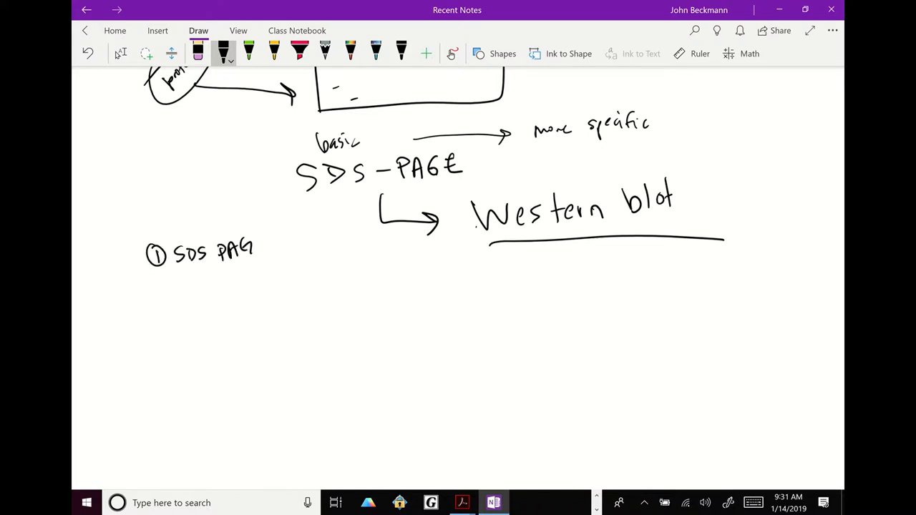
left_click_drag(251, 251, 268, 251)
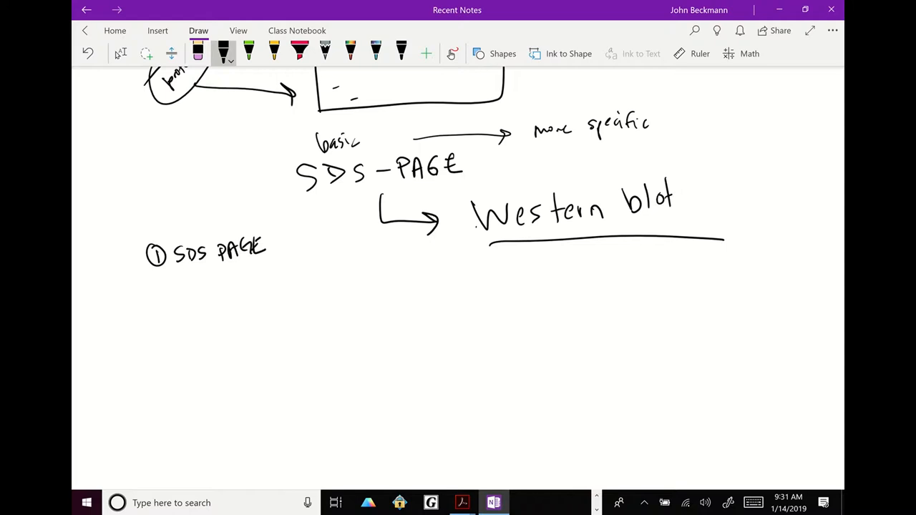
Note 'specific protein X', write 'antibody', and draw a boxed Y-shaped antibody binding it
left_click_drag(683, 207, 741, 190)
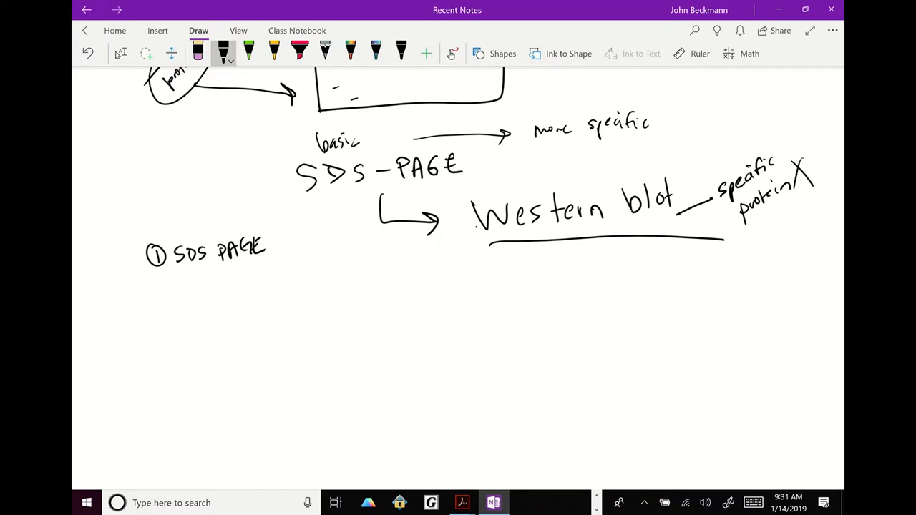
left_click_drag(644, 280, 683, 268)
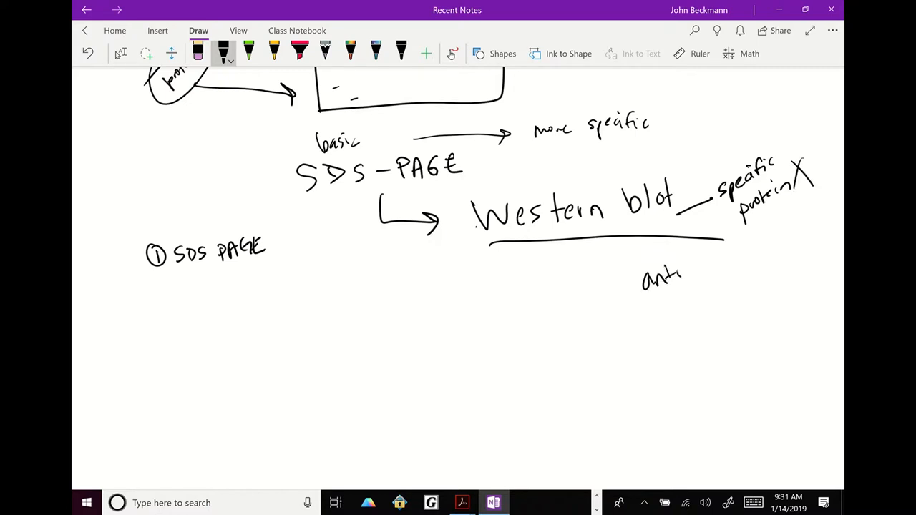
left_click_drag(684, 276, 730, 272)
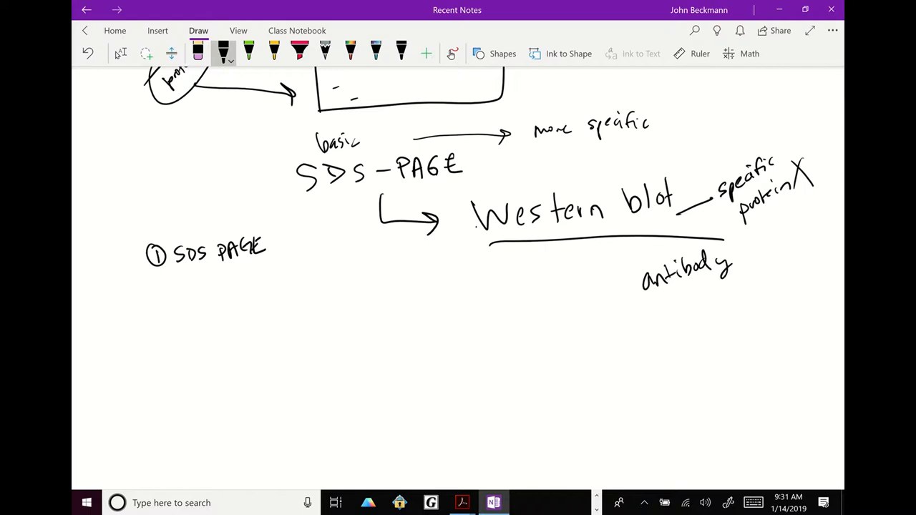
left_click_drag(698, 329, 723, 408)
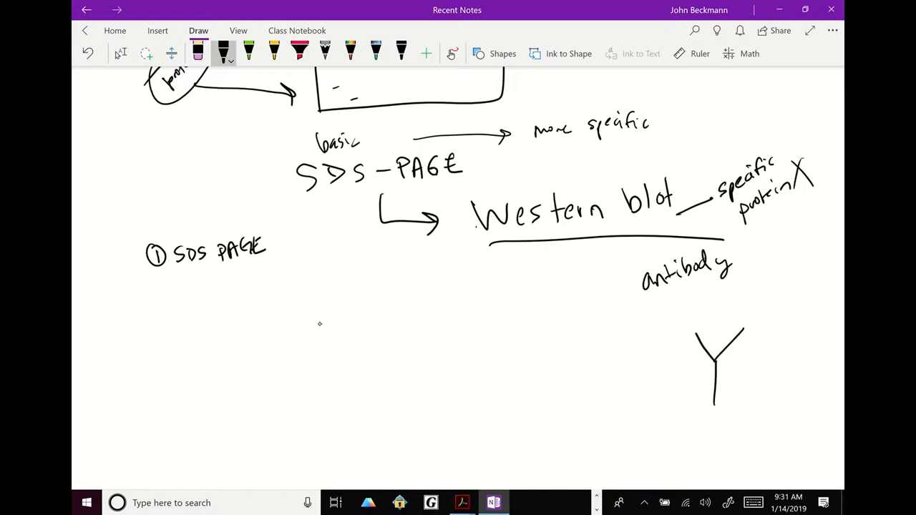
left_click_drag(705, 336, 723, 337)
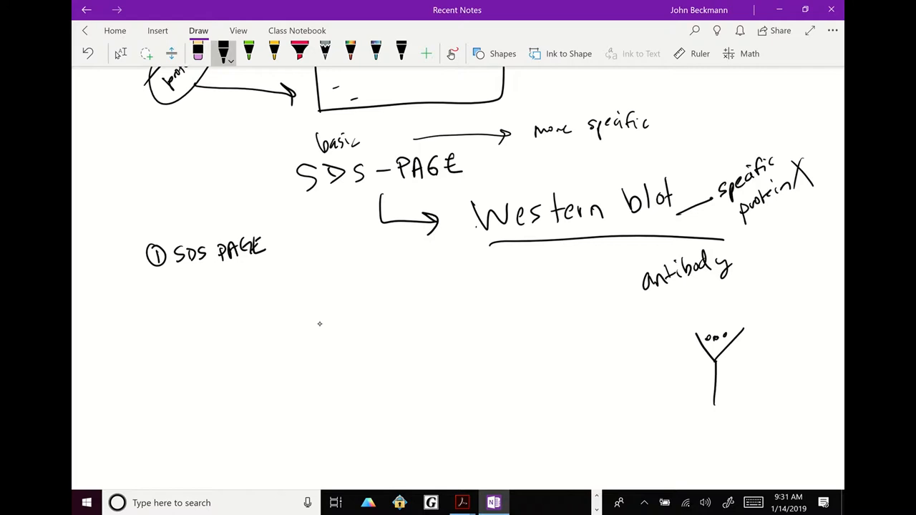
left_click_drag(737, 315, 769, 283)
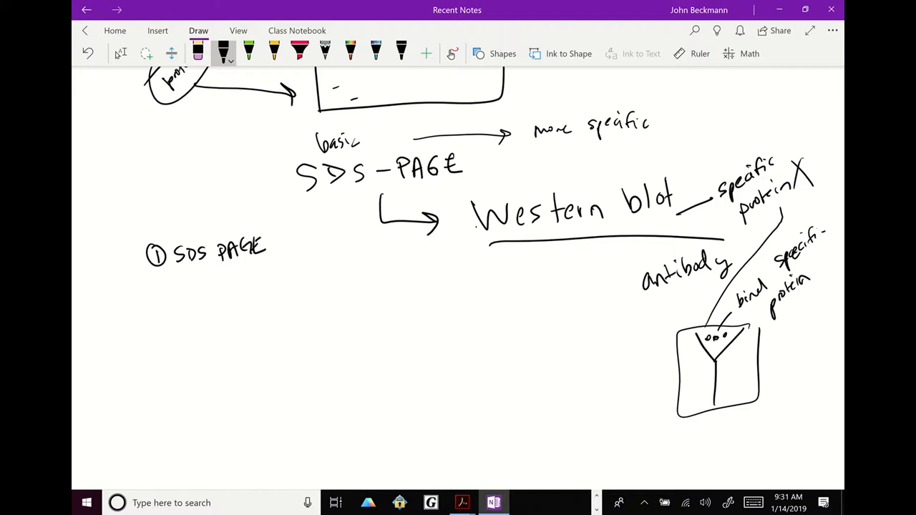
Draw a gel box with +IPTG and − lanes, bands in each, and an X arrow
scroll("down", 3)
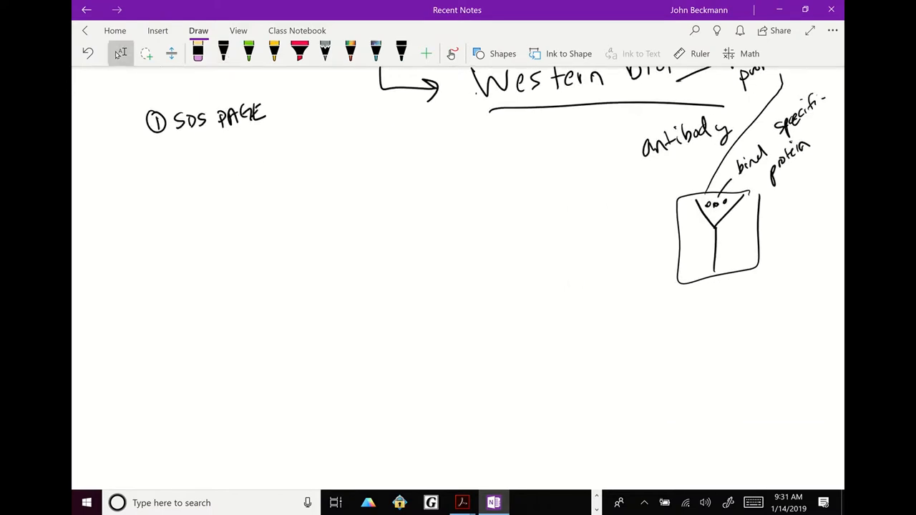
left_click_drag(154, 201, 351, 429)
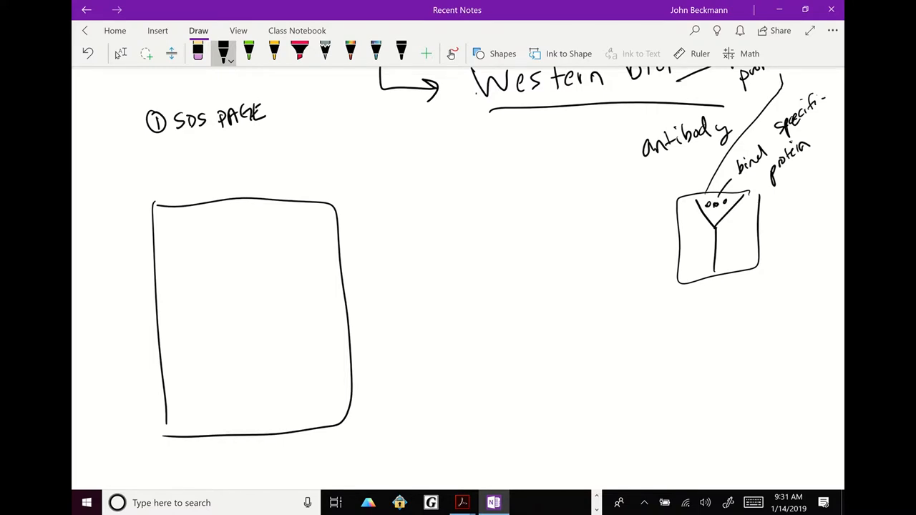
left_click_drag(183, 160, 187, 166)
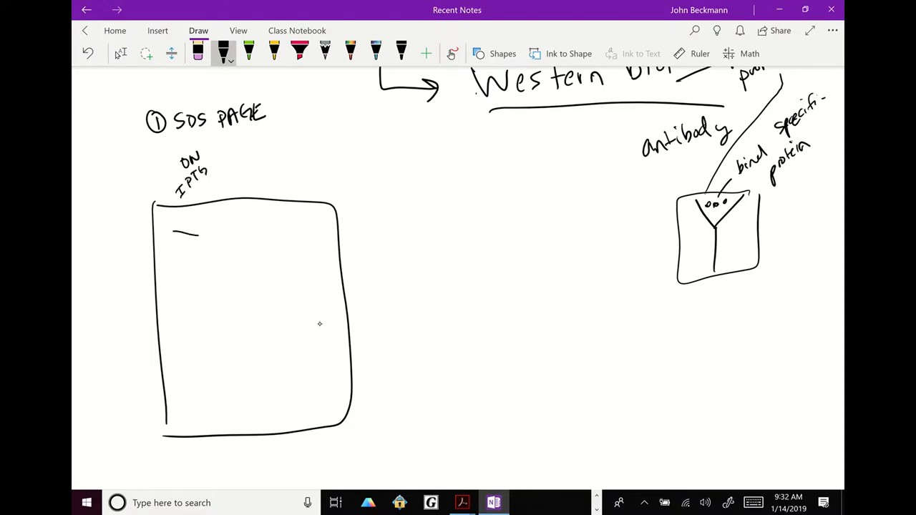
left_click_drag(179, 282, 197, 286)
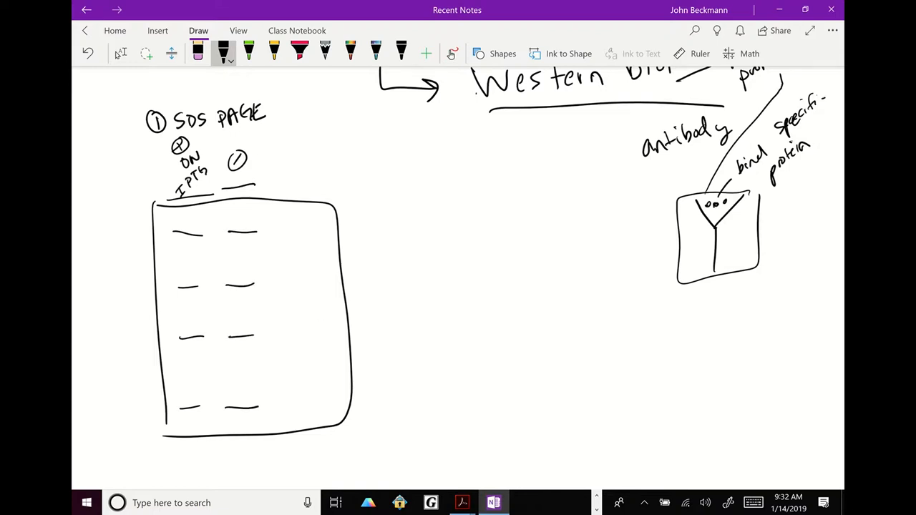
left_click_drag(122, 315, 147, 315)
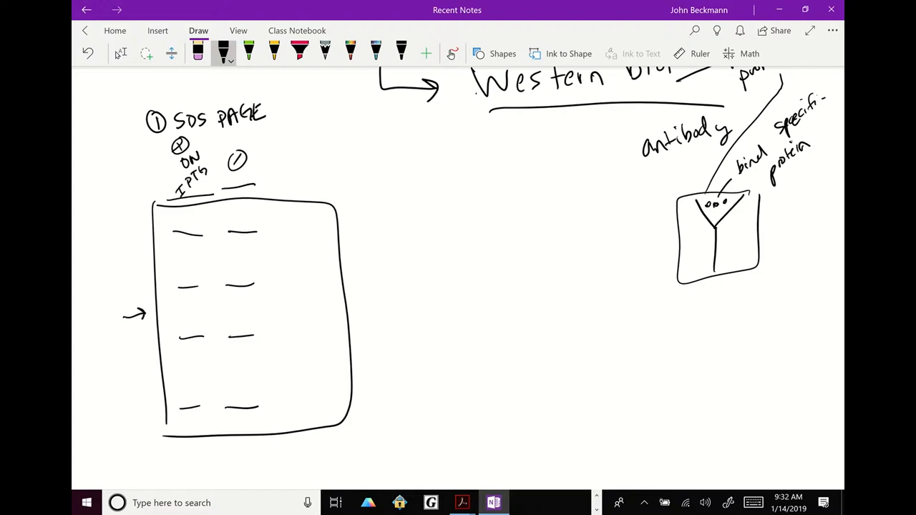
left_click_drag(97, 311, 107, 330)
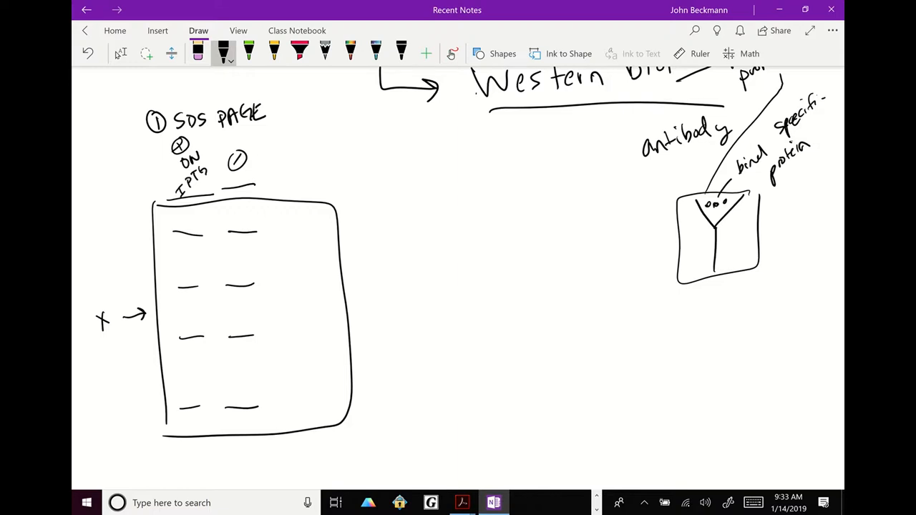
Add an arrow to 'Western blot — sensitivity X' and box the SDS PAGE heading
left_click_drag(318, 139, 365, 140)
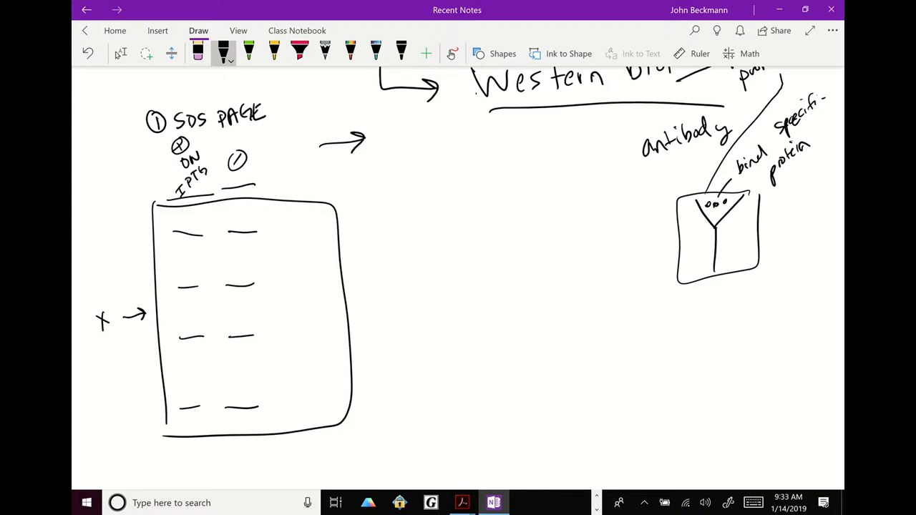
left_click_drag(387, 136, 451, 139)
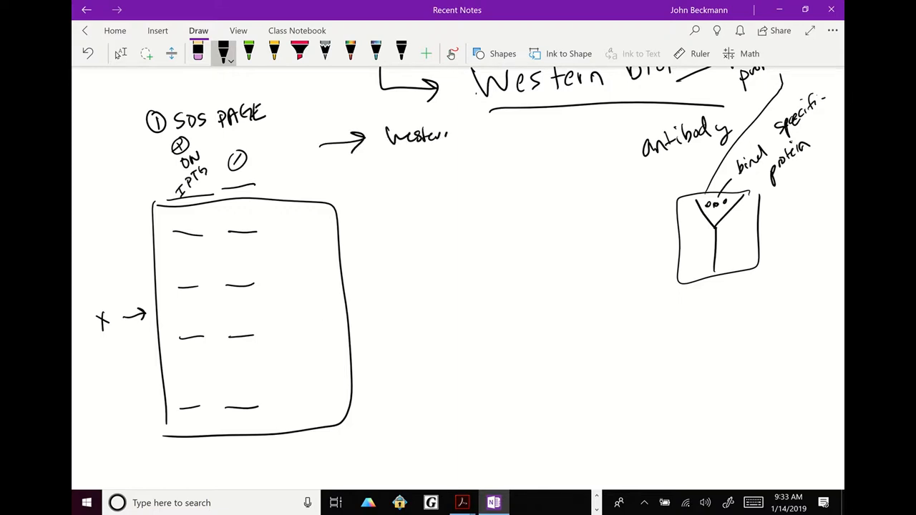
left_click_drag(419, 161, 501, 151)
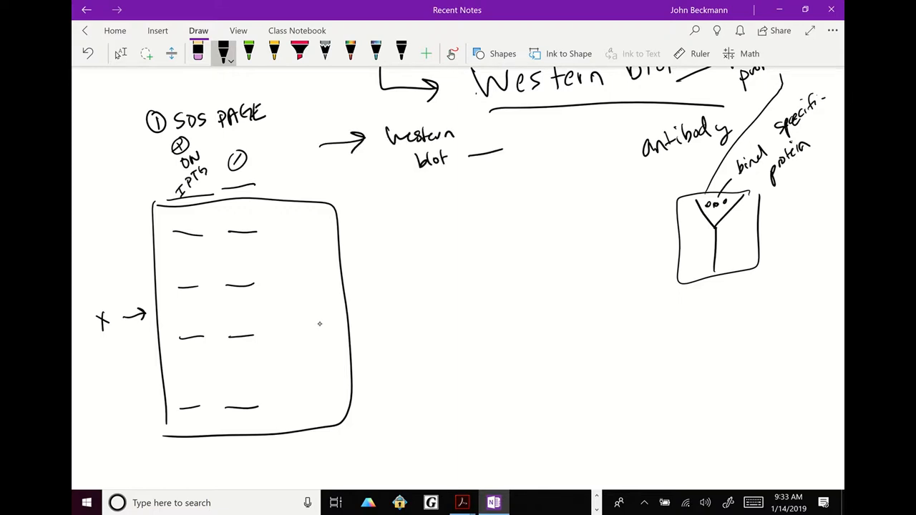
left_click_drag(512, 150, 550, 150)
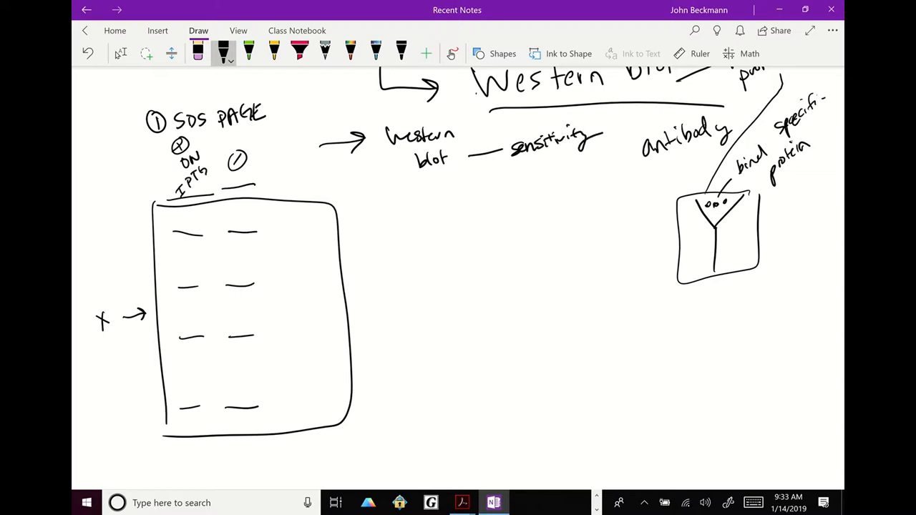
left_click_drag(497, 175, 508, 184)
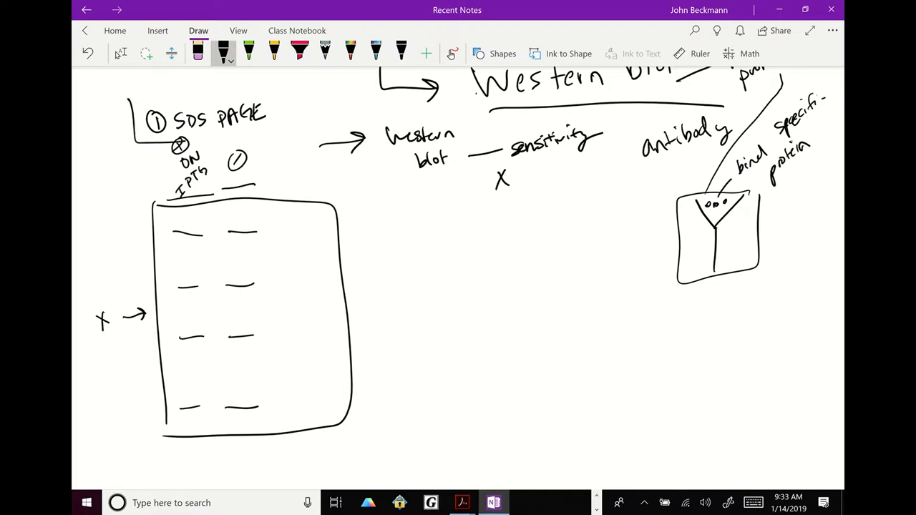
left_click_drag(358, 200, 390, 215)
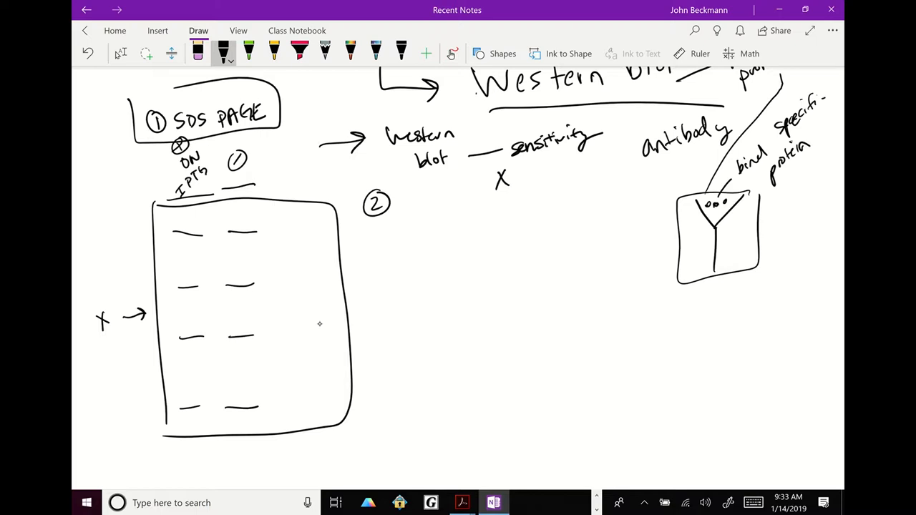
Write step 2 'add antibody for X, 1° antibody' with a hooked arrow toward X
left_click_drag(404, 204, 447, 203)
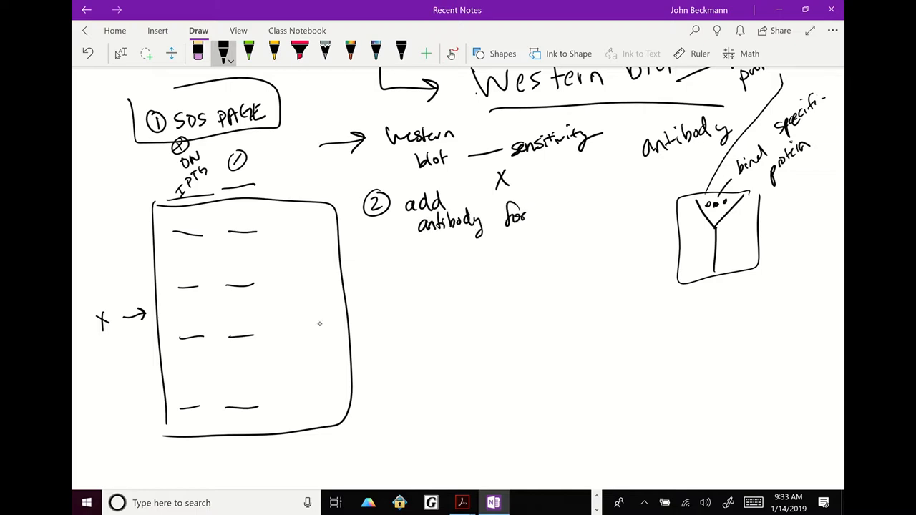
left_click_drag(551, 204, 562, 218)
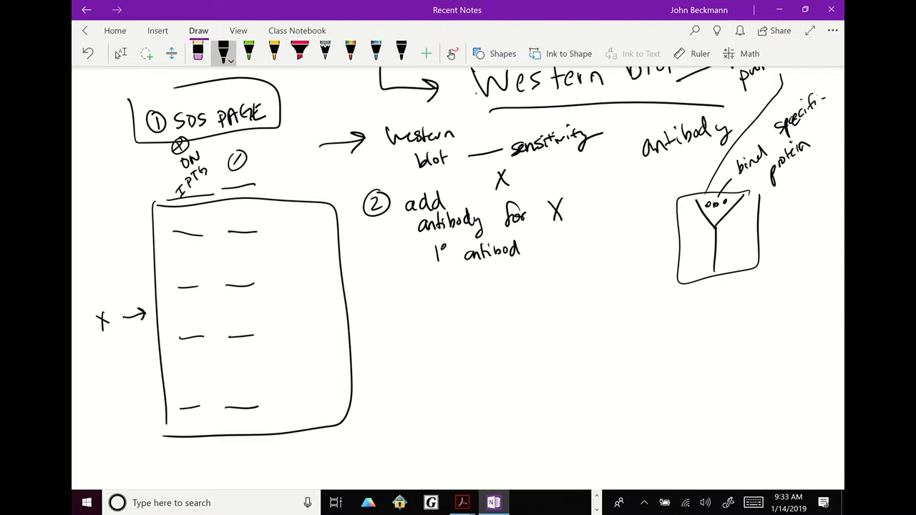
left_click_drag(547, 236, 561, 258)
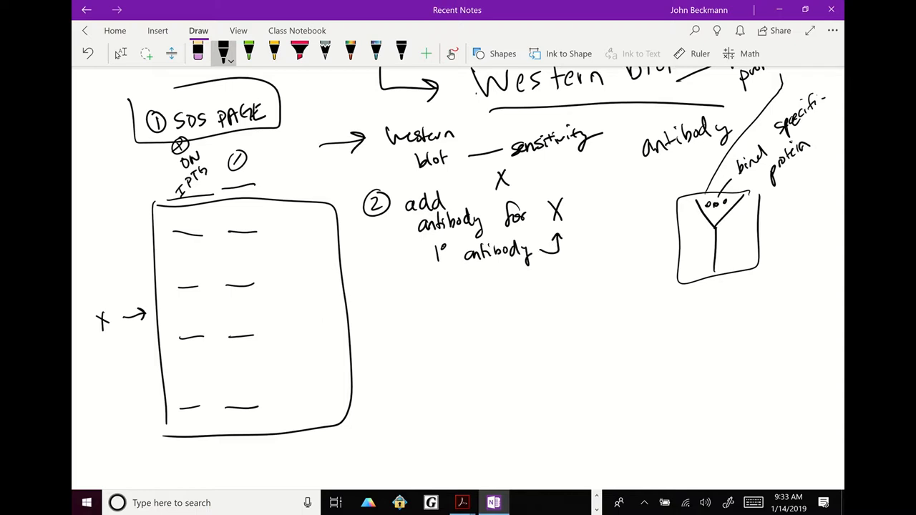
left_click(272, 53)
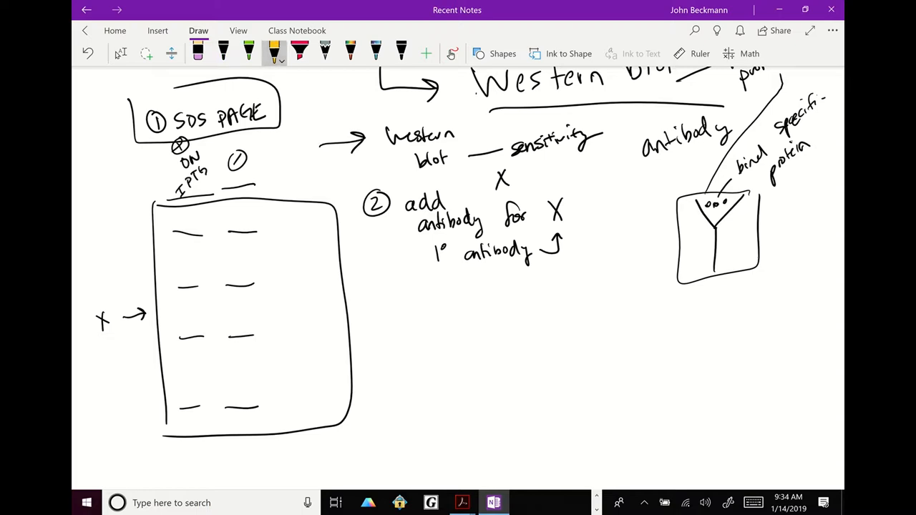
Draw a row of yellow zigzag antibodies along the X band in the gel
left_click(177, 313)
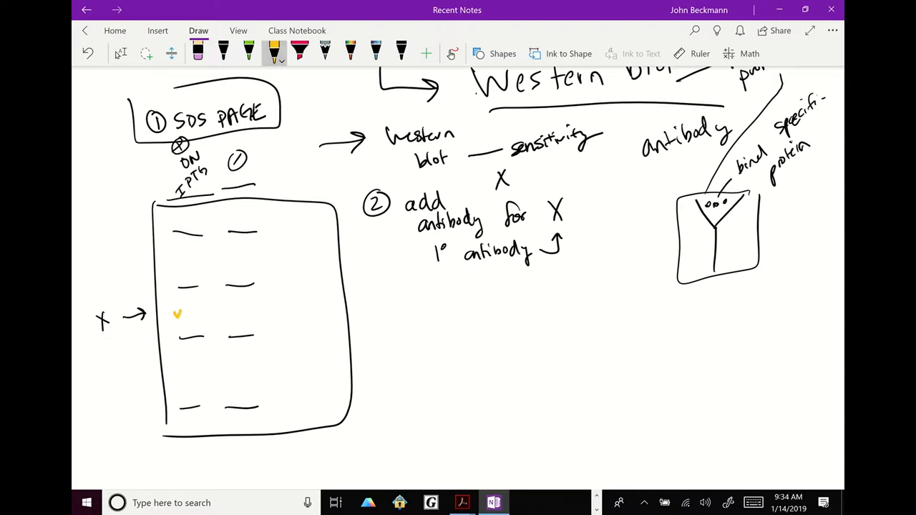
left_click_drag(176, 315, 196, 318)
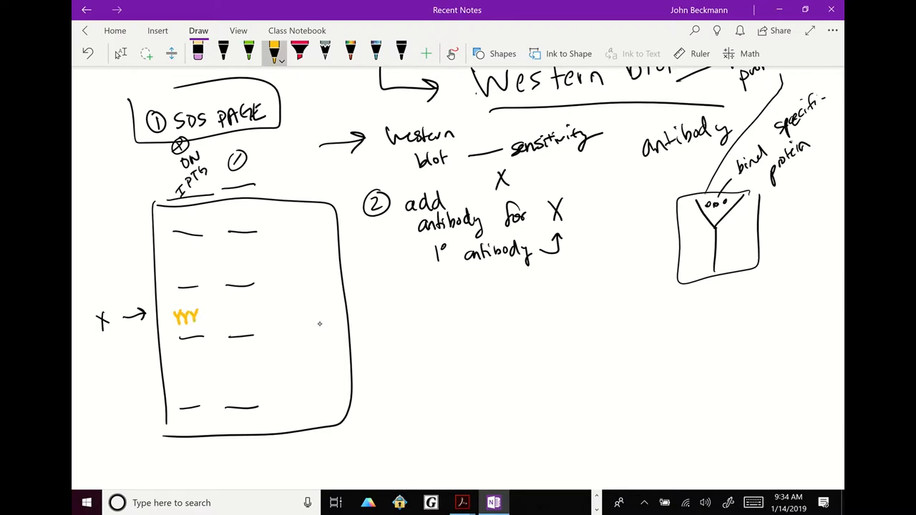
left_click_drag(184, 317, 204, 317)
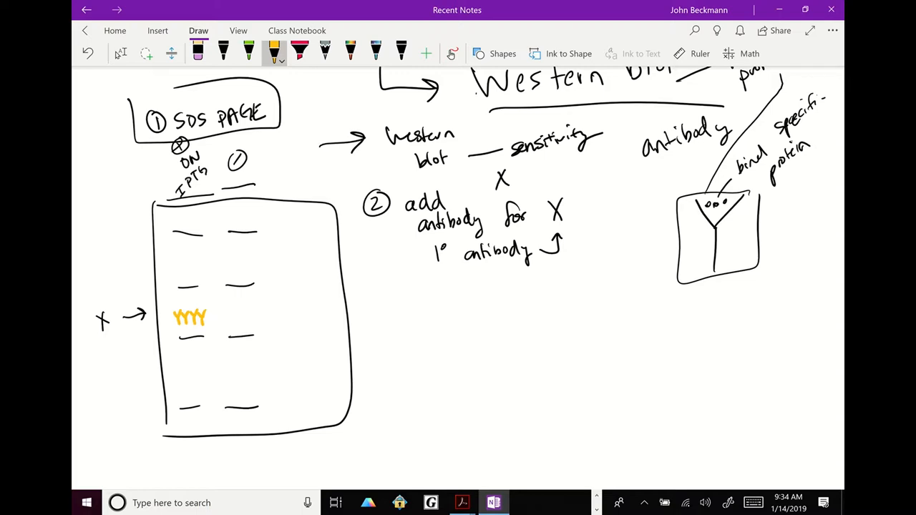
left_click(223, 52)
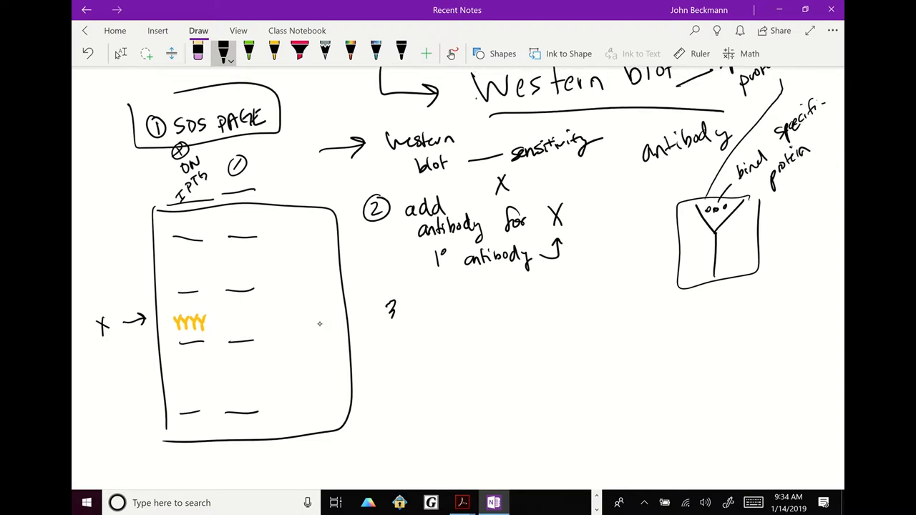
Write step 3 '2° antibody, amplify signal' and draw green antibodies on band X
left_click_drag(386, 308, 450, 318)
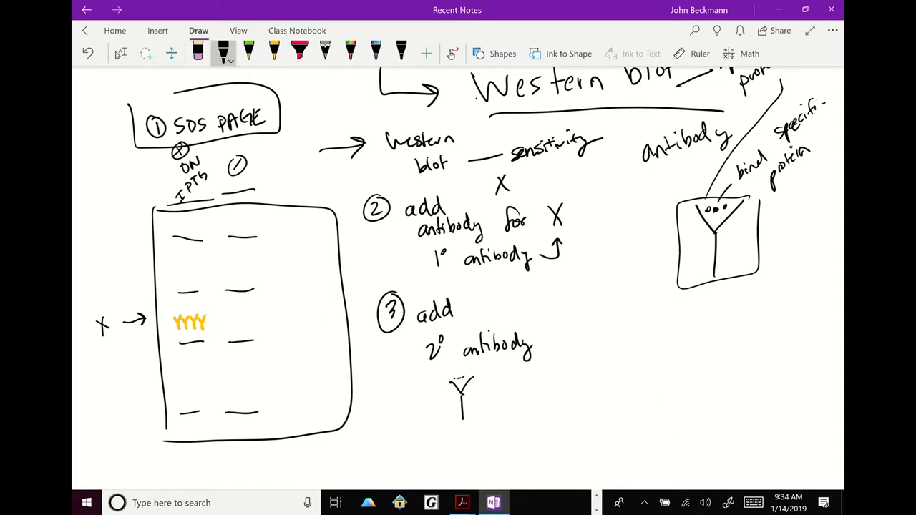
left_click_drag(465, 286, 458, 401)
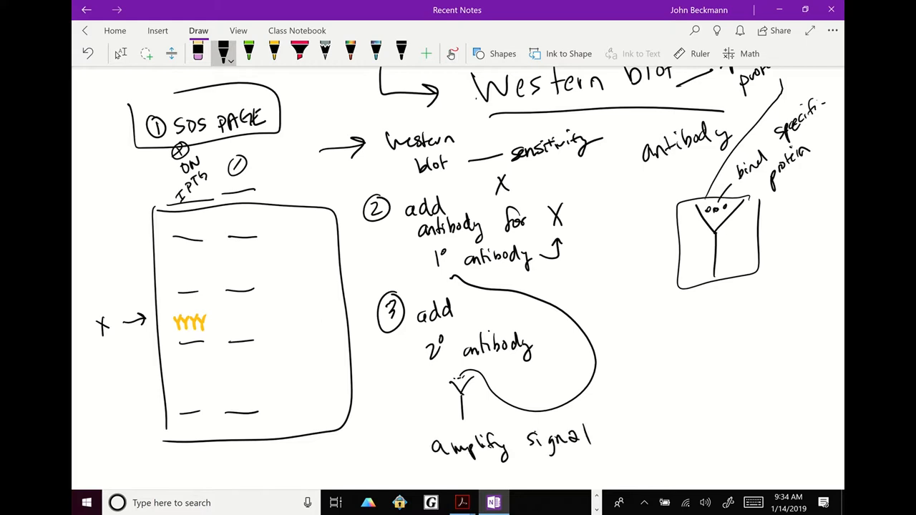
left_click(248, 52)
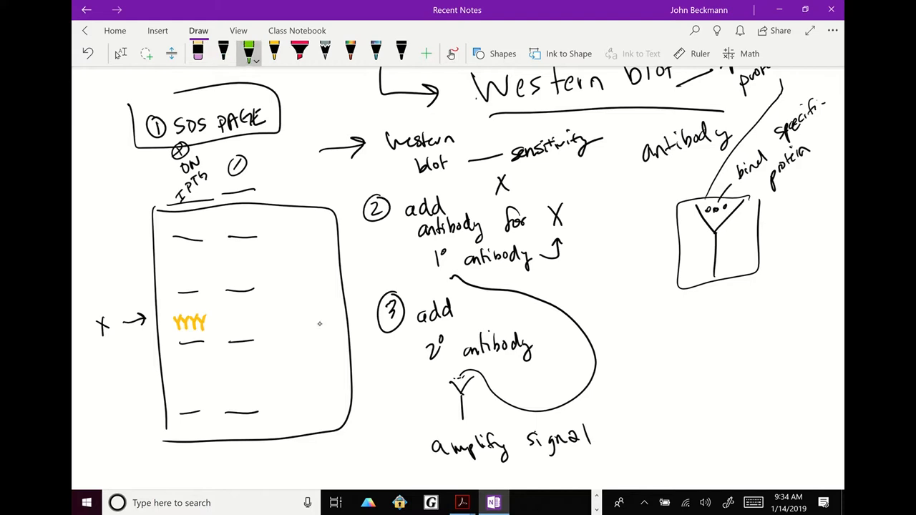
left_click_drag(168, 333, 200, 340)
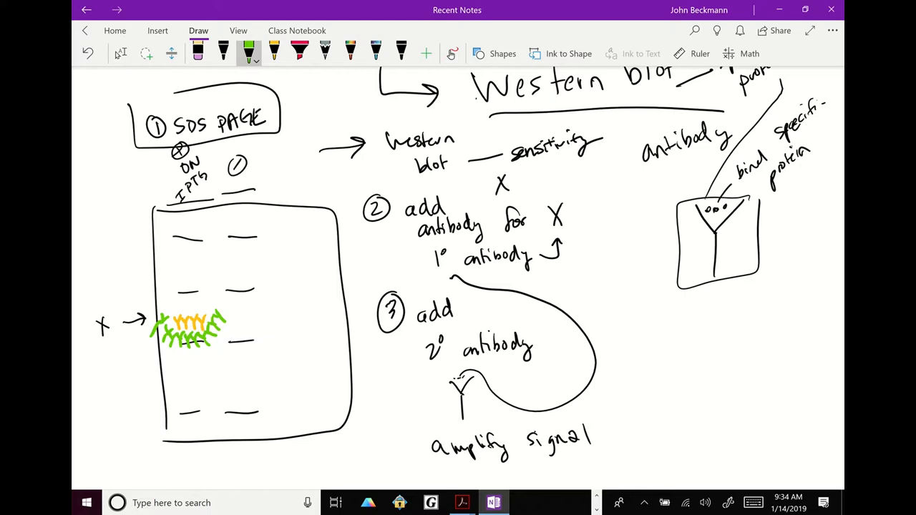
Scatter glitter signal around band X and draw a second box in black
left_click(347, 54)
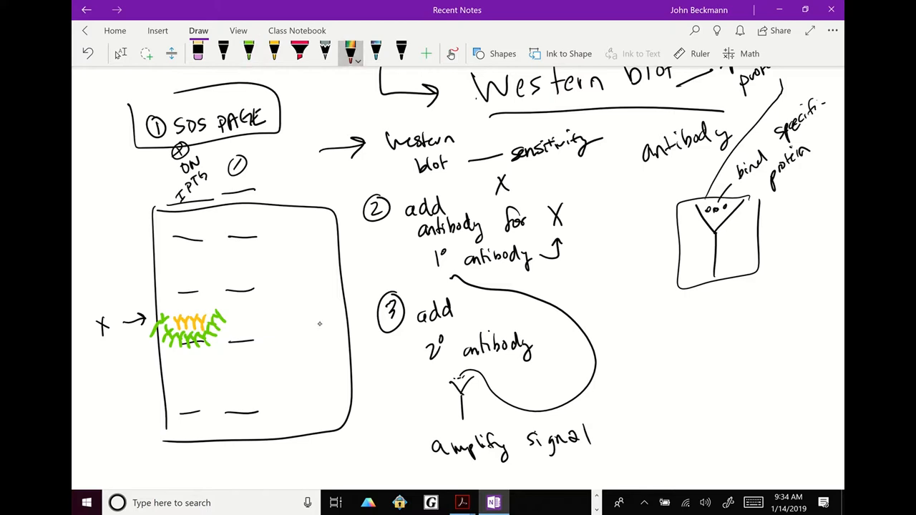
left_click_drag(147, 340, 164, 351)
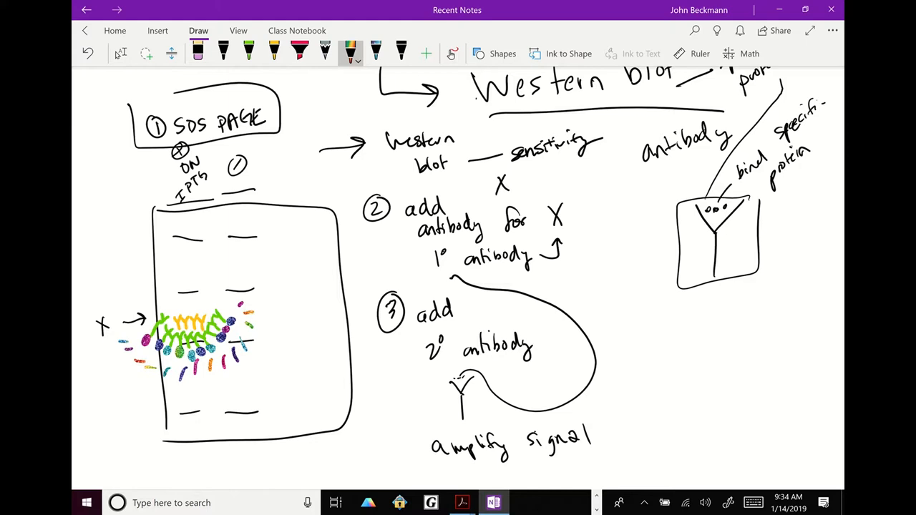
left_click(223, 52)
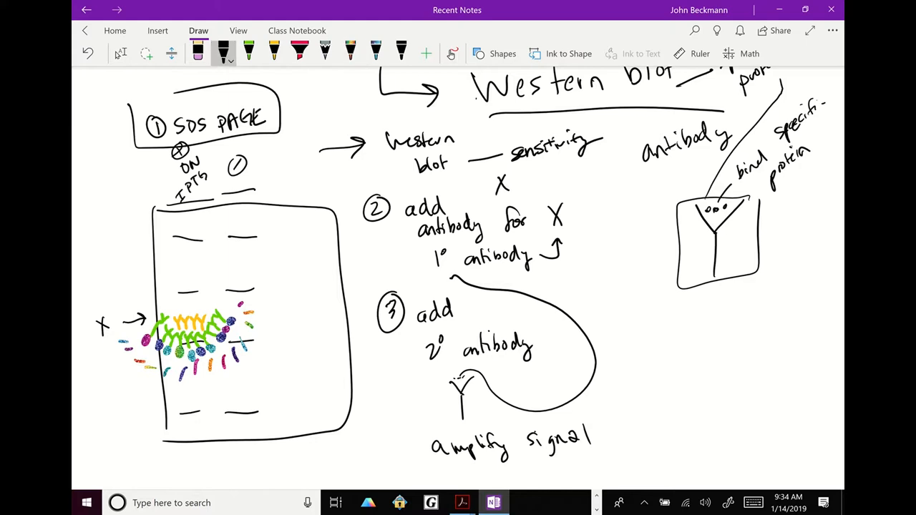
left_click_drag(669, 312, 791, 447)
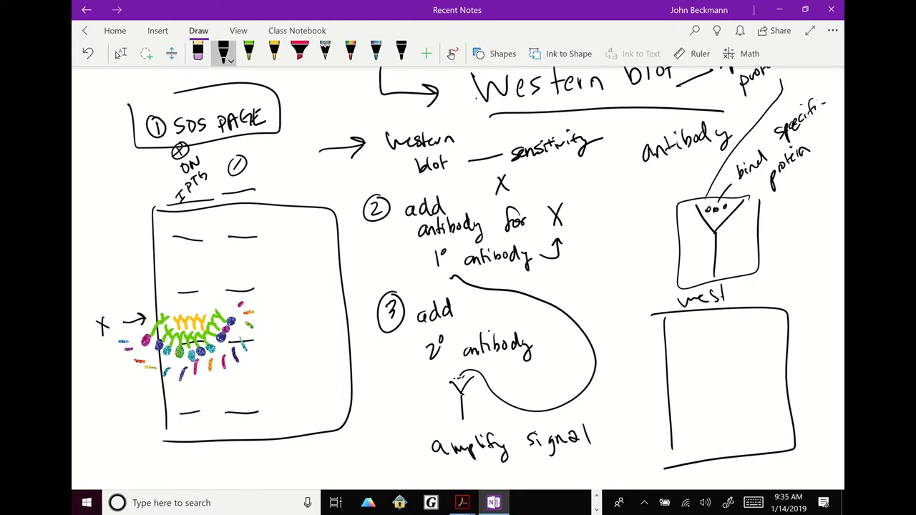
Label the new box 'Western' with ⊕ and ⊖ ends and one band inside
left_click_drag(766, 279, 827, 308)
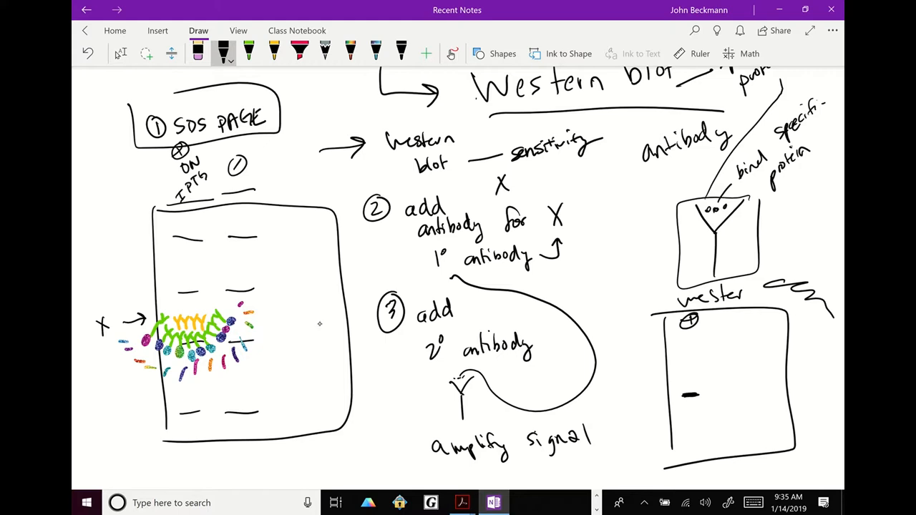
left_click_drag(722, 319, 741, 319)
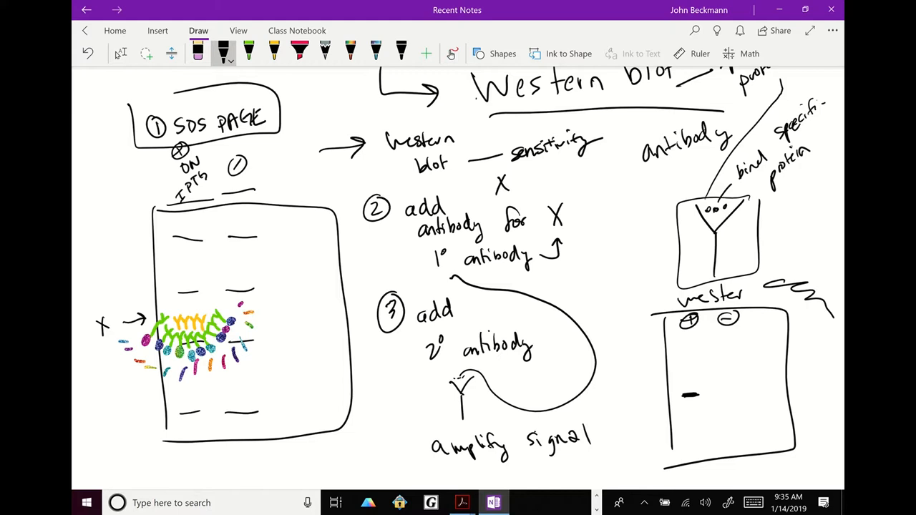
Start list item '1.) X' and write 'inject animal' beside it
scroll("down", 3)
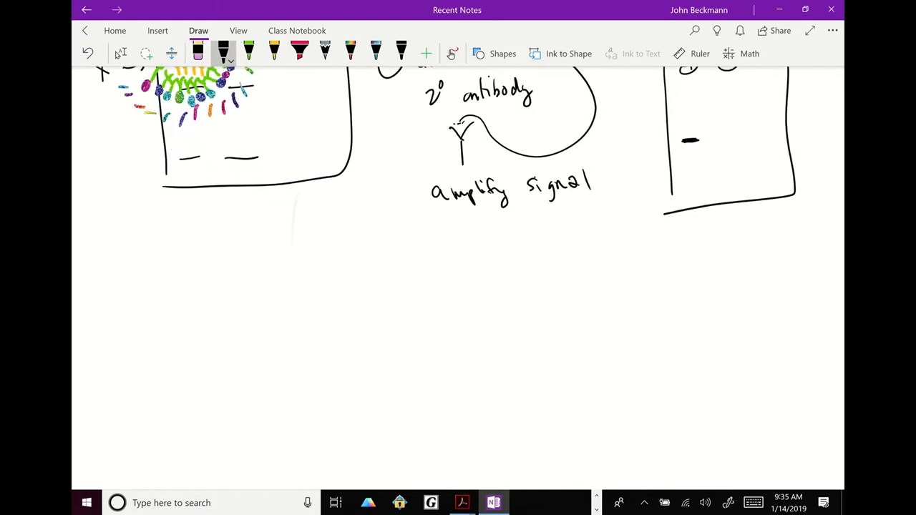
scroll("down", 3)
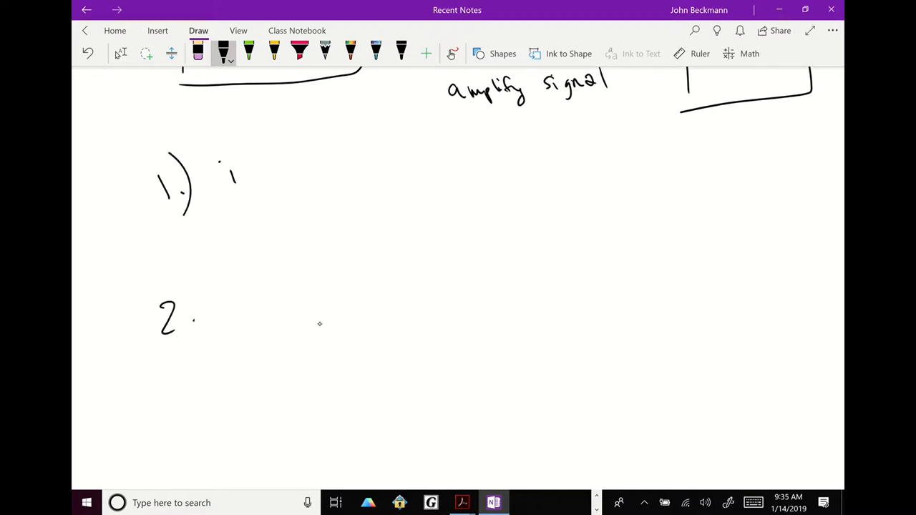
left_click_drag(211, 154, 247, 207)
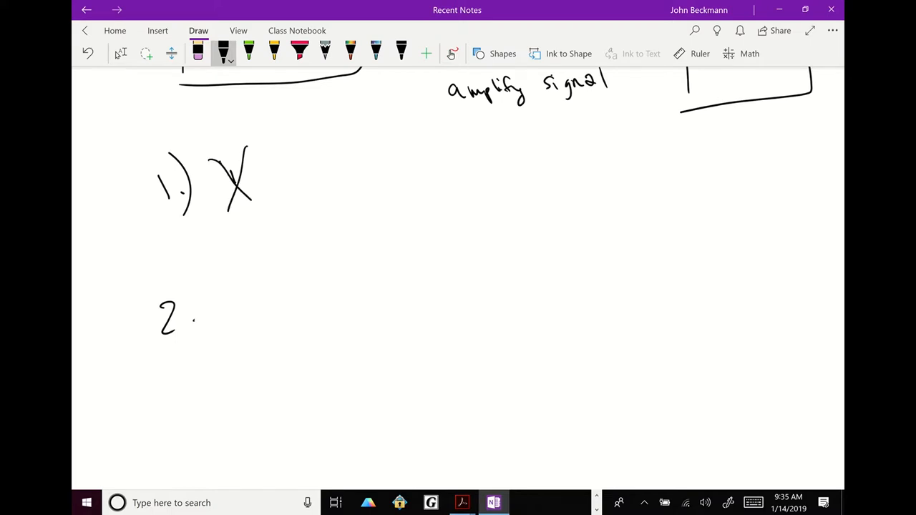
left_click_drag(272, 175, 412, 186)
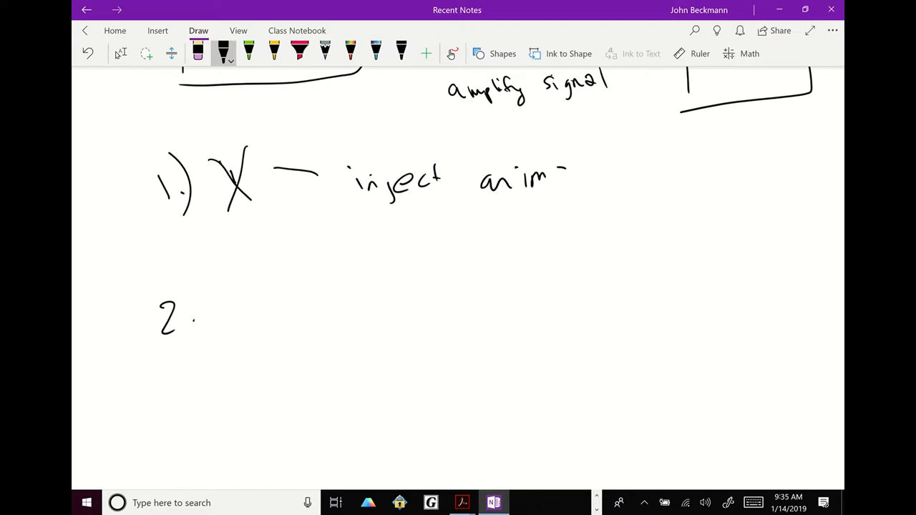
left_click_drag(580, 157, 665, 179)
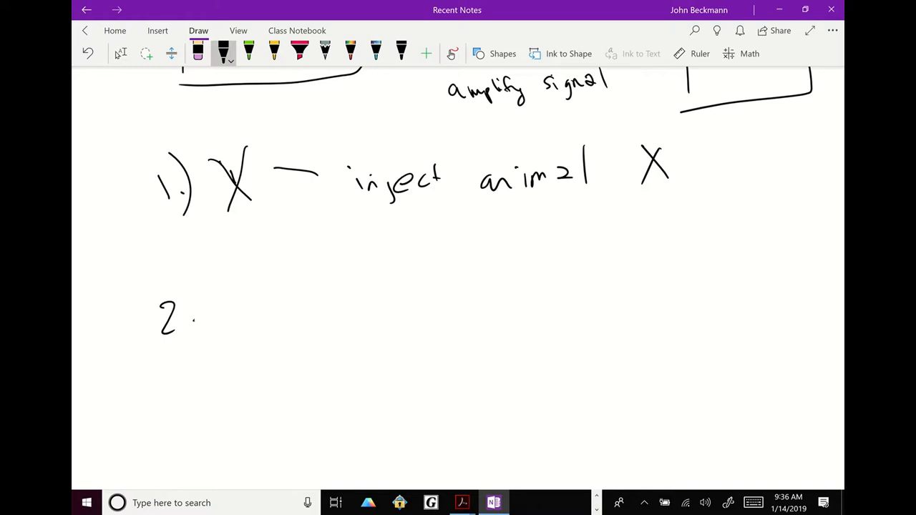
Add X after 'inject animal', list 'Rabbits' and 'goats', and box Rabbits
left_click_drag(430, 208, 601, 208)
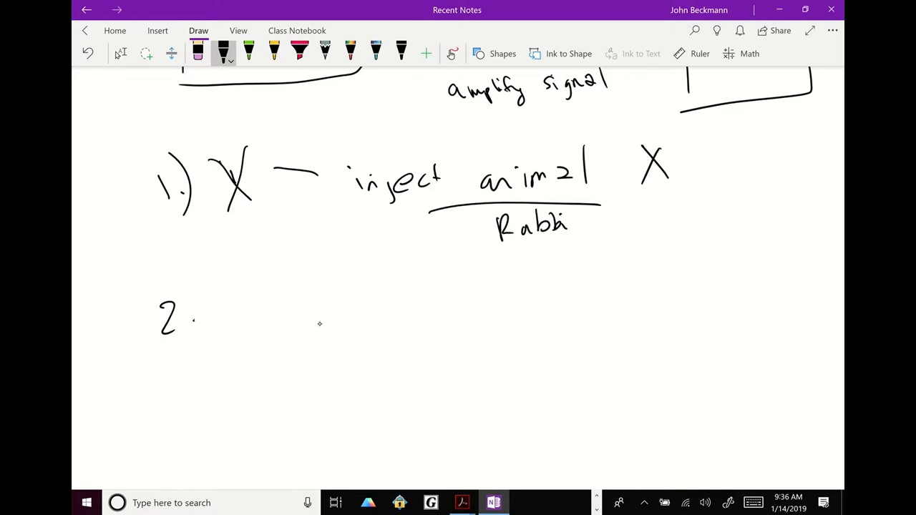
left_click_drag(569, 225, 597, 229)
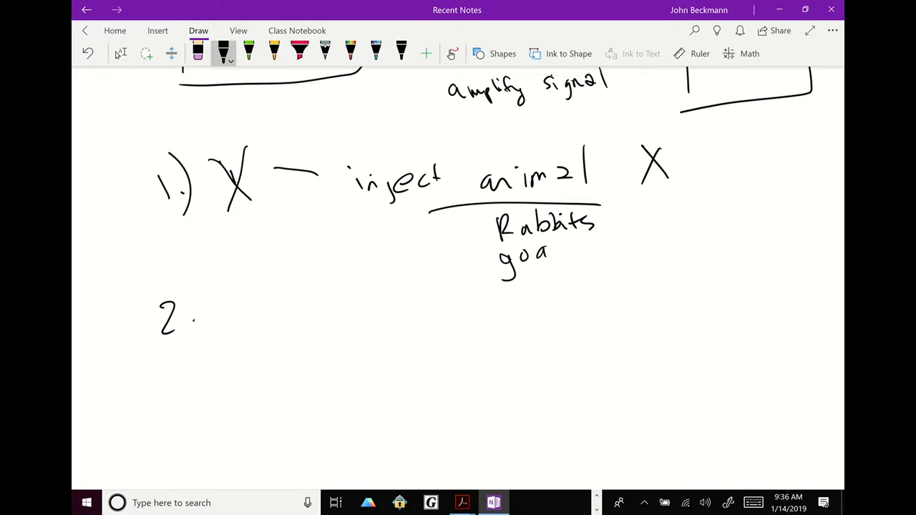
left_click_drag(550, 254, 571, 254)
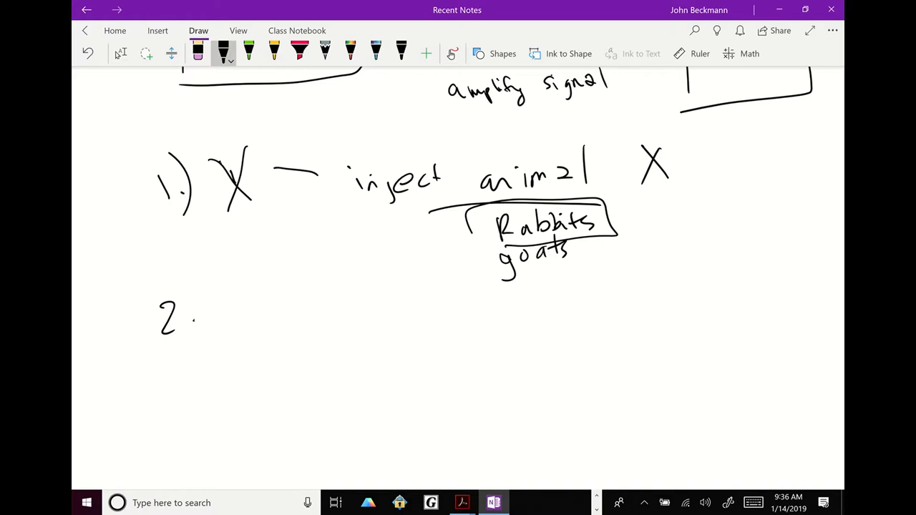
left_click_drag(194, 269, 214, 357)
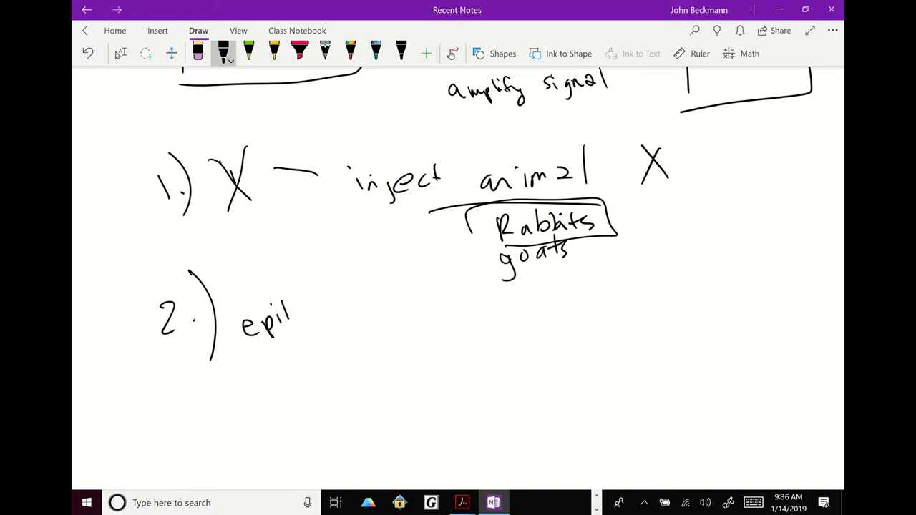
Write item 2 'epitope tags' and label the tag and antibody recognition in green
left_click_drag(286, 315, 393, 314)
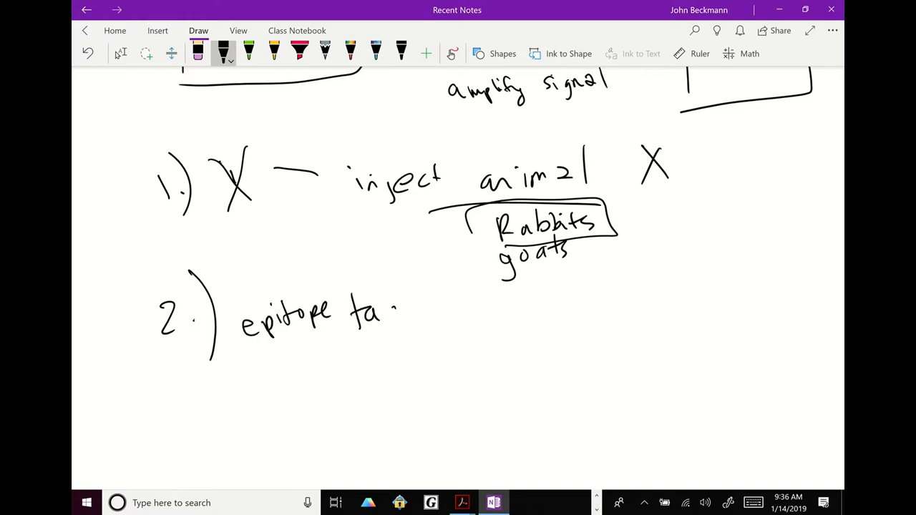
left_click_drag(390, 311, 411, 325)
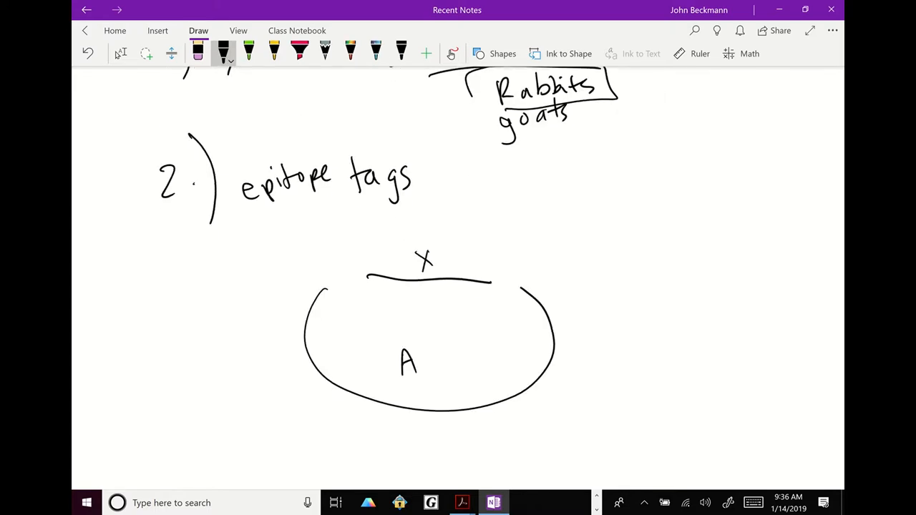
left_click(246, 52)
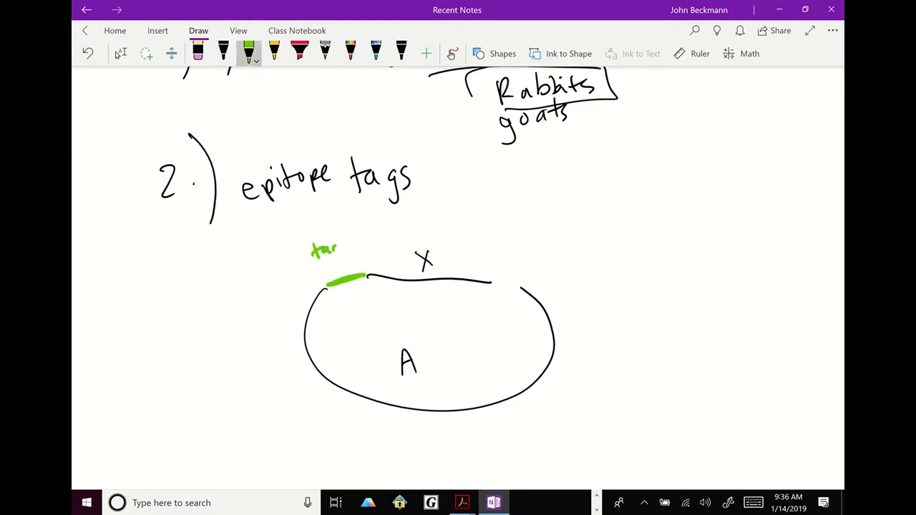
left_click_drag(329, 251, 504, 208)
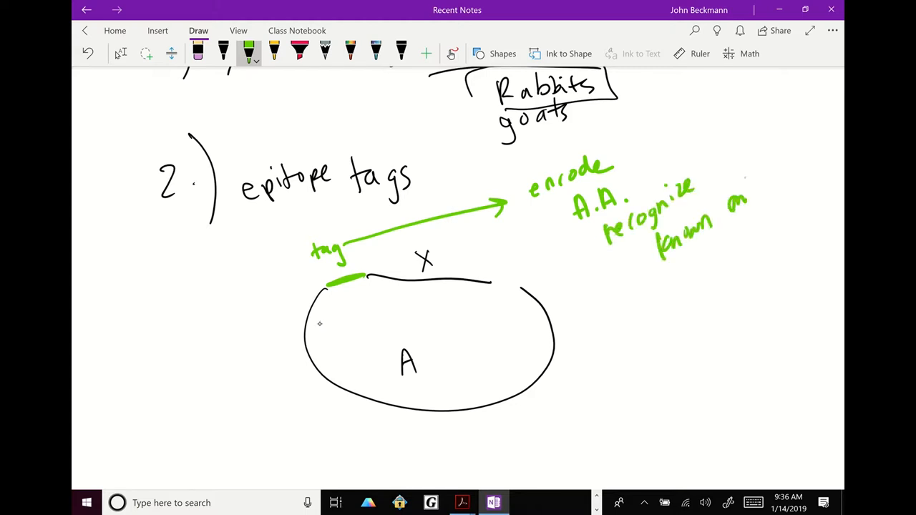
type("antibody")
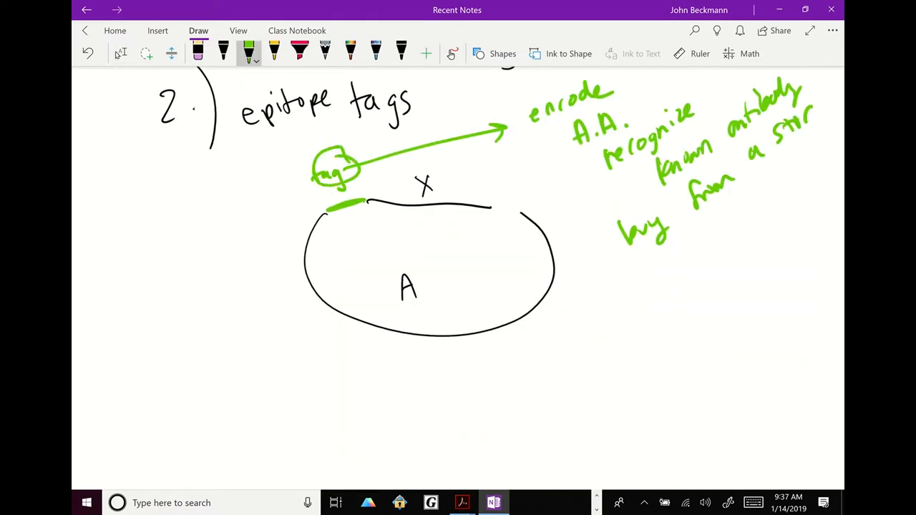
left_click_drag(524, 369, 524, 387)
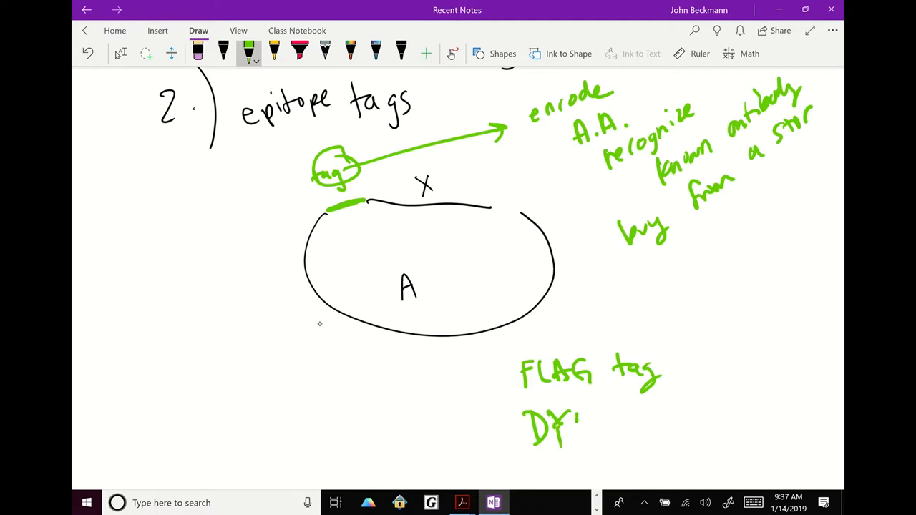
Write and underline 'FLAG tag DYKKKDK', then strike a green line through item 1
left_click_drag(579, 426, 662, 426)
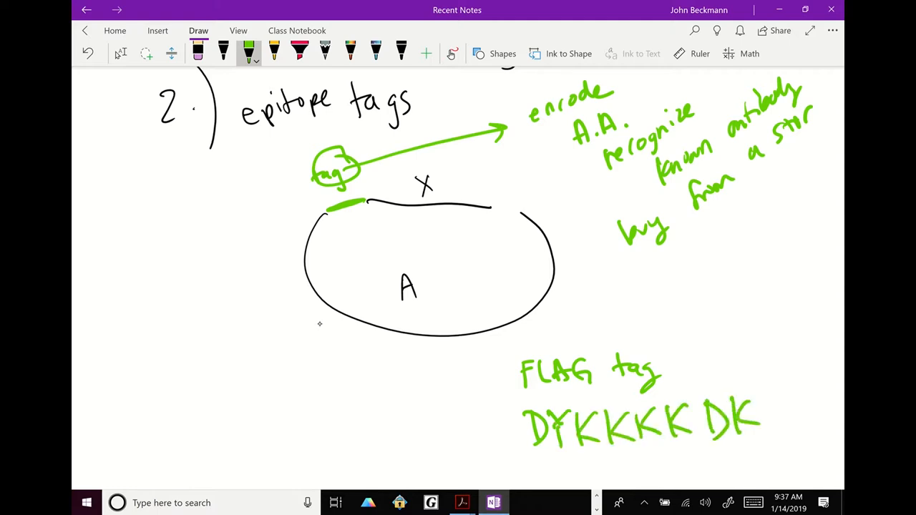
left_click_drag(533, 461, 780, 457)
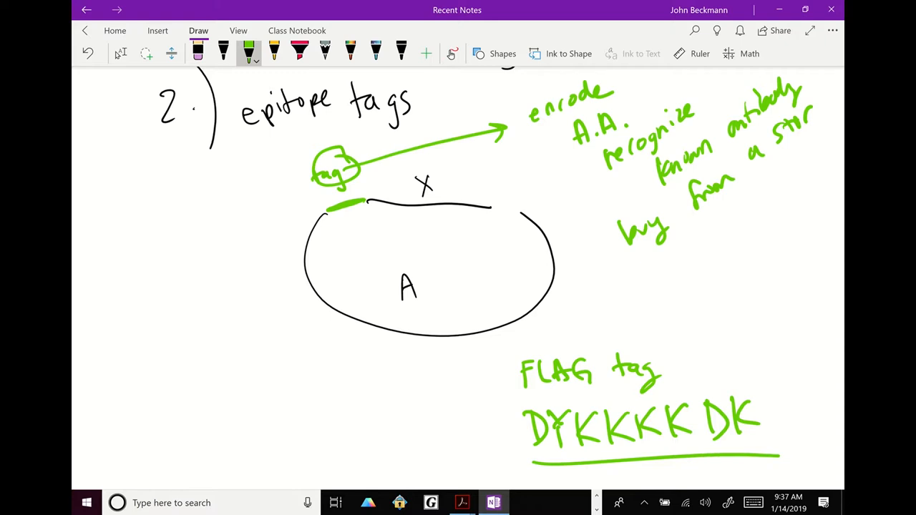
left_click_drag(346, 240, 345, 215)
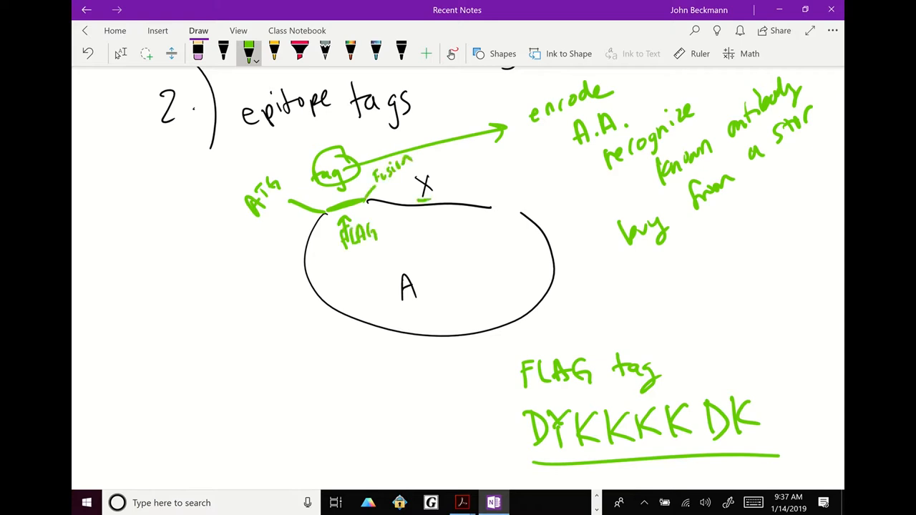
scroll("down", 3)
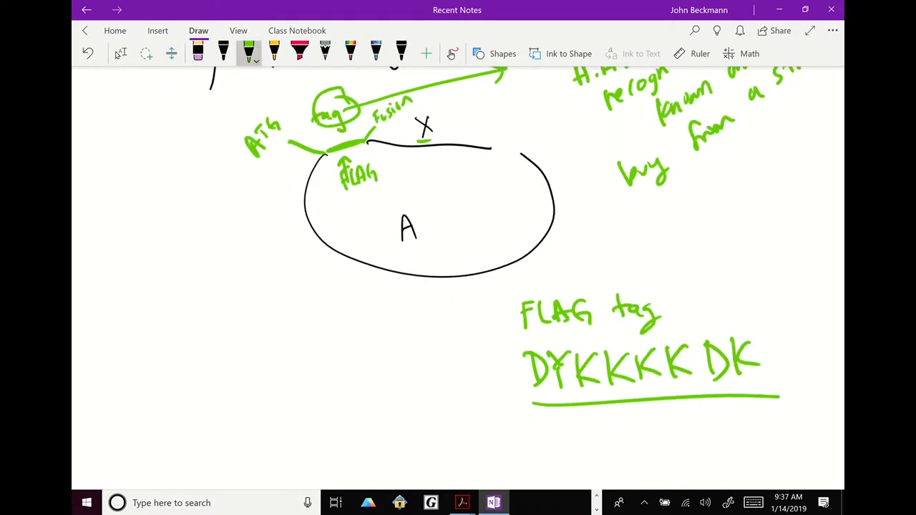
left_click_drag(301, 329, 344, 401)
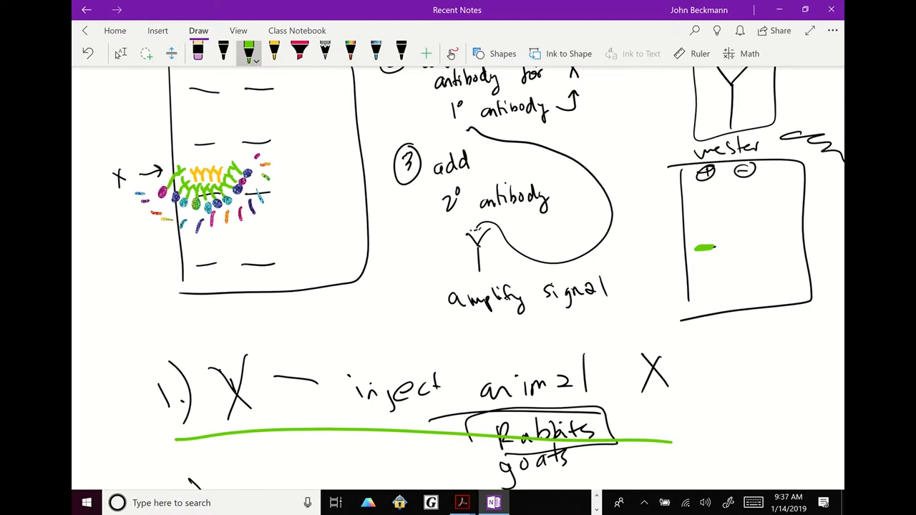
Handwrite 'Monoclonal' below the FLAG notes and start 'polyclonal' to its right
scroll("down", 3)
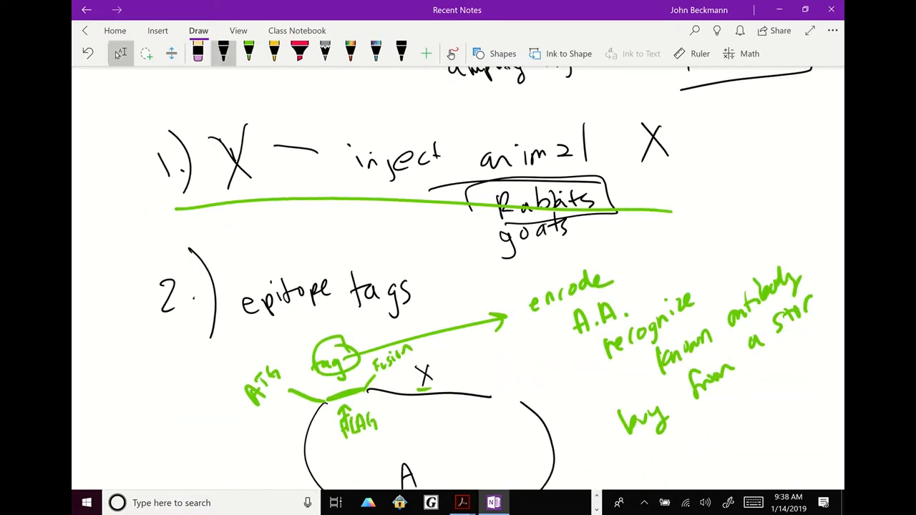
scroll("down", 3)
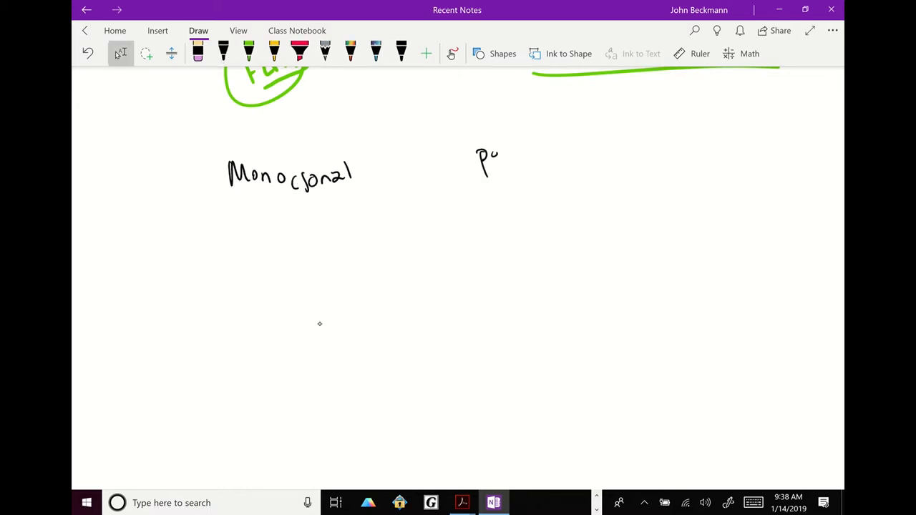
left_click_drag(476, 157, 583, 161)
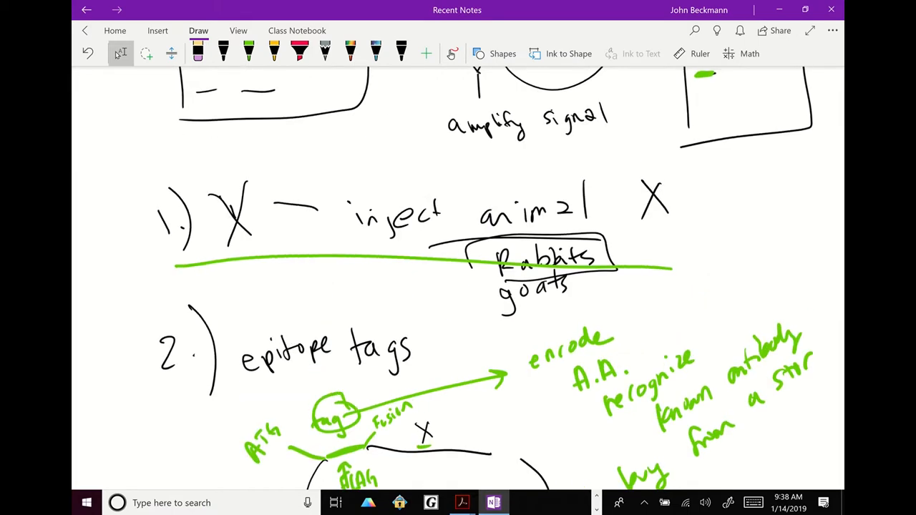
Write '1° made in an animal – Rabbit' and '2° → α-Rabbit' with underline and arrow
scroll("down", 3)
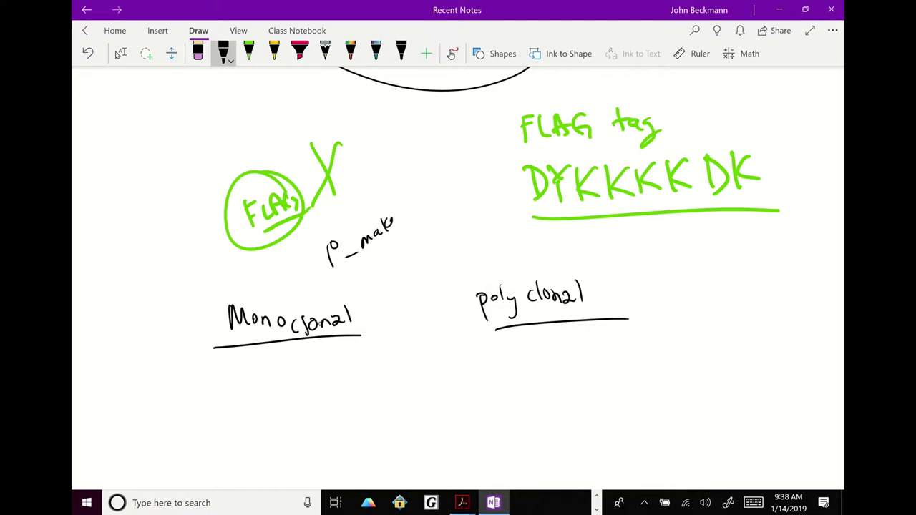
left_click_drag(397, 214, 444, 200)
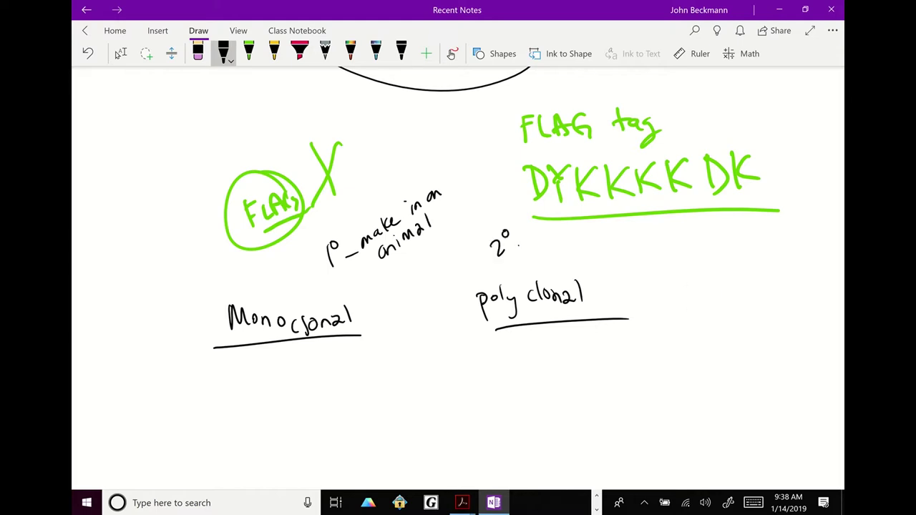
left_click_drag(518, 244, 541, 244)
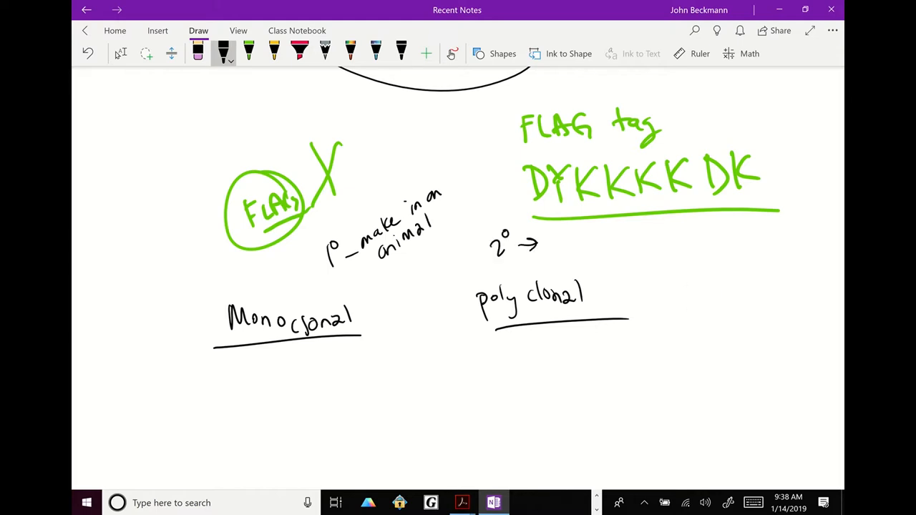
left_click_drag(308, 279, 355, 281)
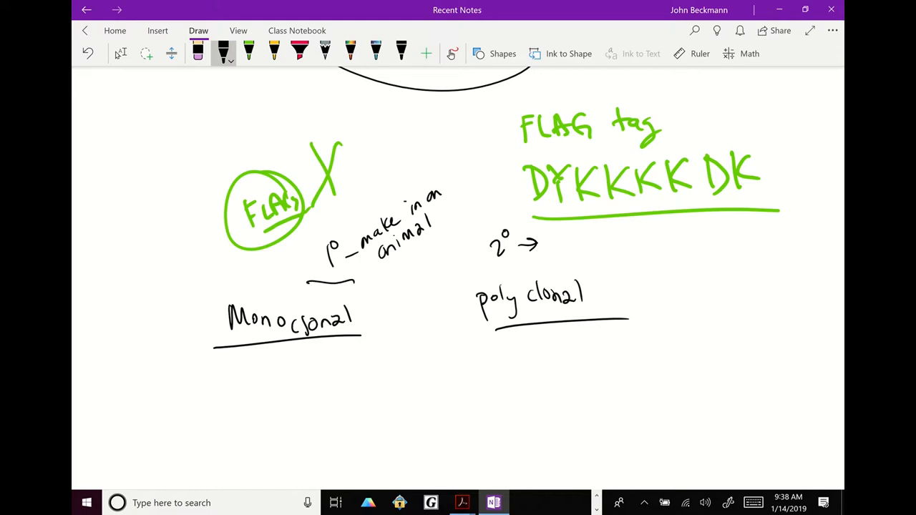
left_click_drag(347, 193, 347, 207)
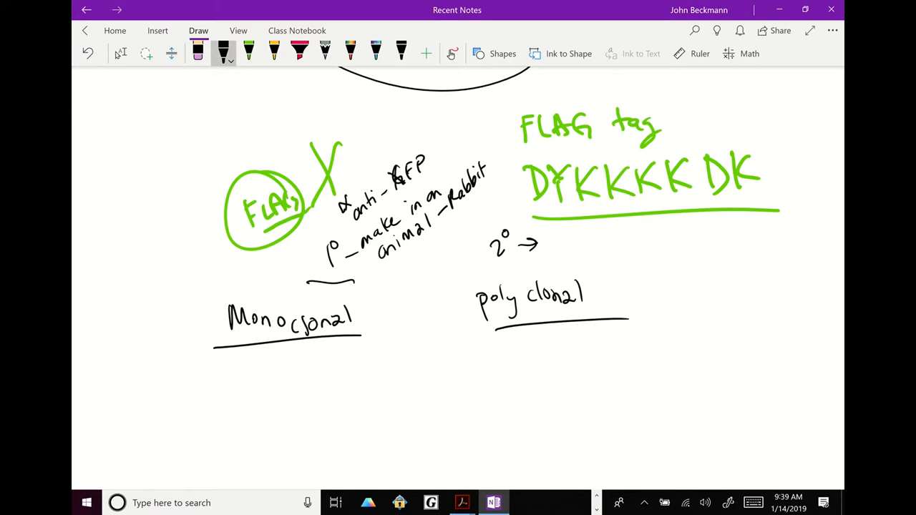
left_click_drag(554, 236, 622, 244)
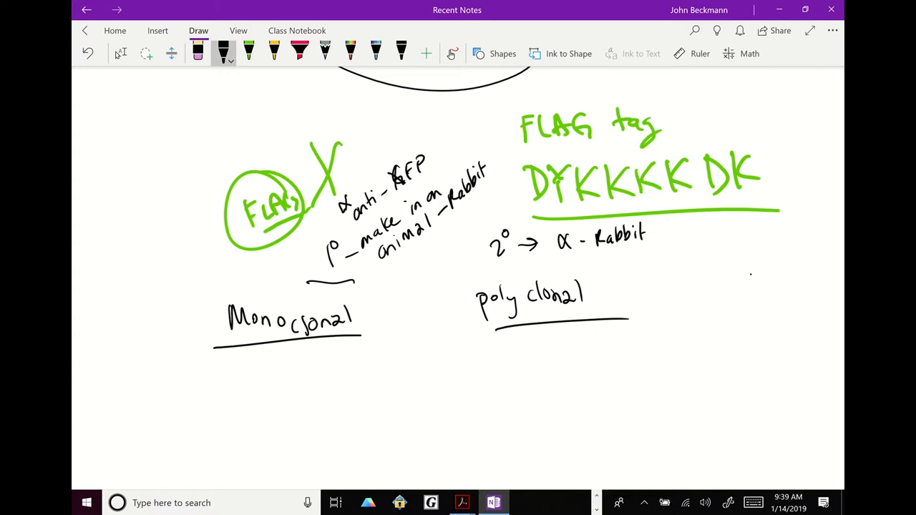
left_click_drag(751, 229, 787, 258)
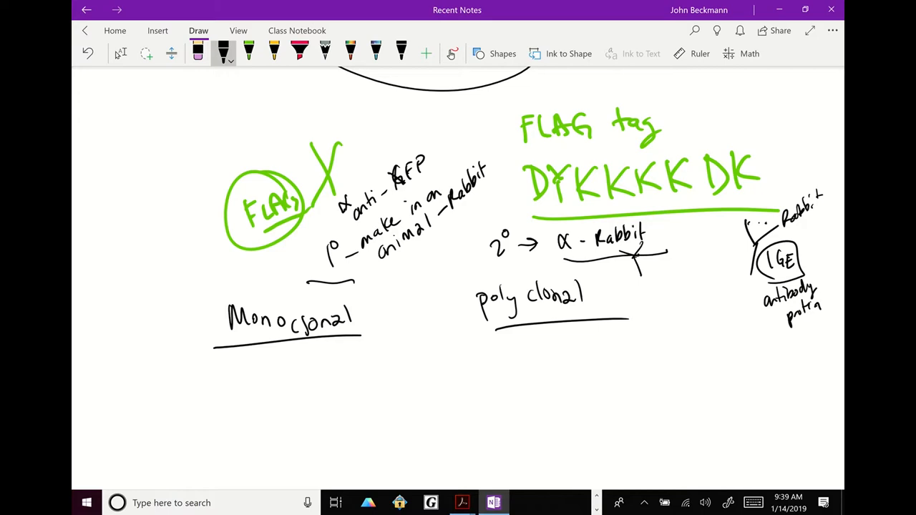
Ink an arrow down from Monoclonal with 'purified' and 'X — injecting rabbit X' notes
scroll("down", 3)
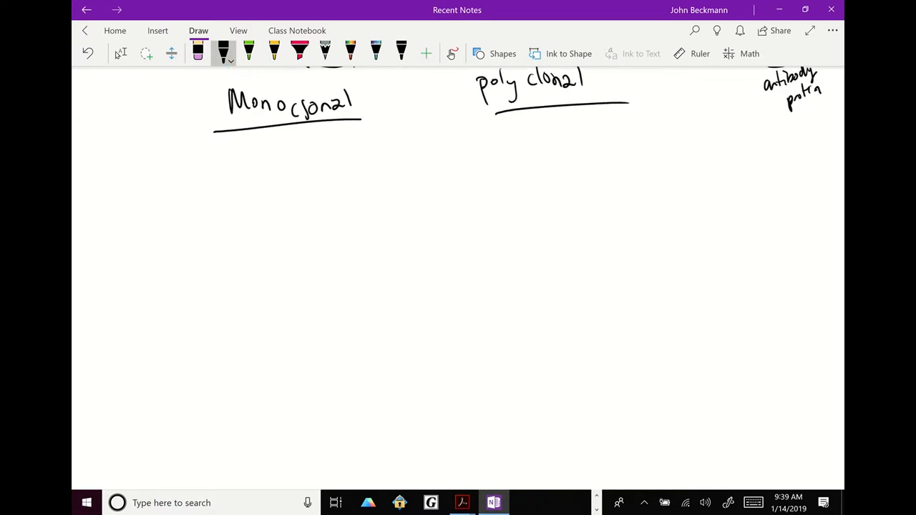
left_click(119, 53)
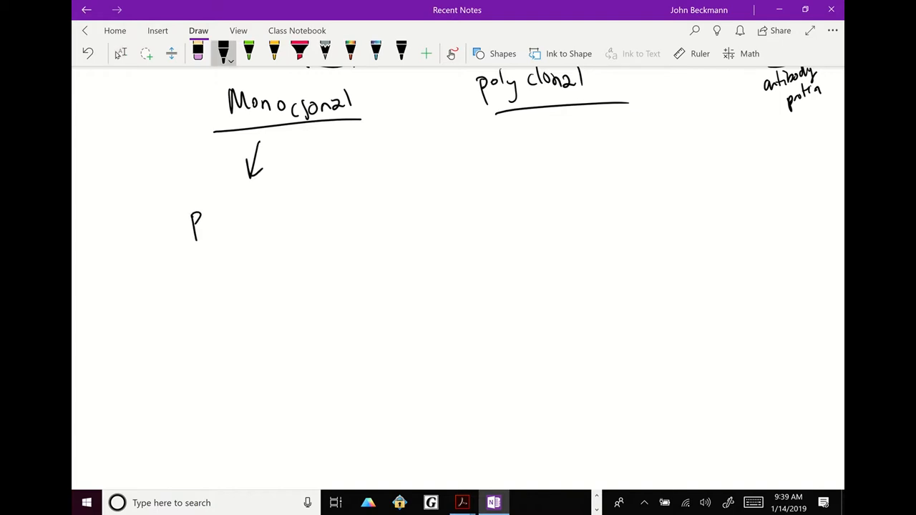
left_click_drag(194, 208, 286, 207)
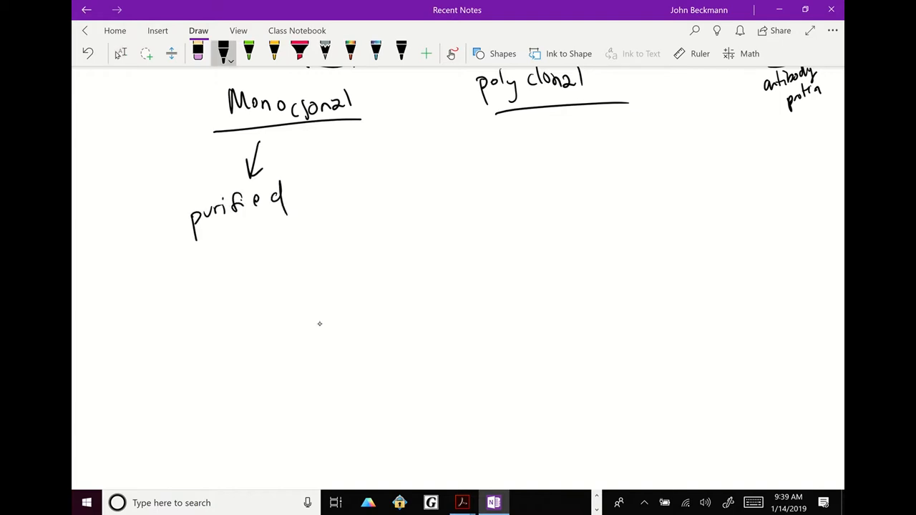
left_click_drag(272, 311, 293, 336)
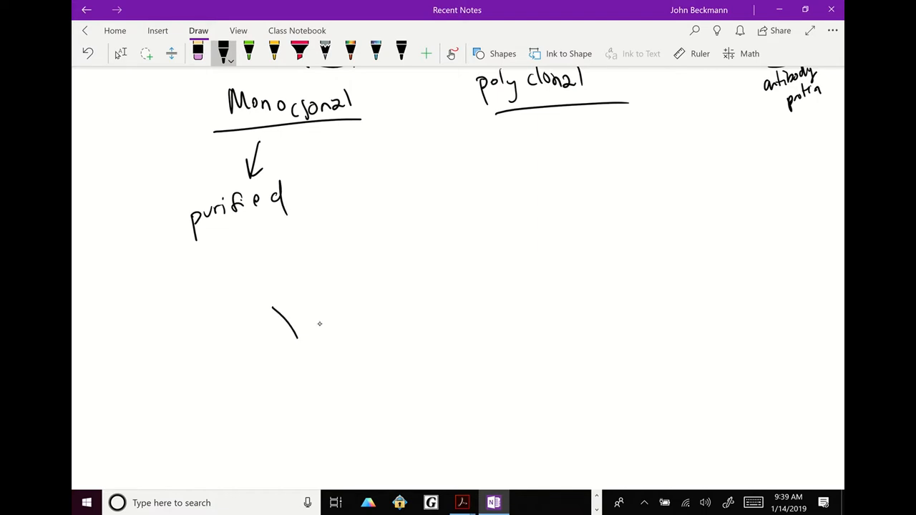
left_click_drag(272, 312, 451, 315)
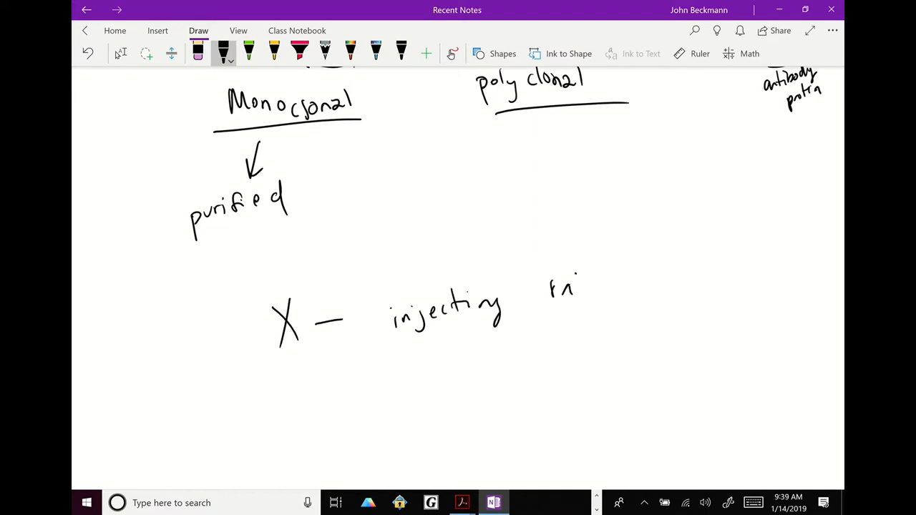
left_click_drag(547, 286, 730, 287)
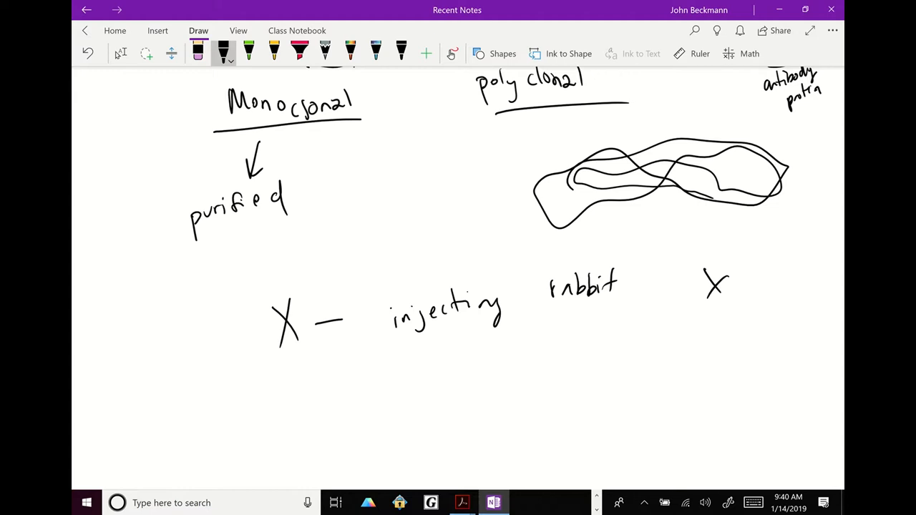
Draw a green antibody on the blob's edge and write 'Serum - blood' below rabbit
left_click(248, 53)
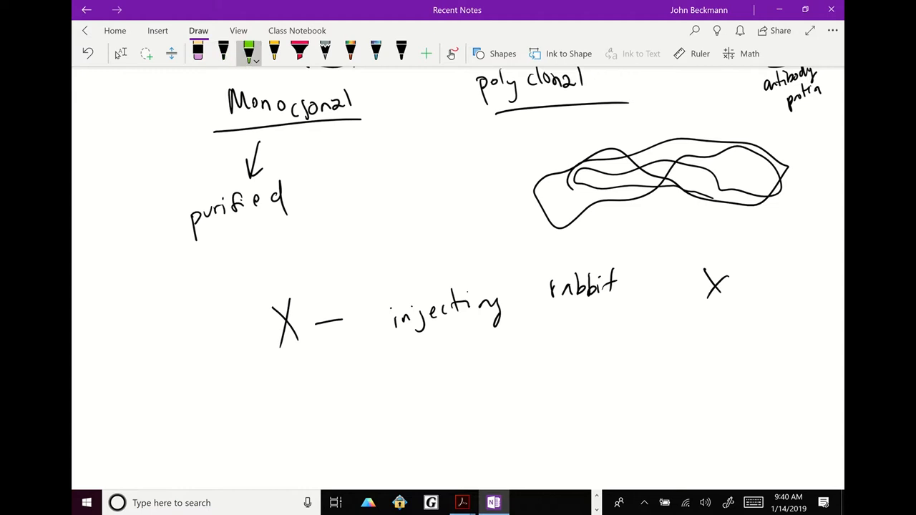
left_click_drag(744, 222, 769, 208)
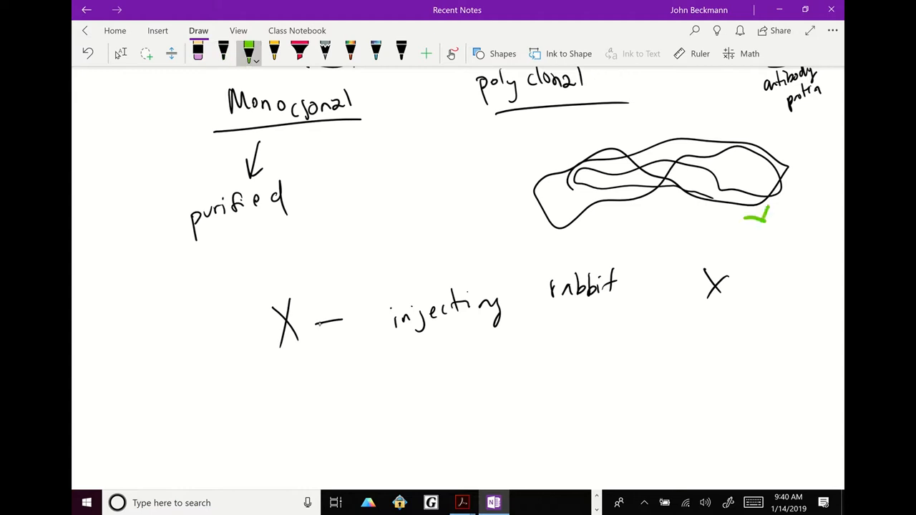
left_click_drag(755, 215, 758, 244)
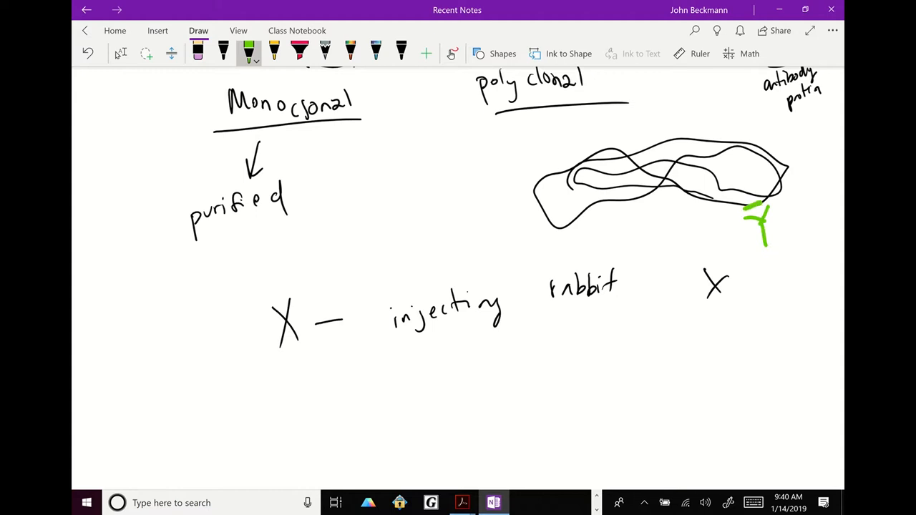
left_click(301, 53)
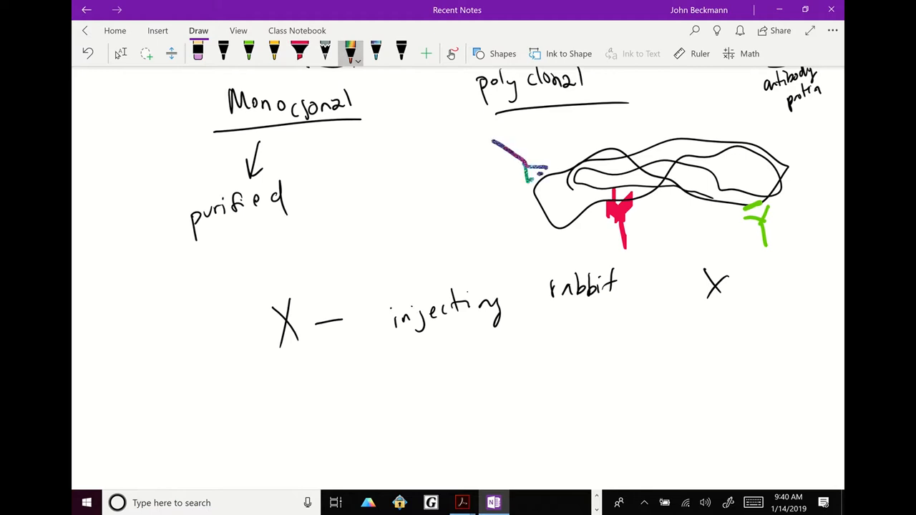
left_click_drag(554, 361, 619, 350)
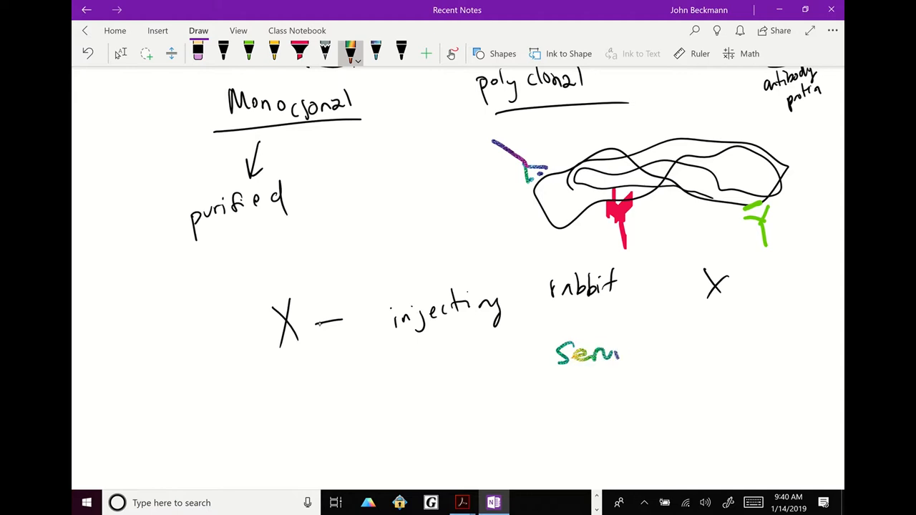
left_click_drag(658, 350, 751, 347)
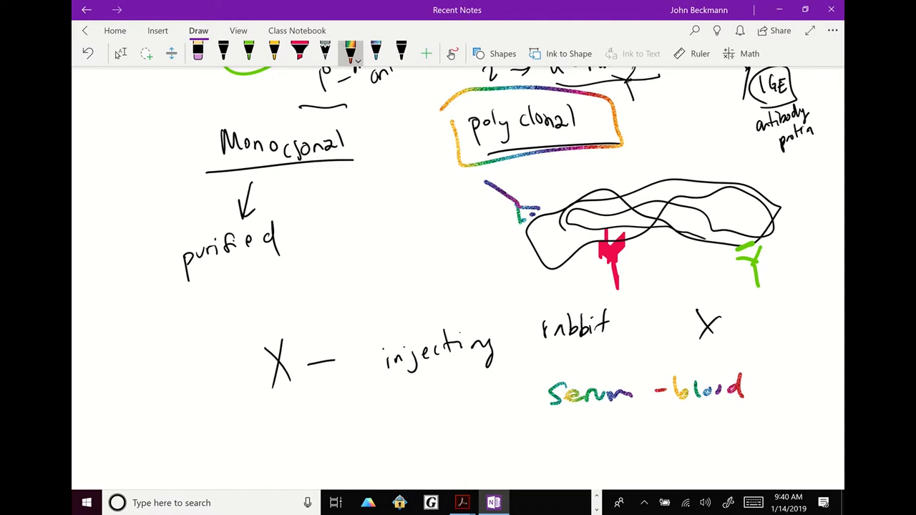
Sketch an antigen, an arrow to 'non specific', and an arrow from the boxed polyclonal
scroll("down", 3)
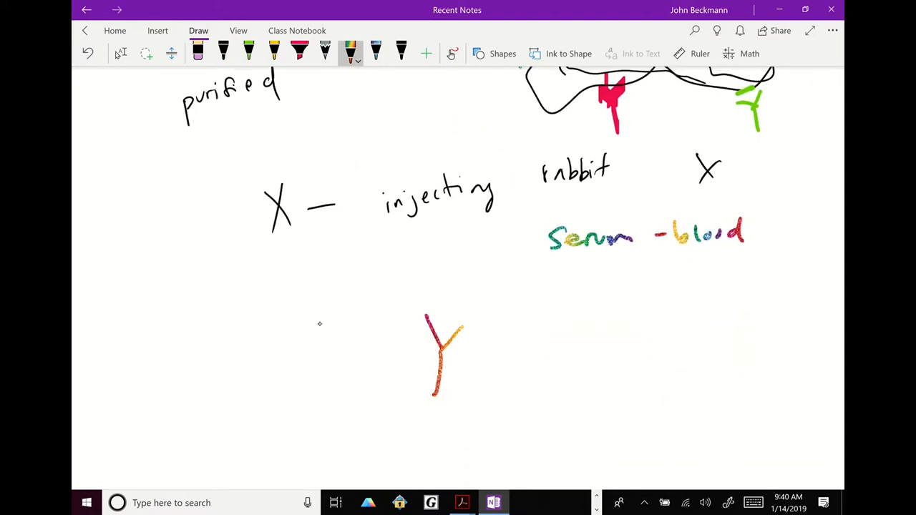
left_click_drag(440, 250, 458, 293)
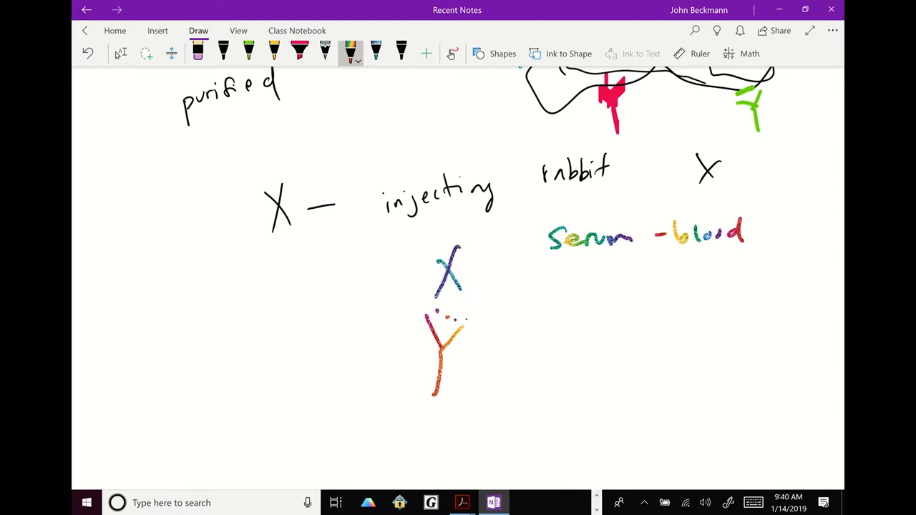
left_click_drag(487, 344, 568, 342)
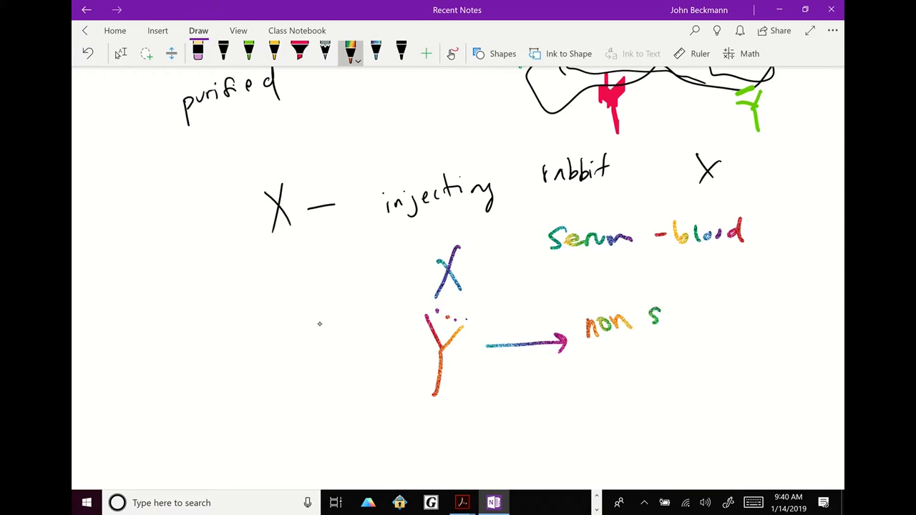
left_click_drag(658, 318, 748, 315)
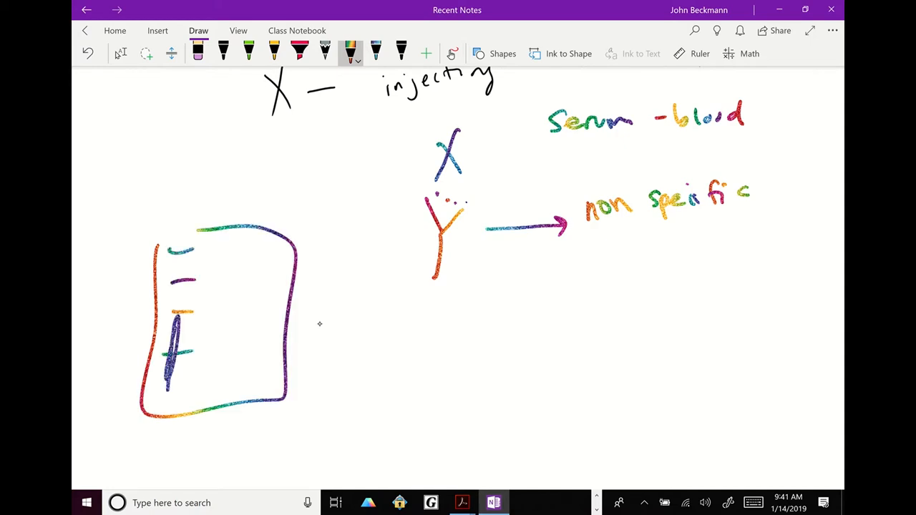
left_click_drag(186, 258, 186, 394)
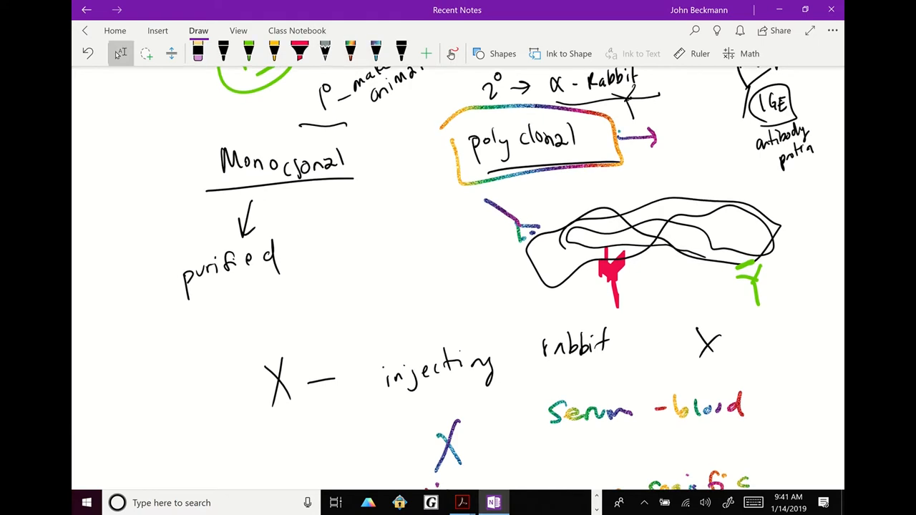
Box the Monoclonal heading in green and draw a long arrow down from it
left_click_drag(171, 140, 365, 207)
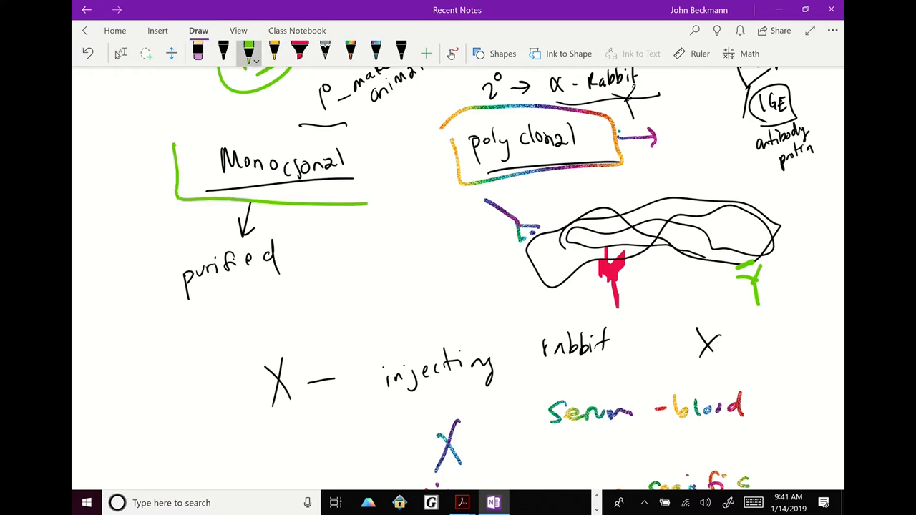
left_click_drag(172, 143, 386, 200)
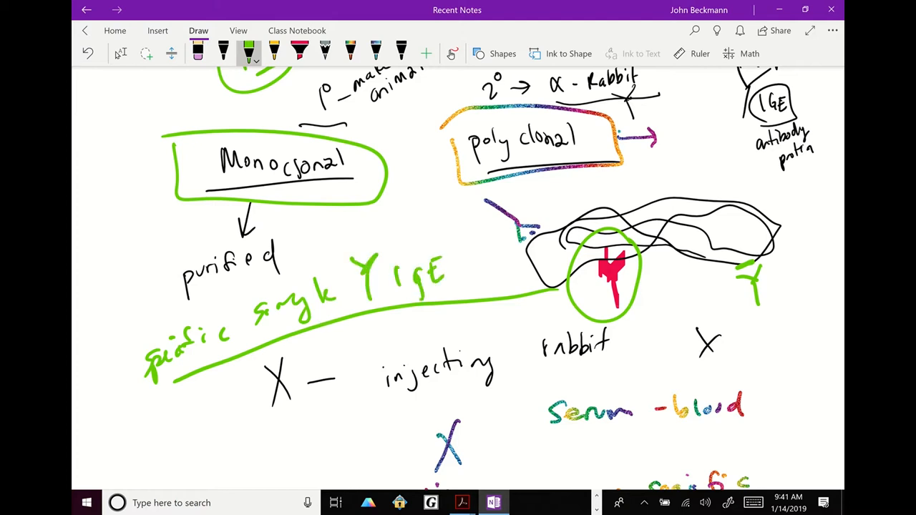
left_click_drag(247, 208, 214, 412)
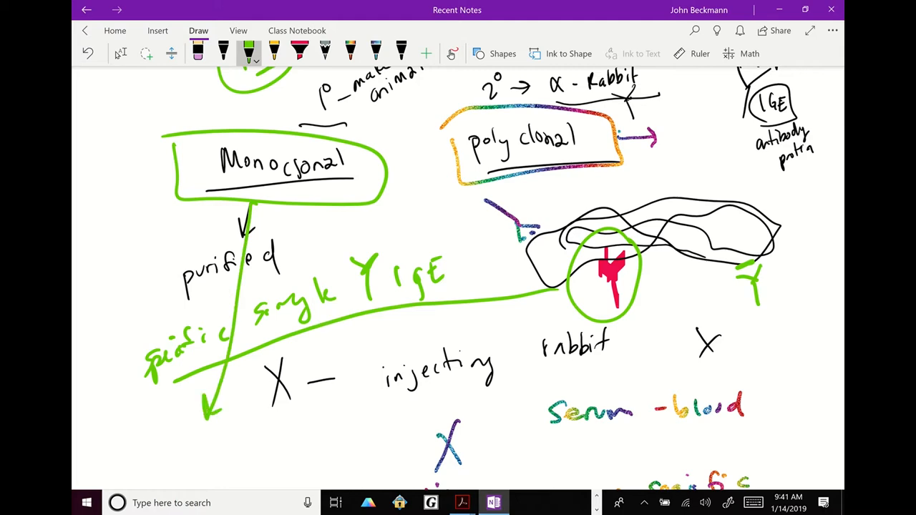
scroll("down", 3)
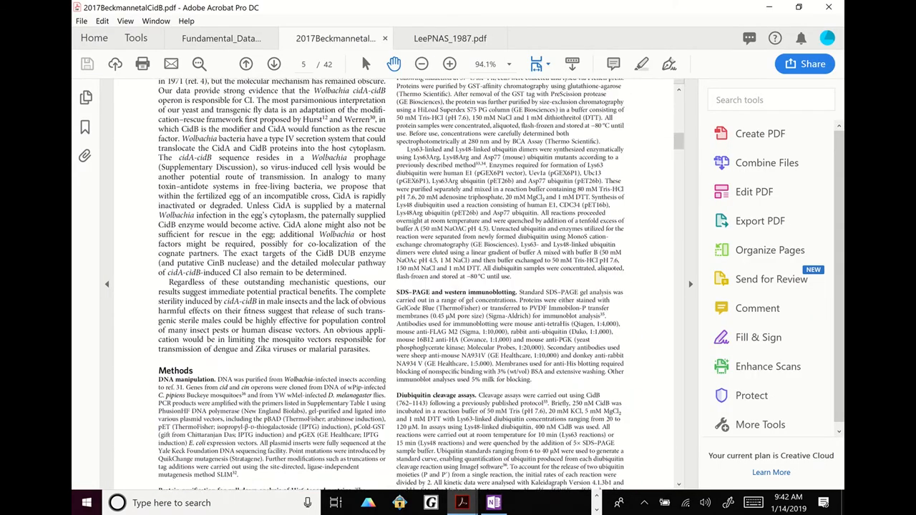
Write 'chains' beside the Figure 3 ubiquitin blot and sketch a stack of Ub units
scroll("down", 3)
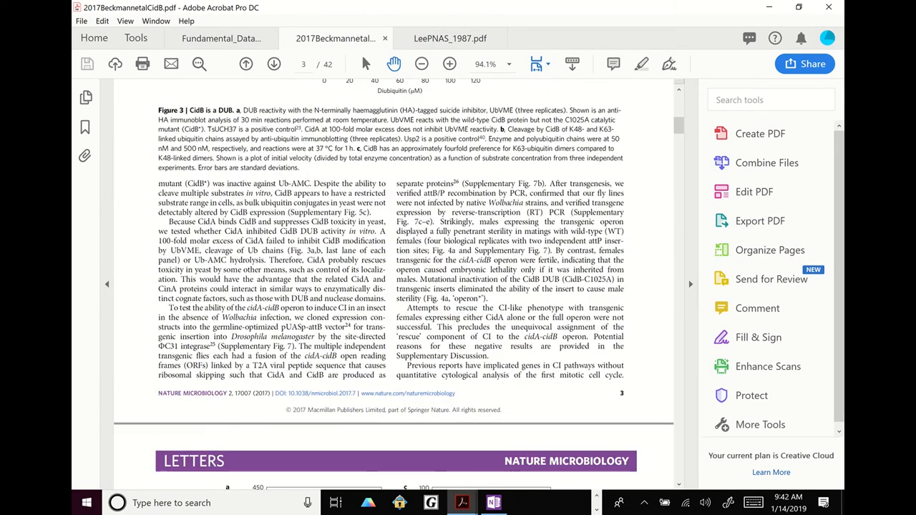
scroll("down", 3)
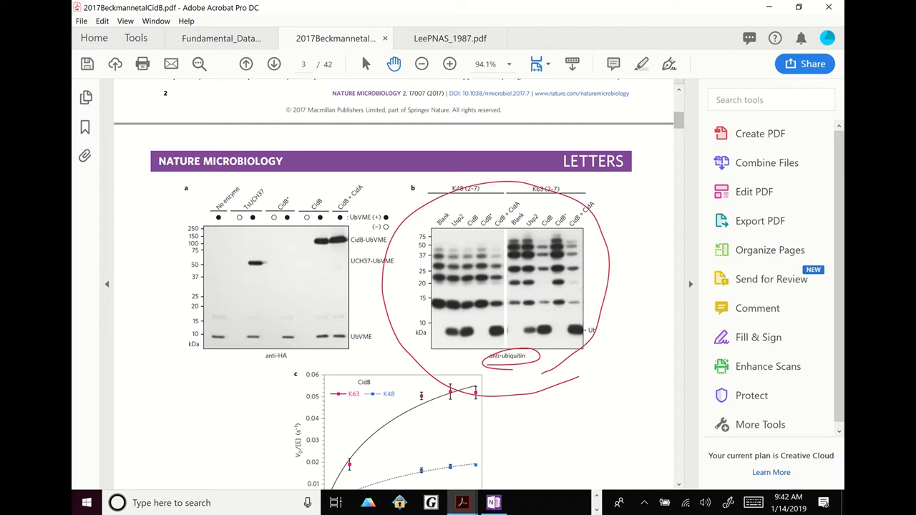
left_click_drag(561, 397, 590, 408)
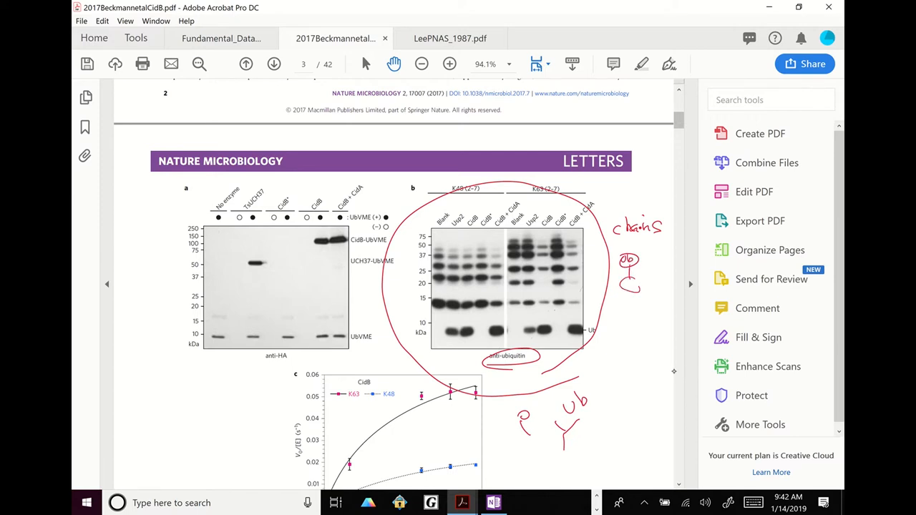
left_click_drag(626, 286, 626, 315)
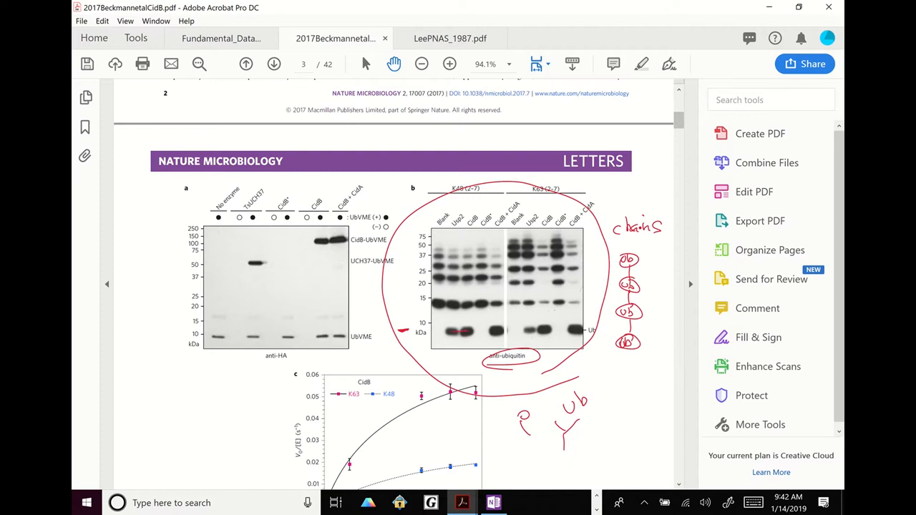
left_click_drag(365, 322, 387, 311)
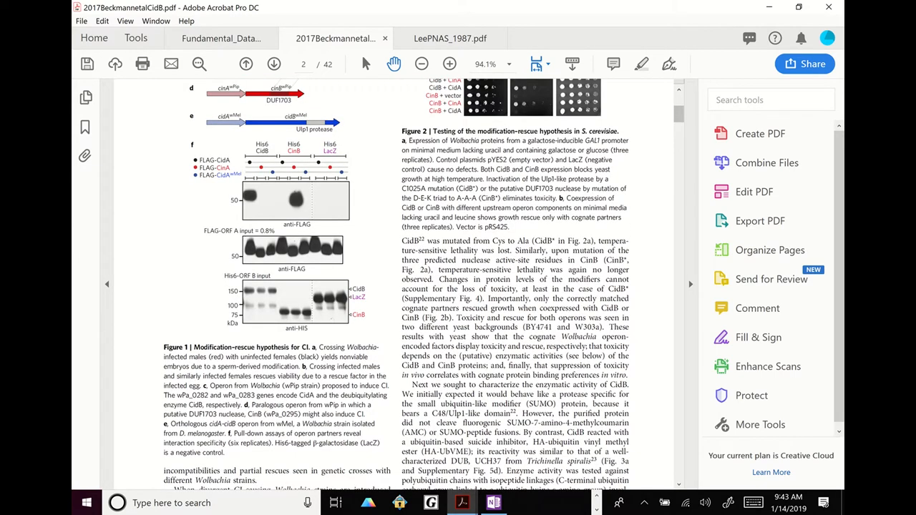
Circle anti-FLAG, the FLAG-CidA marker and anti-HIS, writing 'FLAG' and 'His6' beside them
left_click_drag(275, 224, 318, 229)
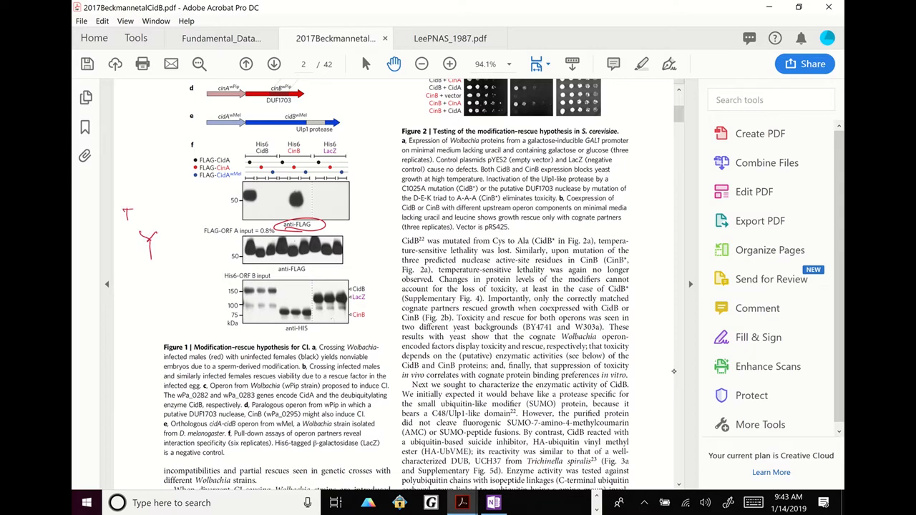
type("FLAG")
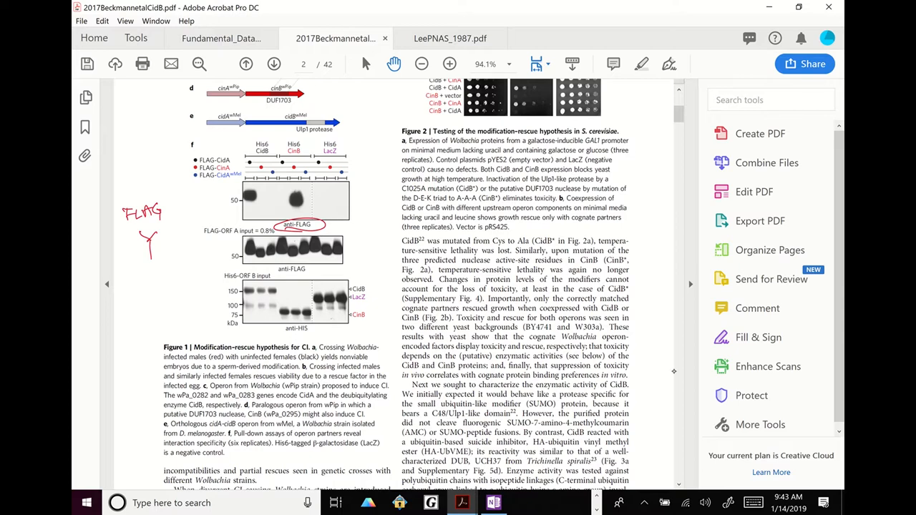
left_click(222, 149)
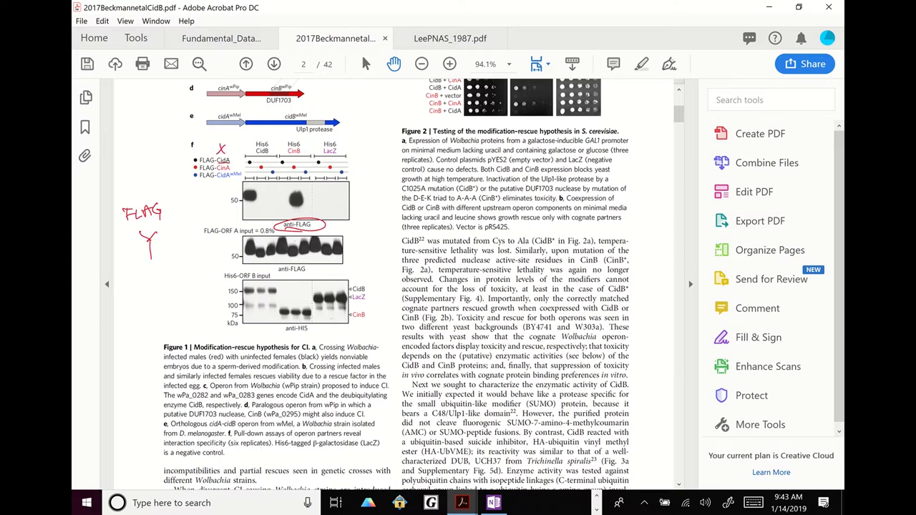
left_click_drag(197, 151, 229, 163)
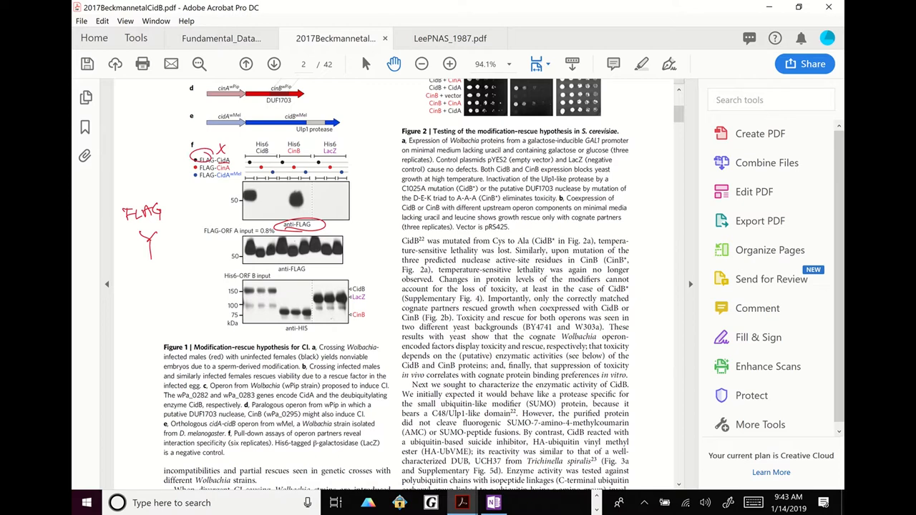
left_click_drag(140, 207, 190, 195)
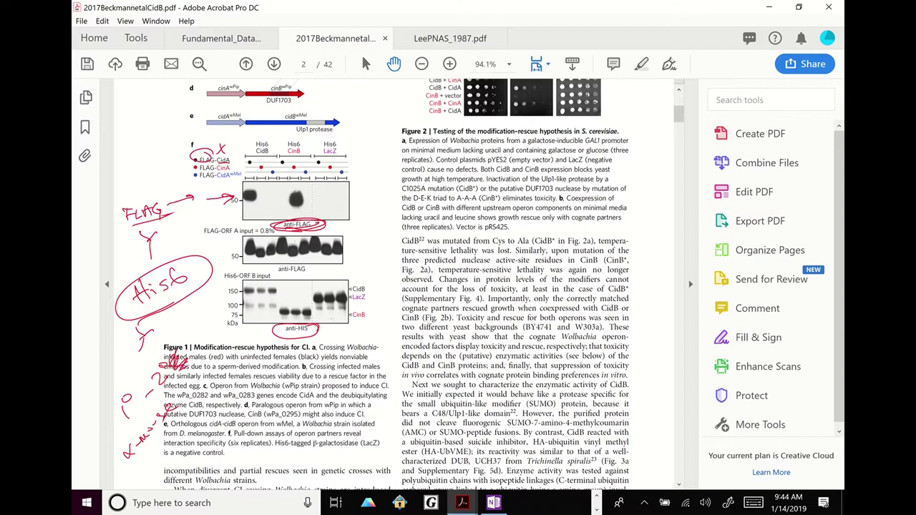
Scroll further down the paper and return to the OneNote notes
scroll("down", 3)
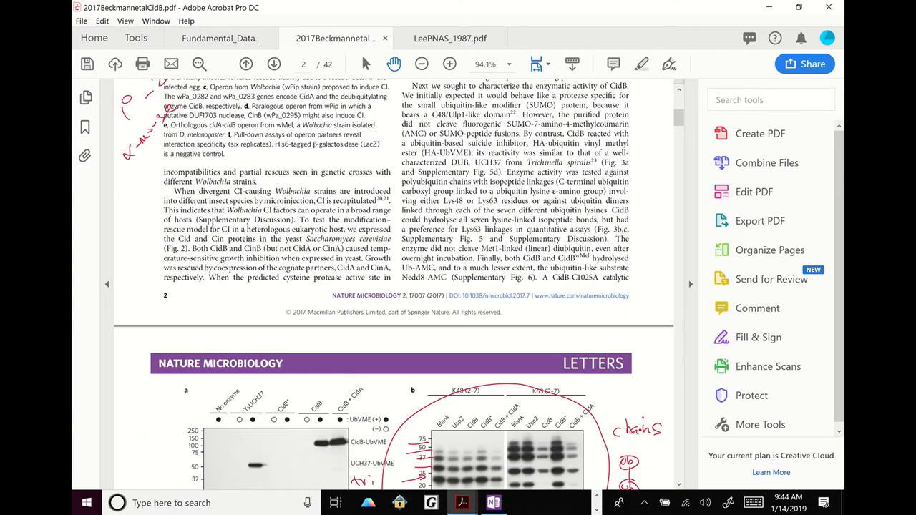
scroll("down", 3)
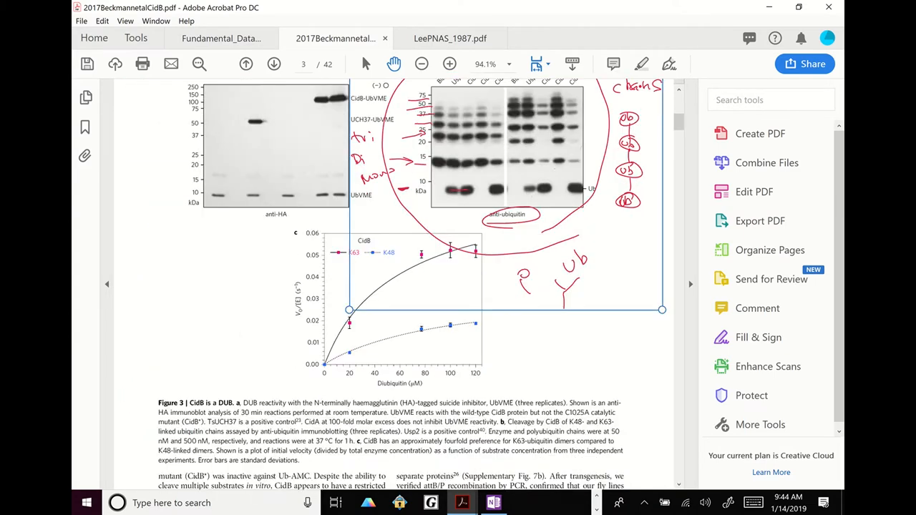
left_click(492, 502)
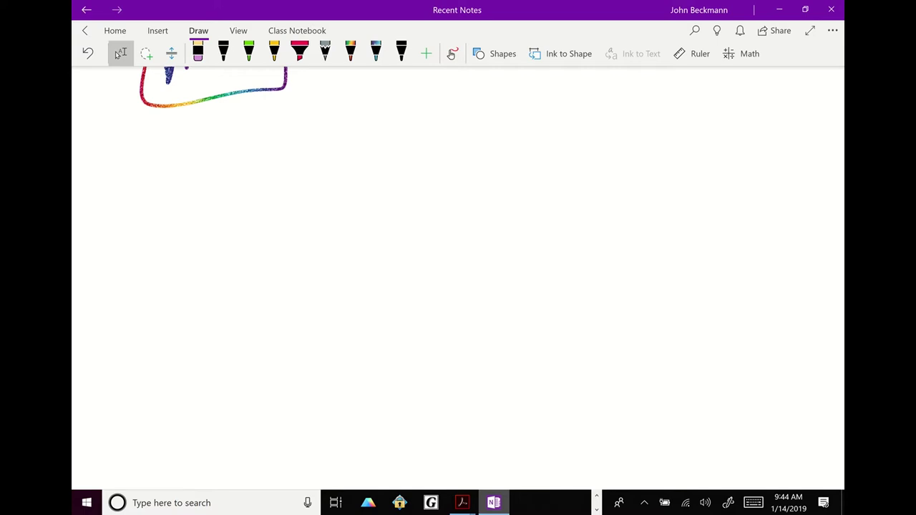
Draw a dividing line and handwrite the 'Basic →' and 'More sensitive, specific' notes
left_click_drag(149, 166, 780, 134)
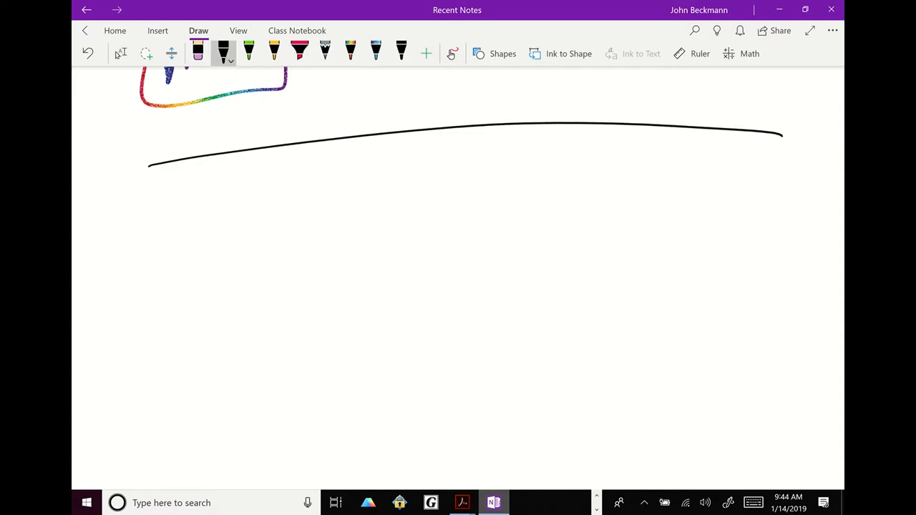
scroll("down", 3)
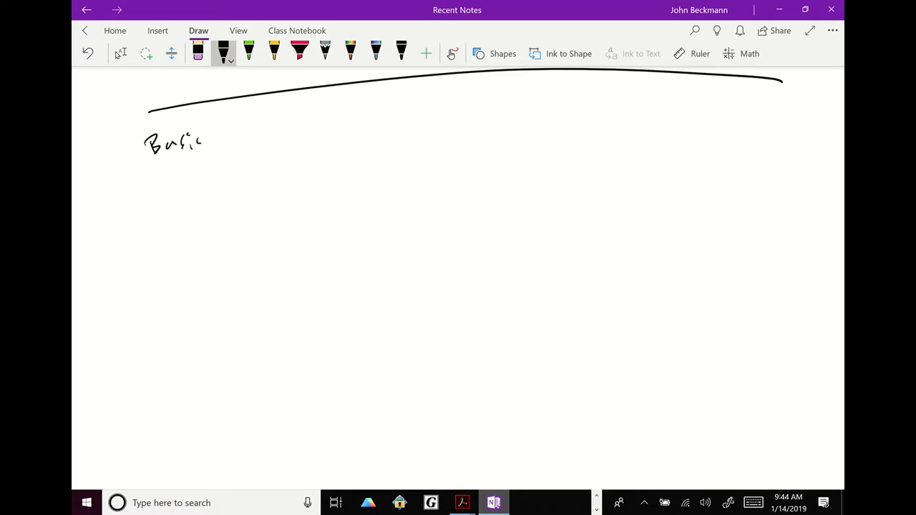
left_click_drag(214, 139, 336, 132)
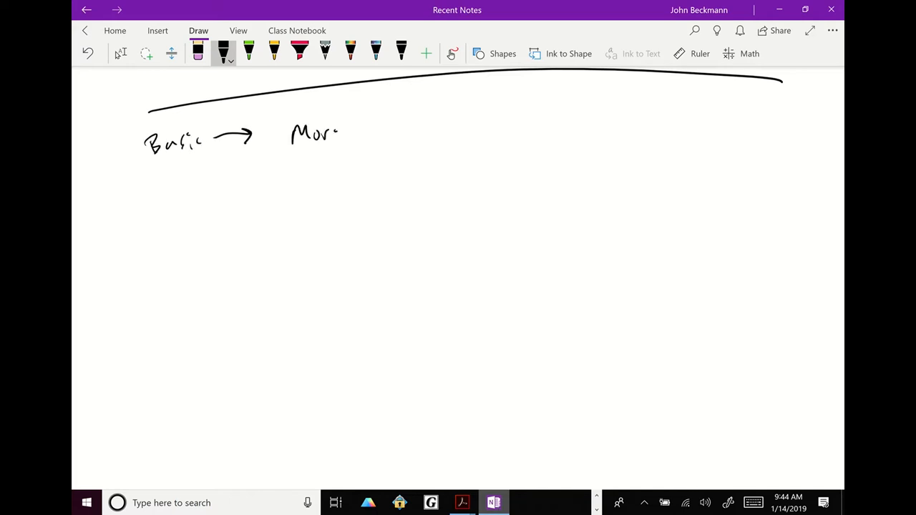
left_click_drag(336, 133, 390, 132)
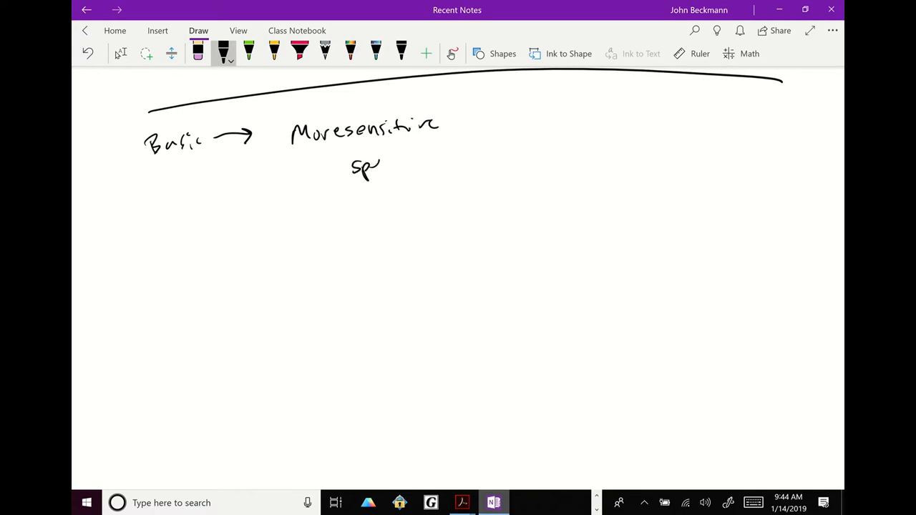
left_click_drag(372, 165, 430, 161)
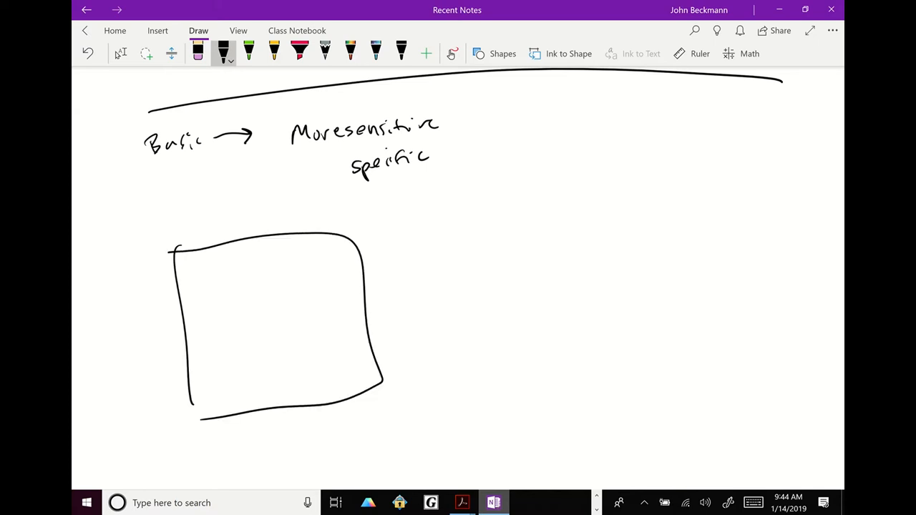
Draw the left SDS-PAGE gel labelled 'e. coli' with a lane line
left_click_drag(172, 215, 164, 229)
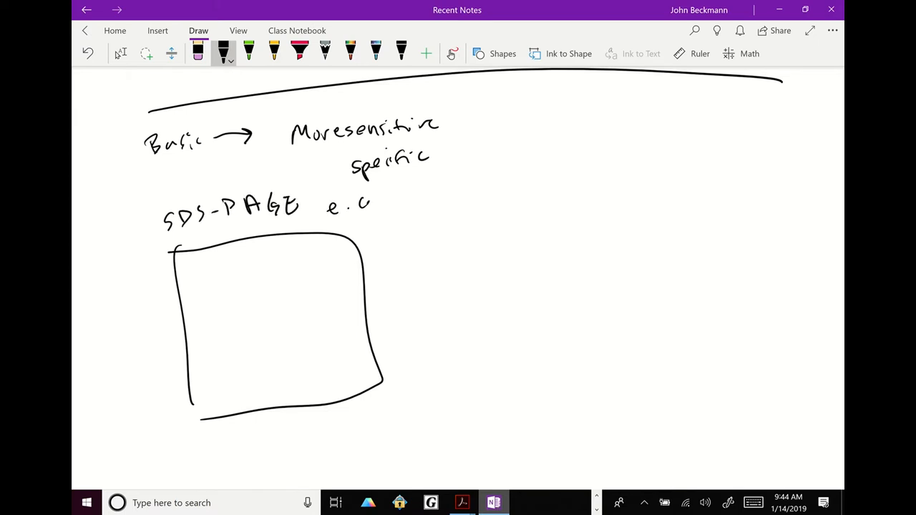
left_click_drag(358, 204, 382, 204)
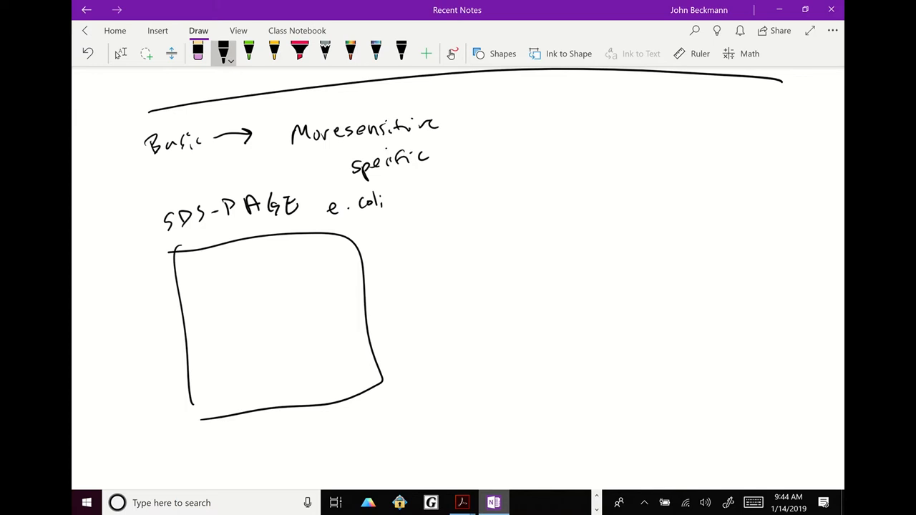
left_click_drag(221, 258, 222, 390)
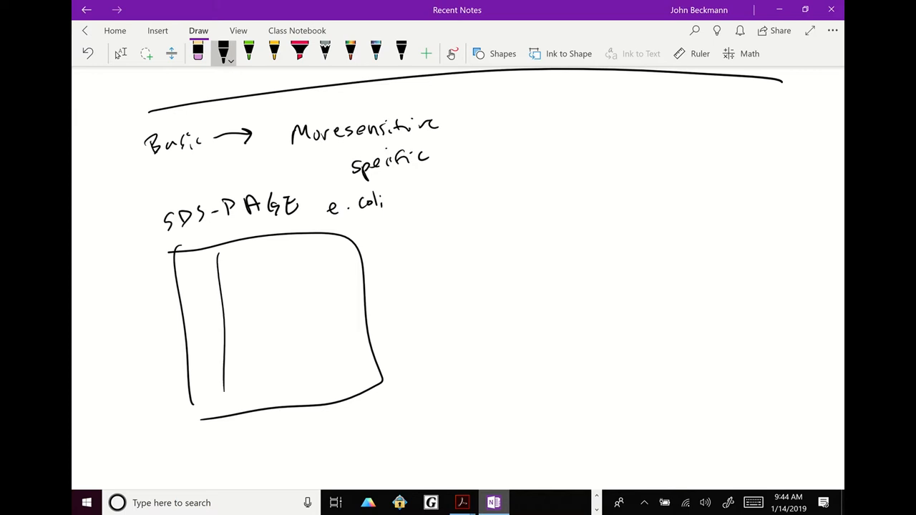
left_click_drag(473, 222, 780, 422)
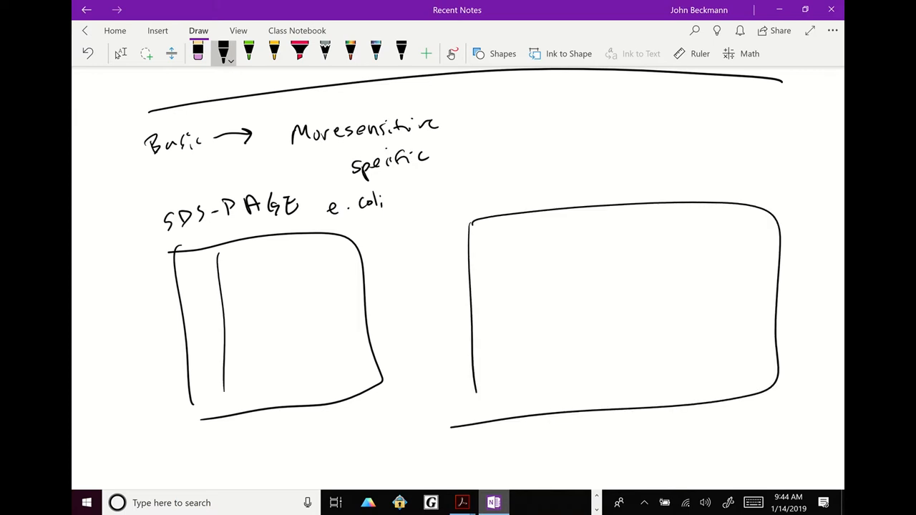
Draw a larger right SDS-PAGE gel labelled 'monkey sperm' and begin marking bands
left_click_drag(475, 161, 508, 161)
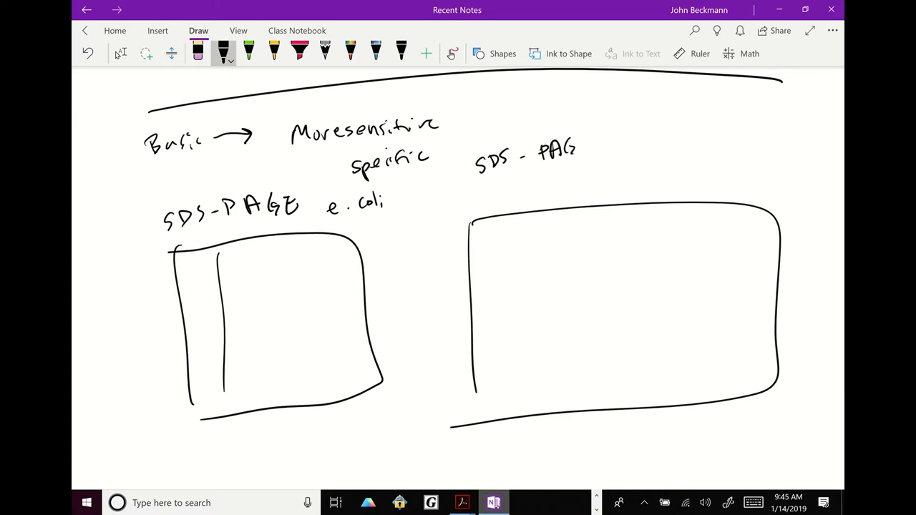
left_click_drag(580, 151, 629, 143)
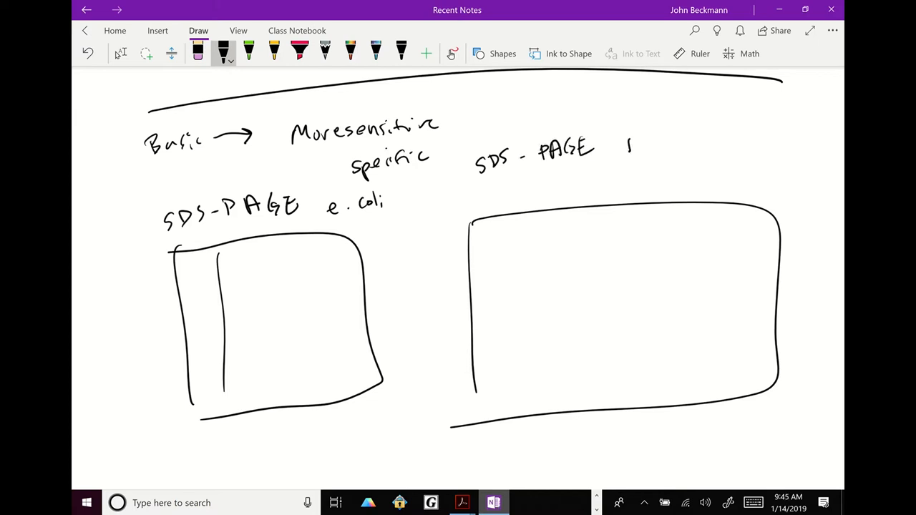
left_click_drag(626, 143, 729, 143)
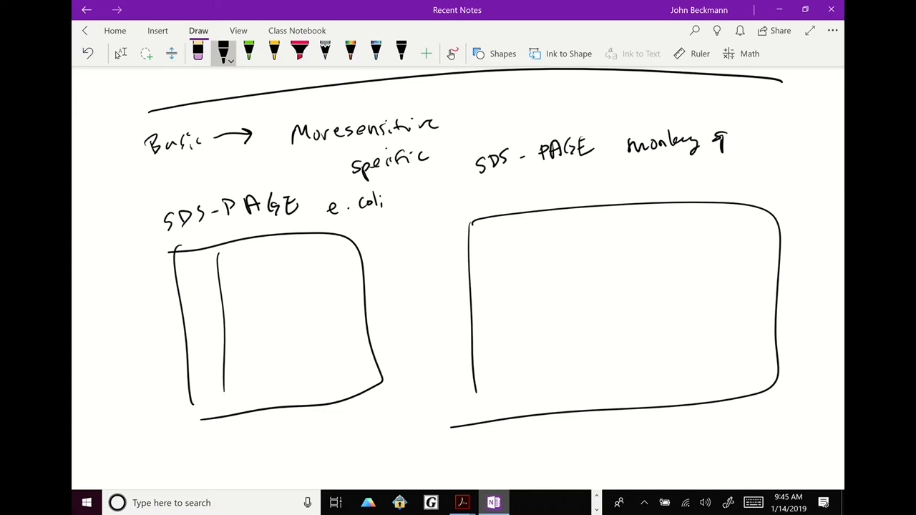
left_click_drag(712, 139, 765, 147)
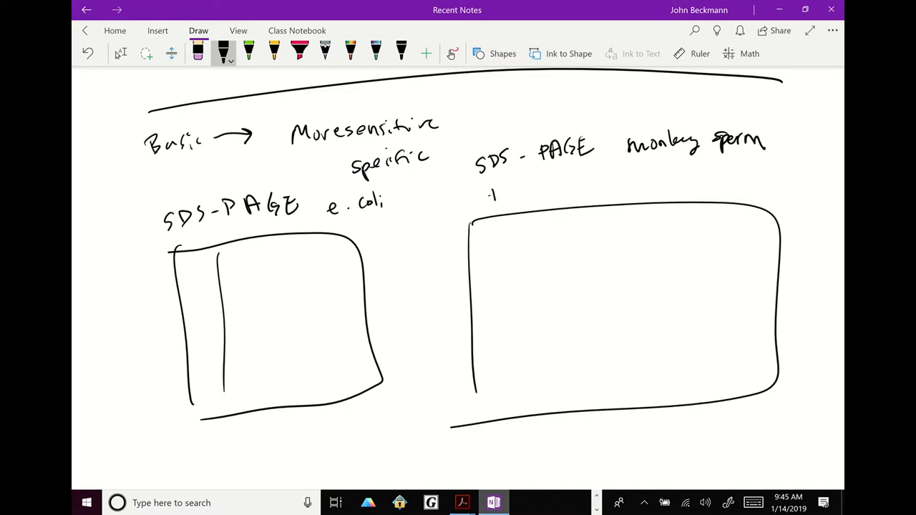
left_click_drag(487, 190, 562, 182)
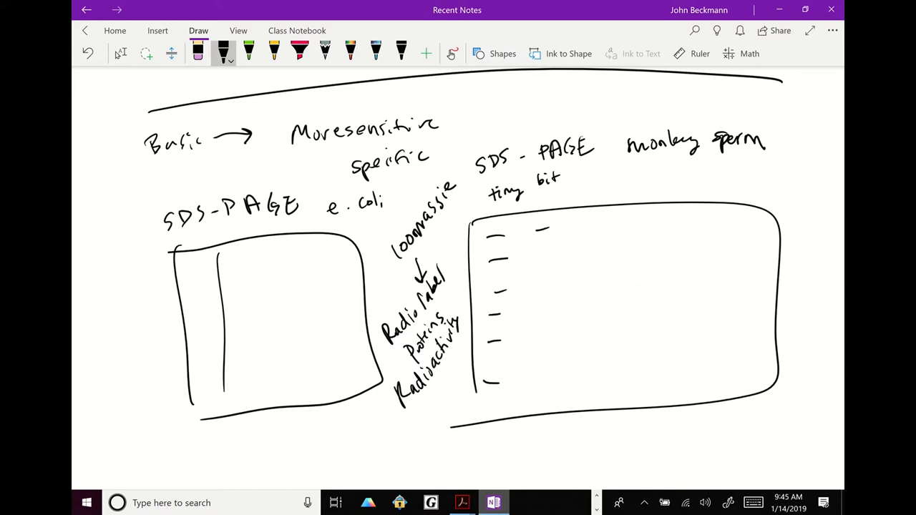
Sketch a circled M–S noting 'Radioactive M' and write underlined 'Autoradiograph' above the gel
left_click_drag(529, 229, 543, 382)
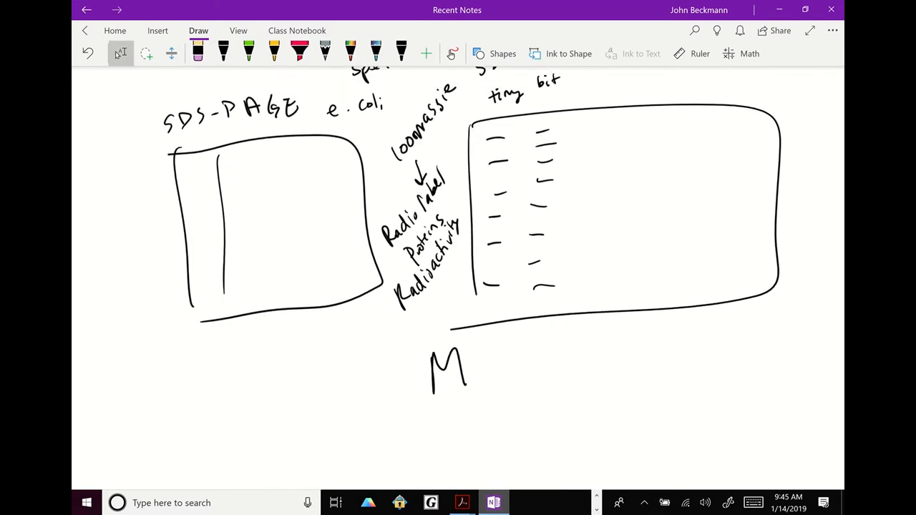
left_click_drag(487, 367, 508, 367)
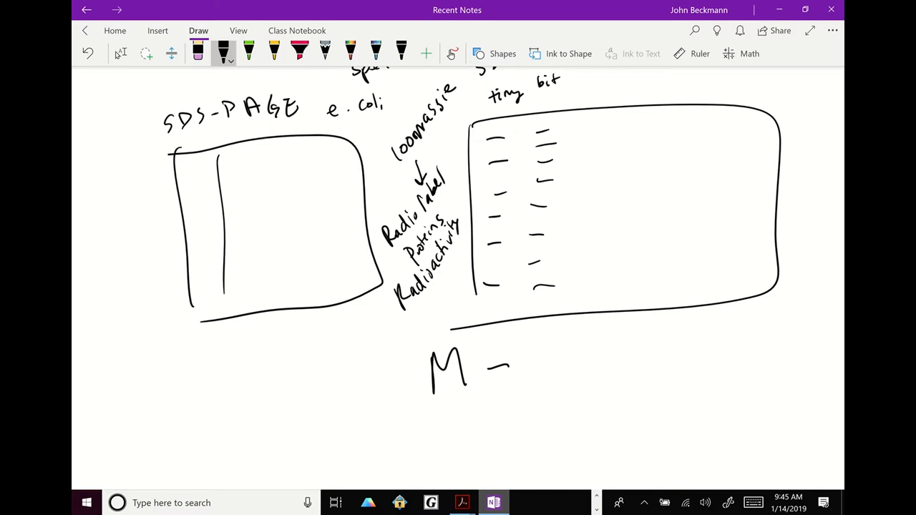
left_click_drag(455, 330, 455, 422)
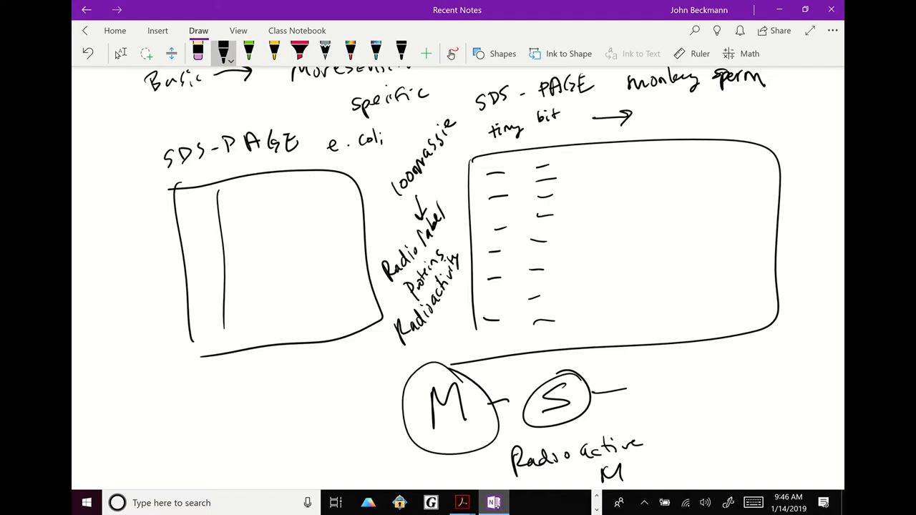
left_click_drag(687, 132, 730, 132)
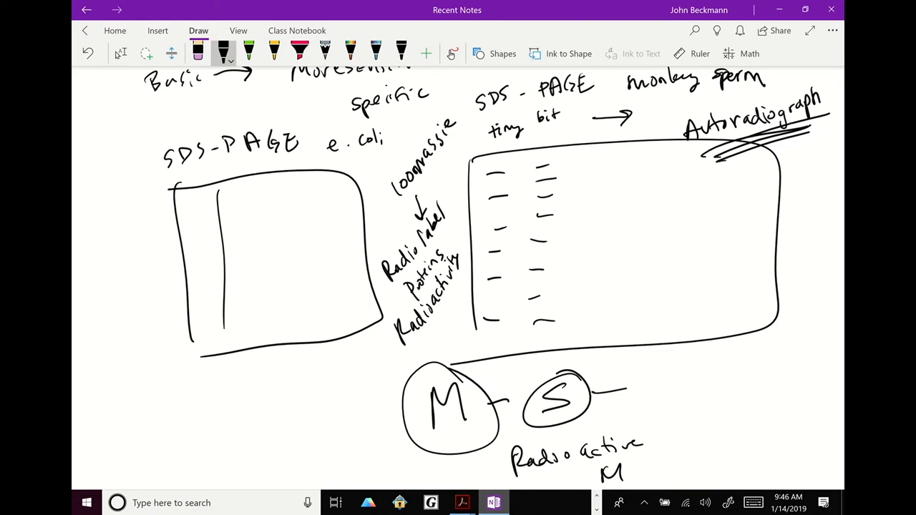
scroll("down", 3)
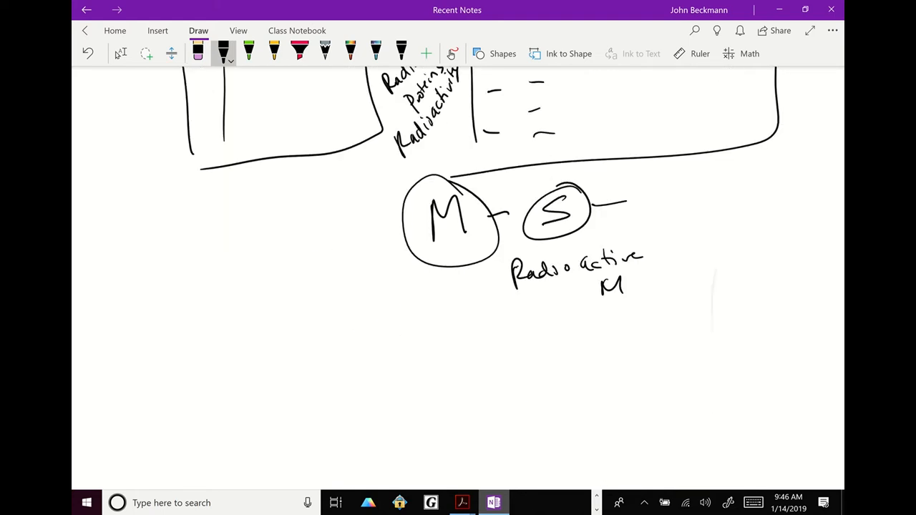
Write 'Immunofluorescence' with Immuno boxed, plus an underlined 'Antibodies' branch with short strokes
scroll("down", 3)
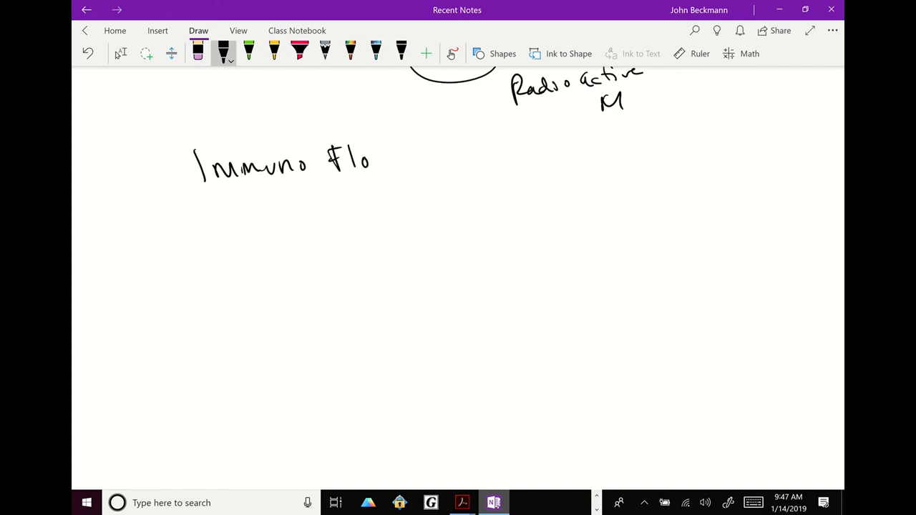
left_click_drag(365, 161, 383, 158)
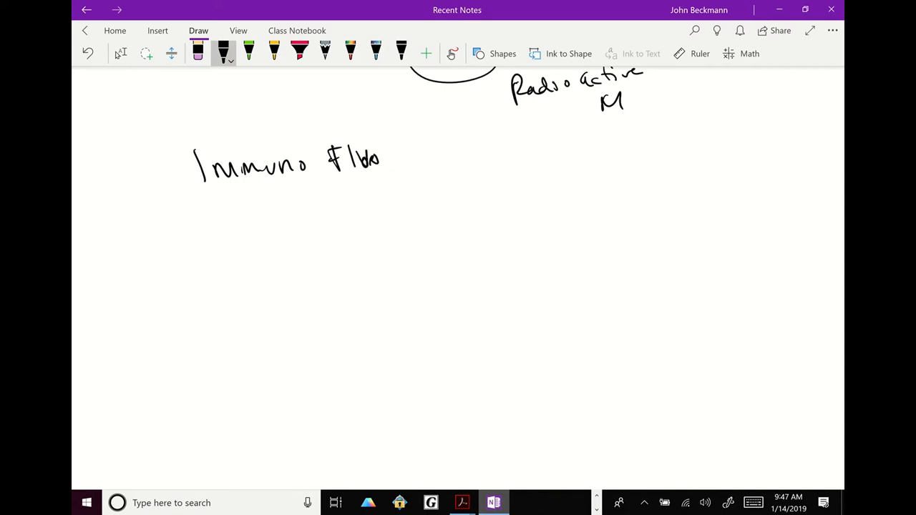
left_click_drag(383, 157, 436, 158)
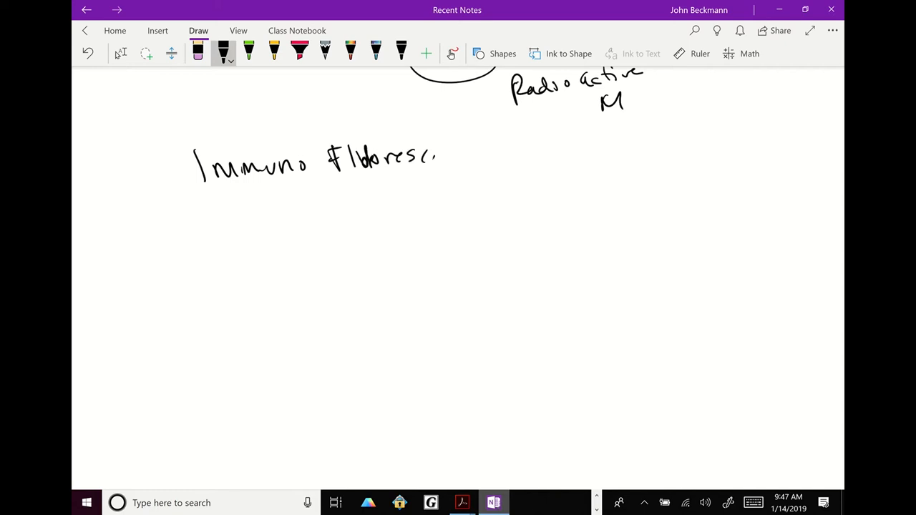
left_click_drag(225, 195, 554, 188)
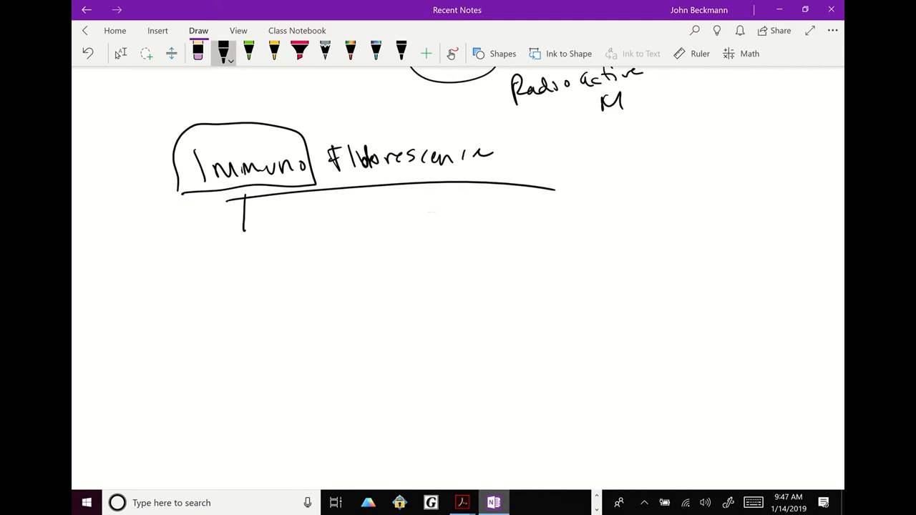
left_click_drag(178, 244, 195, 269)
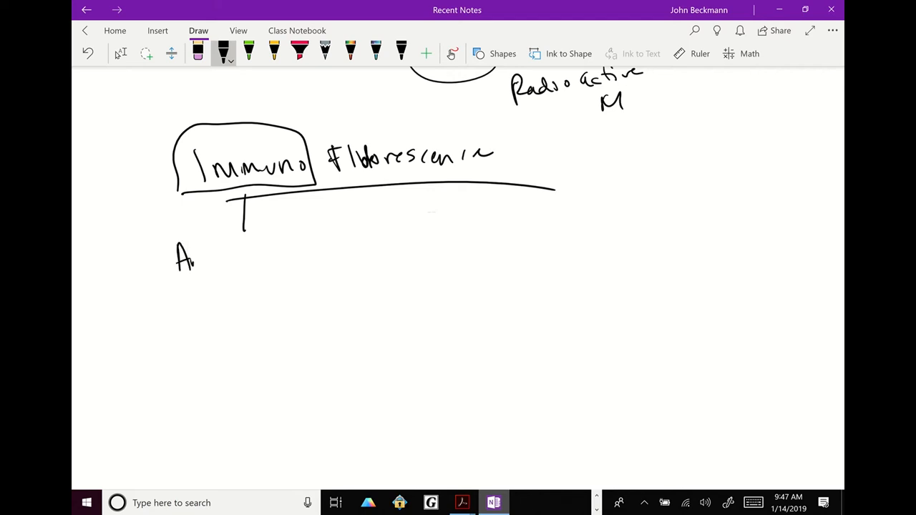
left_click_drag(193, 258, 251, 258)
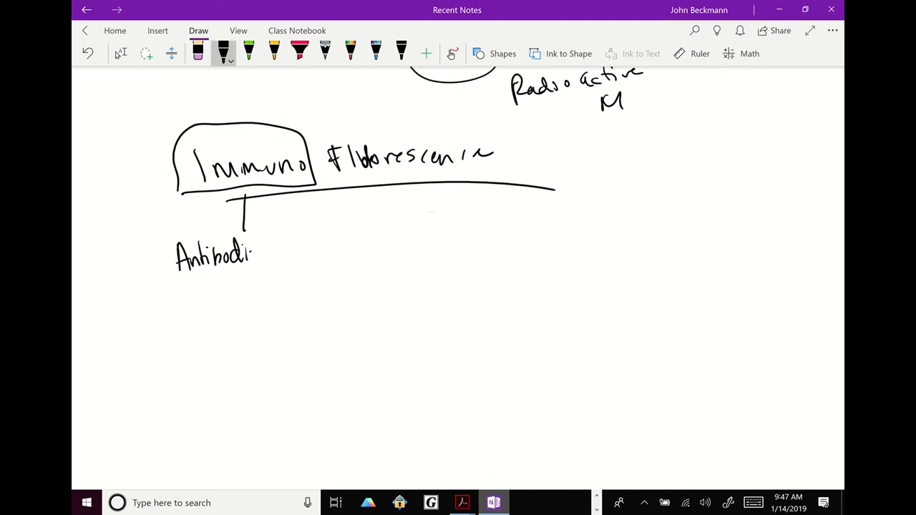
left_click_drag(251, 254, 265, 283)
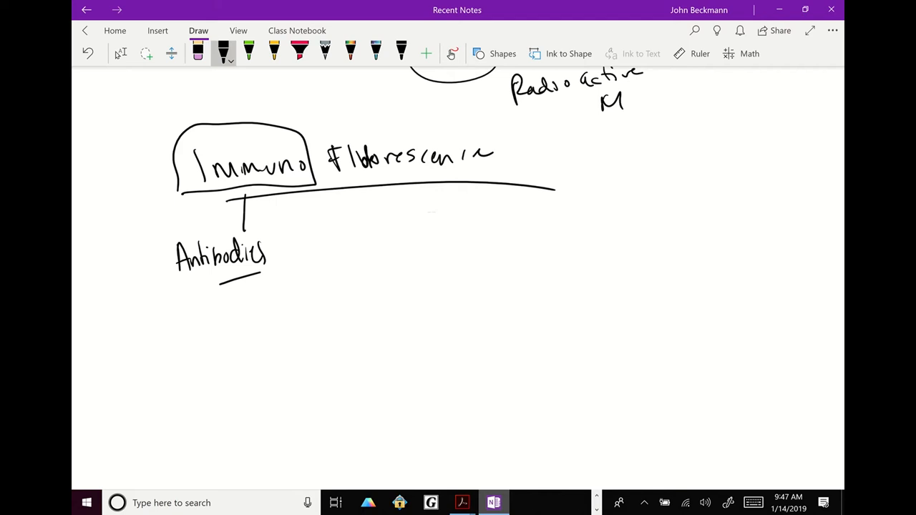
left_click_drag(290, 251, 310, 252)
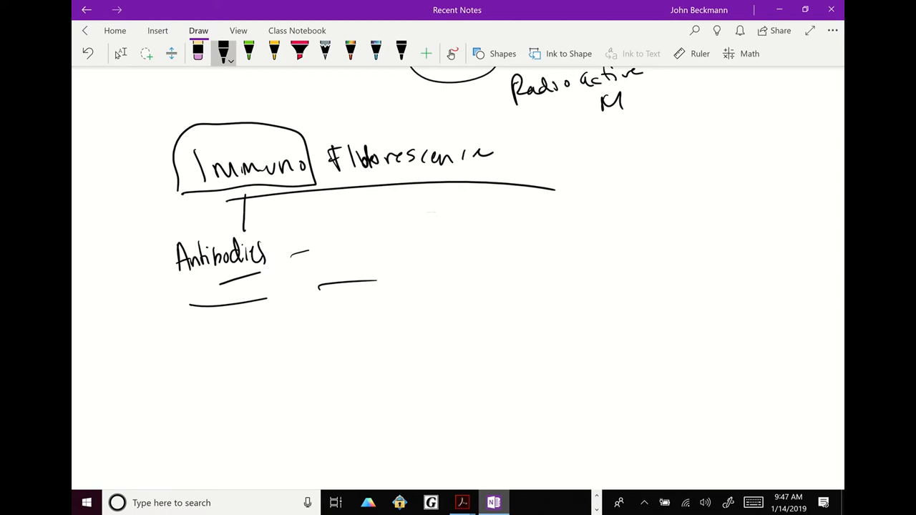
Draw a cell outline with a 'where is X' note and an arrow toward the cell
scroll("down", 3)
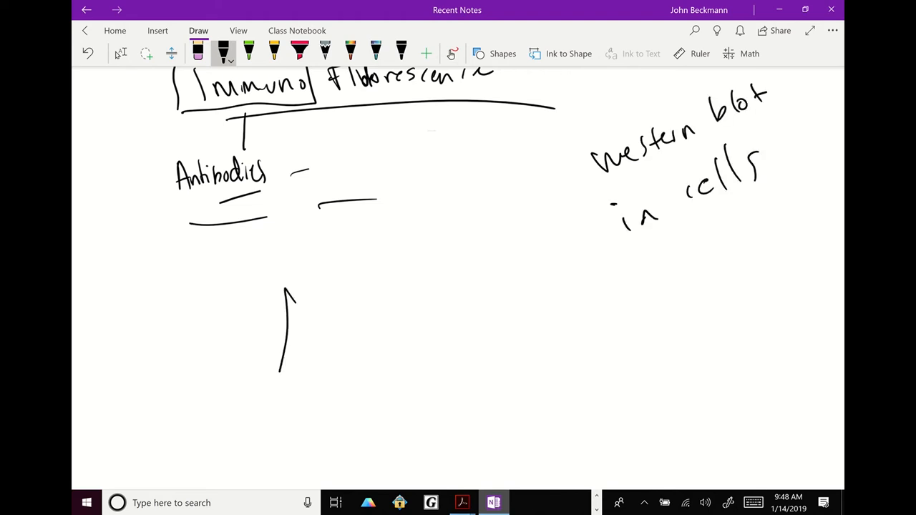
left_click_drag(279, 293, 501, 422)
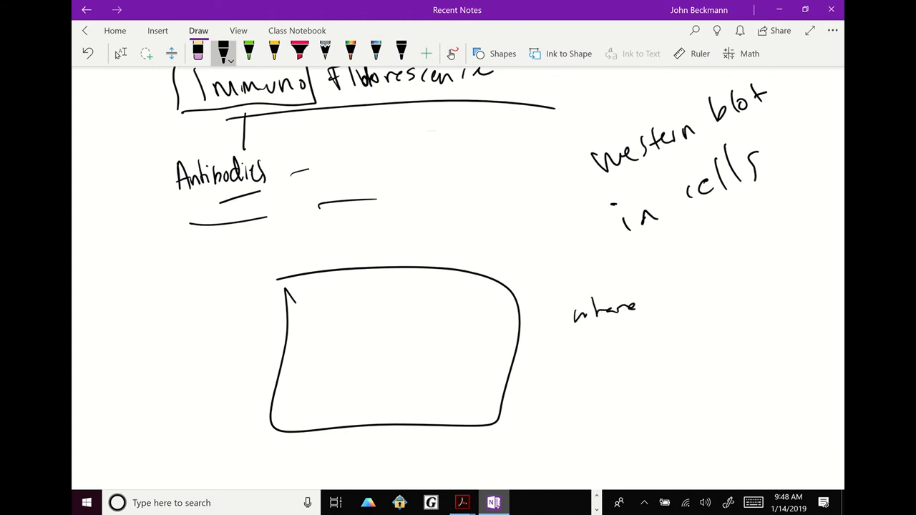
left_click_drag(672, 286, 751, 308)
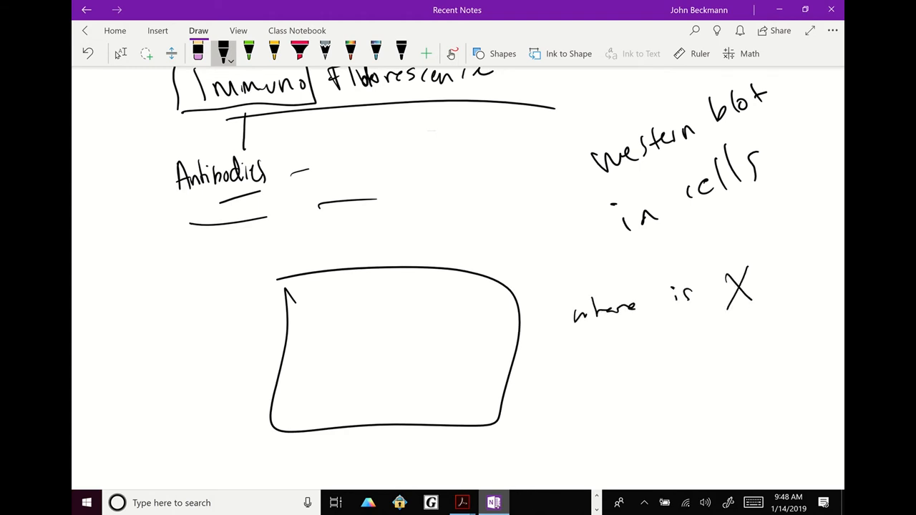
left_click_drag(705, 251, 723, 286)
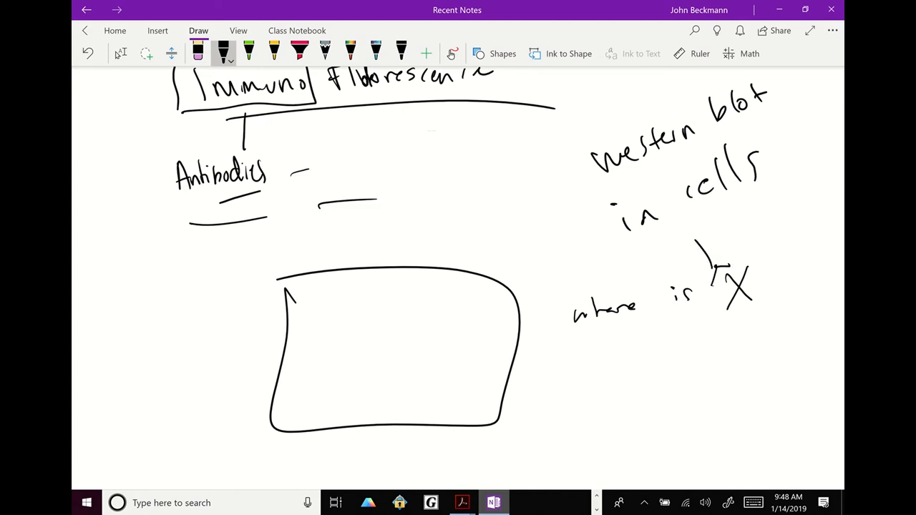
left_click_drag(722, 207, 701, 258)
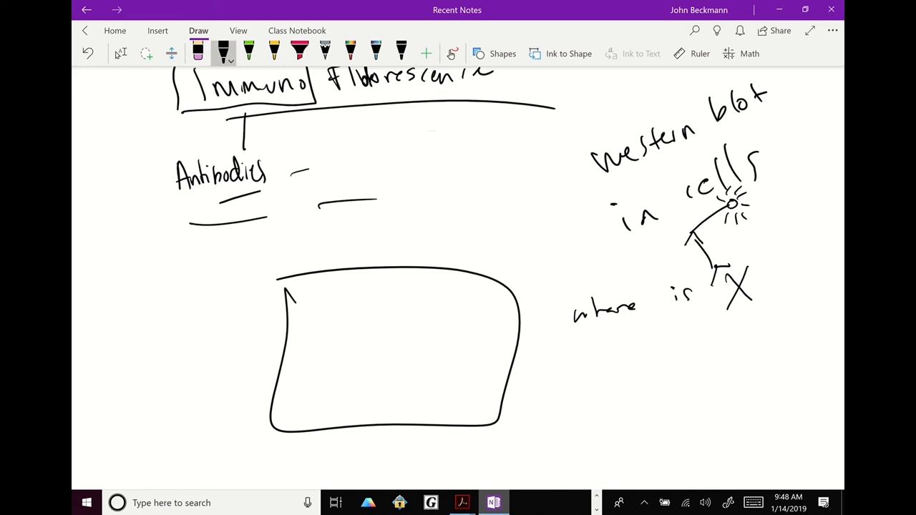
Add an inner outline and dots to the cell, colouring the spots red
left_click_drag(315, 293, 487, 401)
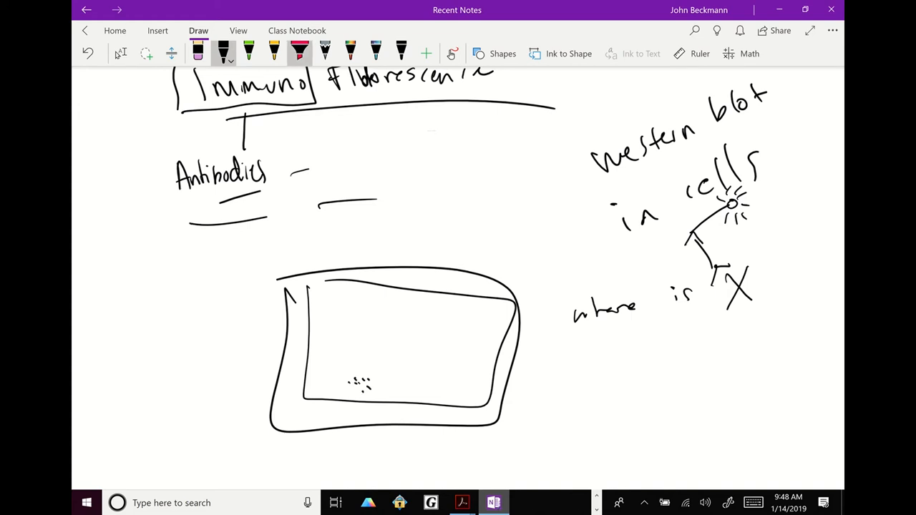
left_click(301, 52)
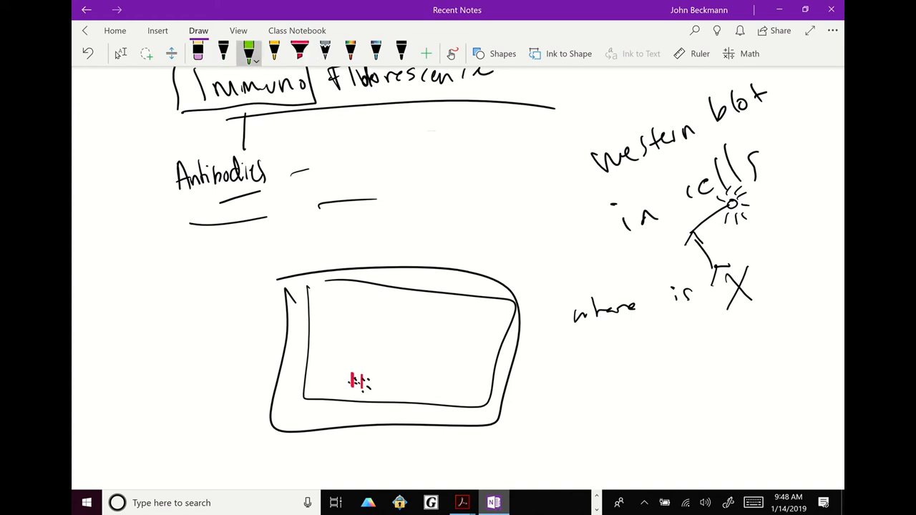
left_click_drag(336, 358, 365, 387)
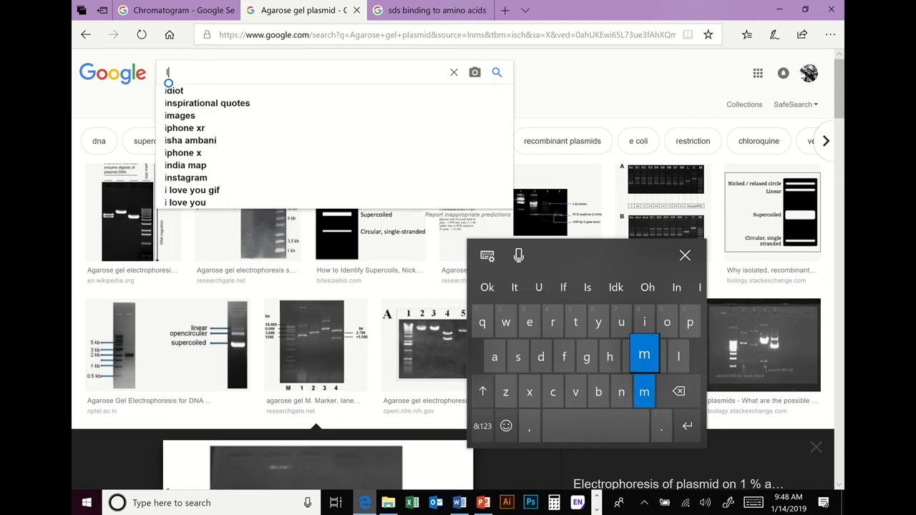
Search Google Images for 'immunofluorescence' and preview the Cell Signaling stained-cells image
type("Immuno")
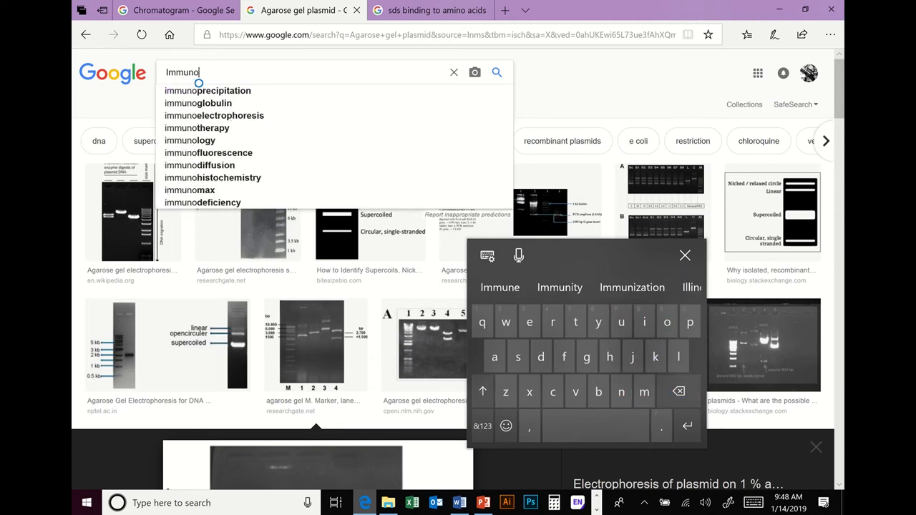
type("fluo")
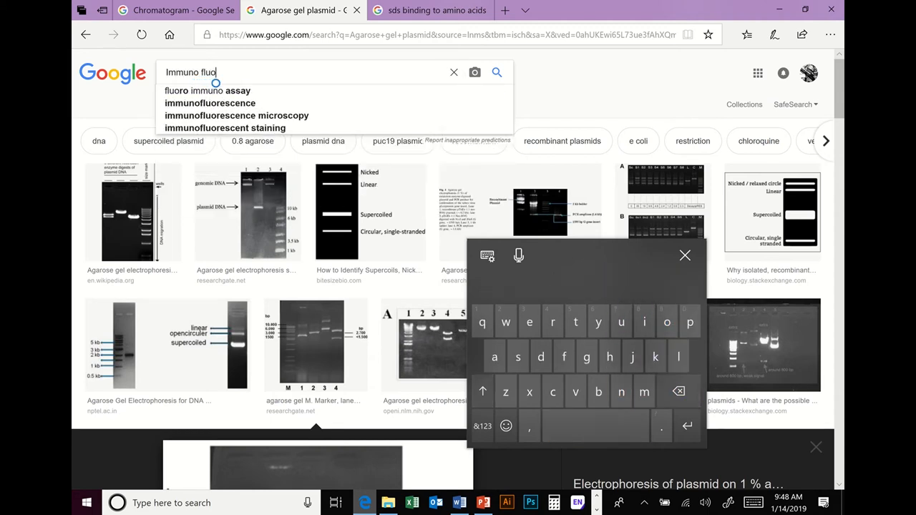
left_click(210, 103)
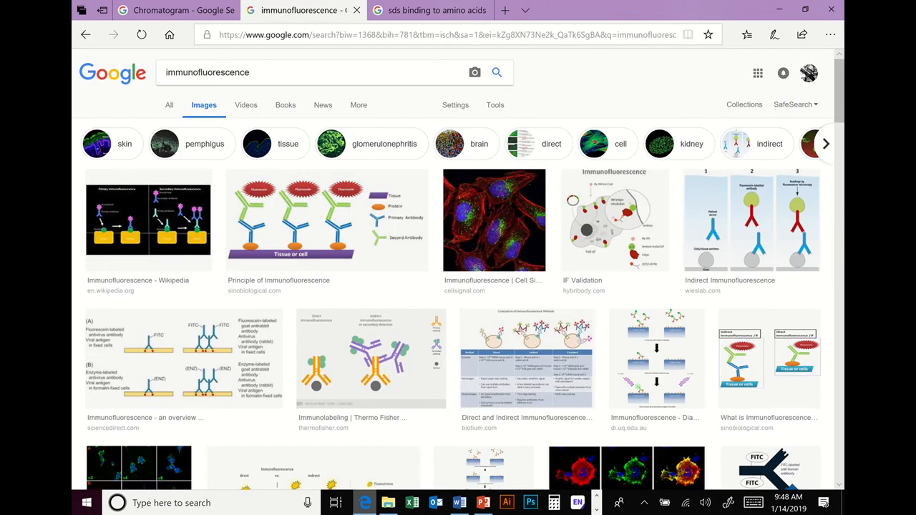
left_click(494, 220)
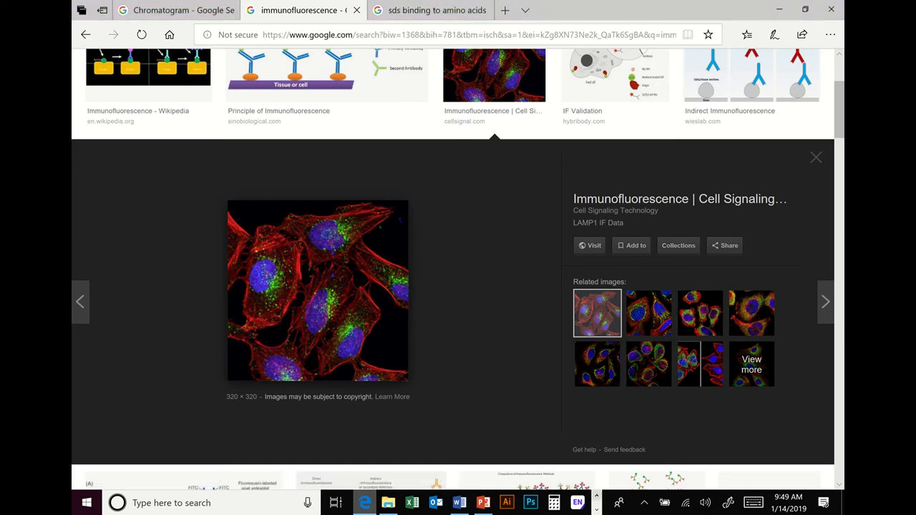
Write green notes 'kill cells', 'live cells', 'Fluorescent Protein' and 'GFP — green tag'
left_click(493, 502)
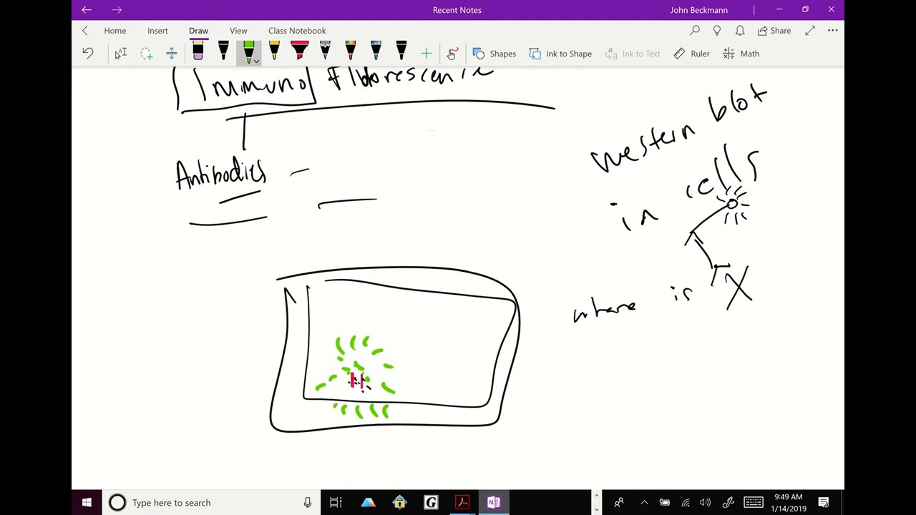
scroll("down", 3)
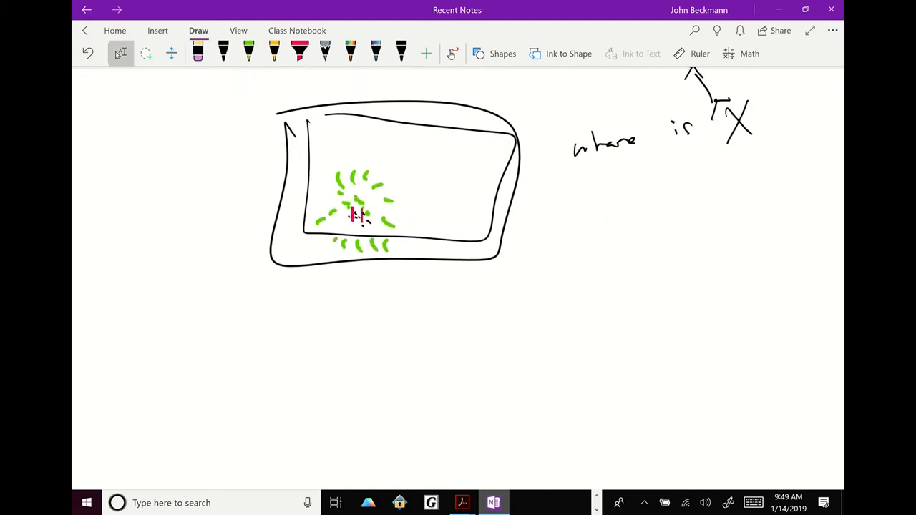
left_click_drag(514, 239, 636, 229)
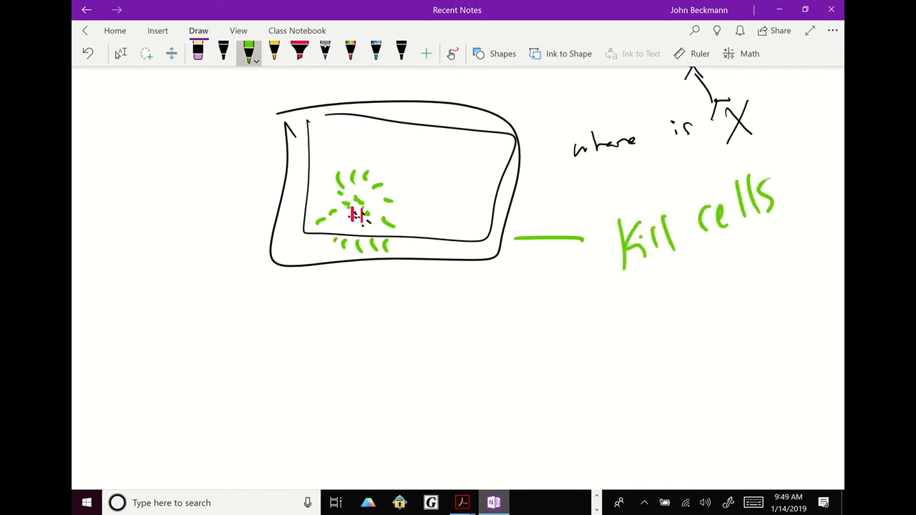
left_click_drag(268, 336, 301, 365)
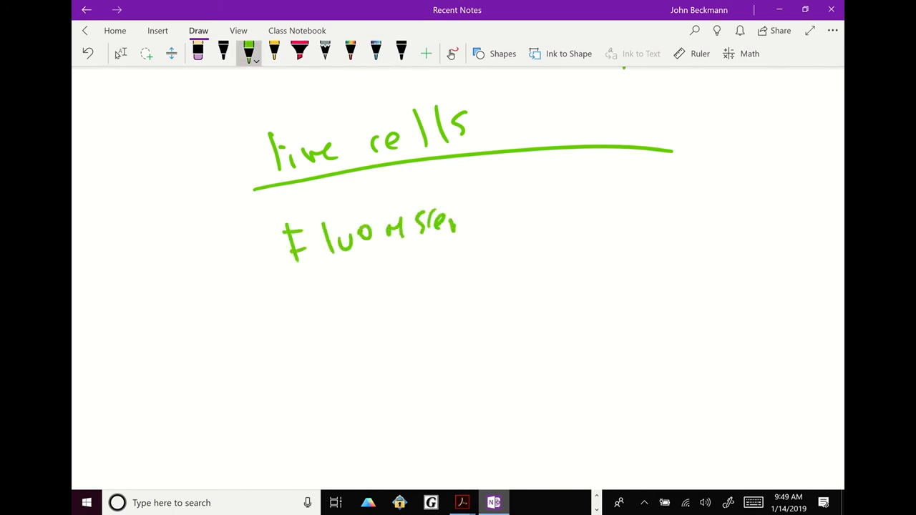
left_click_drag(458, 215, 616, 207)
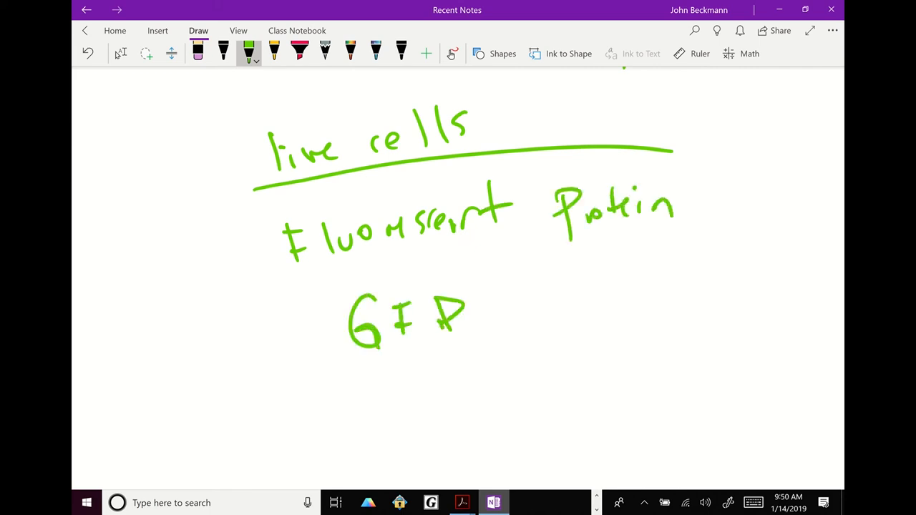
left_click_drag(490, 317, 533, 316)
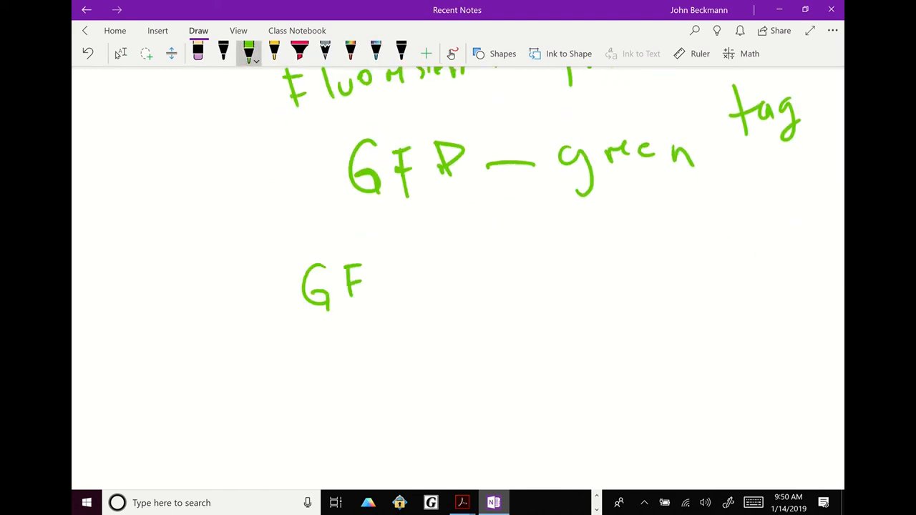
Write an underlined 'GFP — Protein X' with glowing rays around GFP
left_click_drag(372, 279, 483, 282)
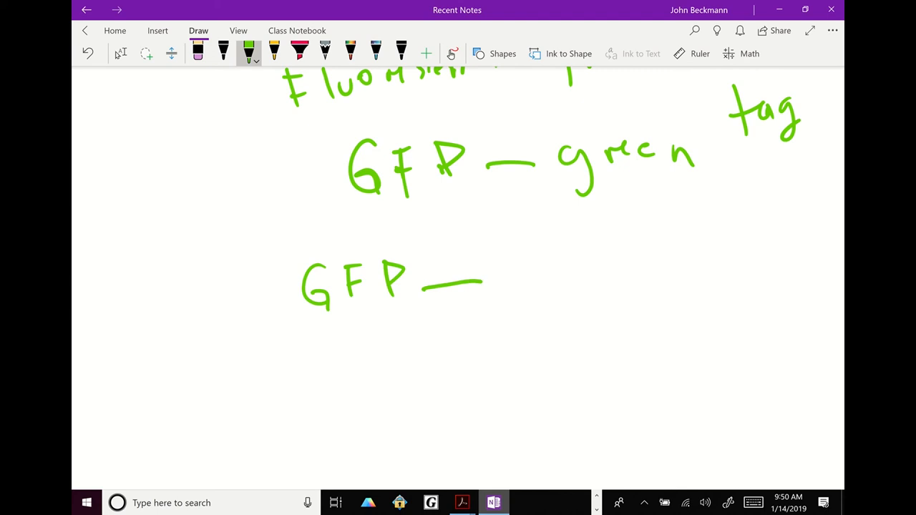
left_click_drag(504, 268, 583, 275)
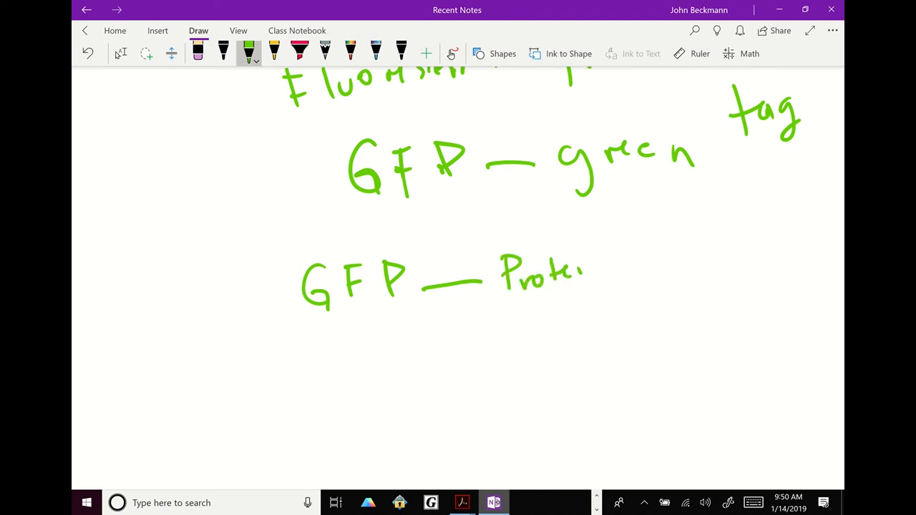
left_click_drag(580, 272, 629, 272)
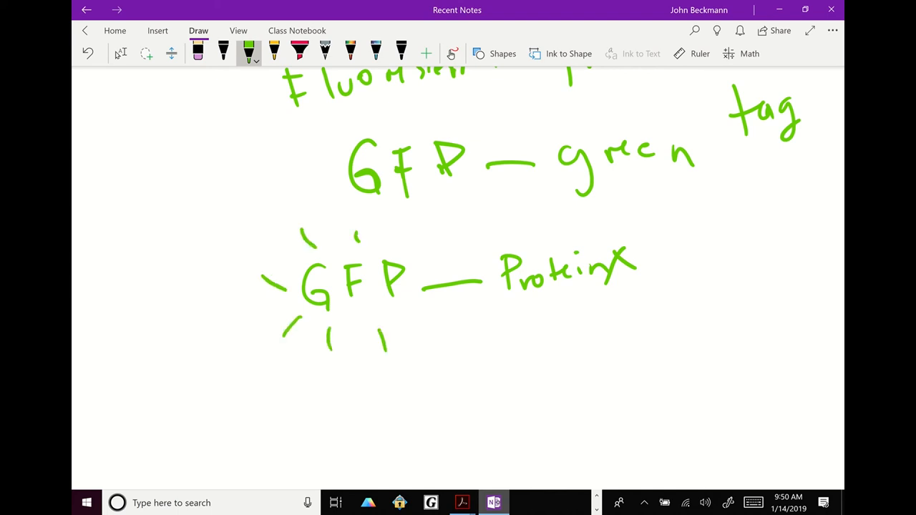
left_click_drag(523, 301, 612, 293)
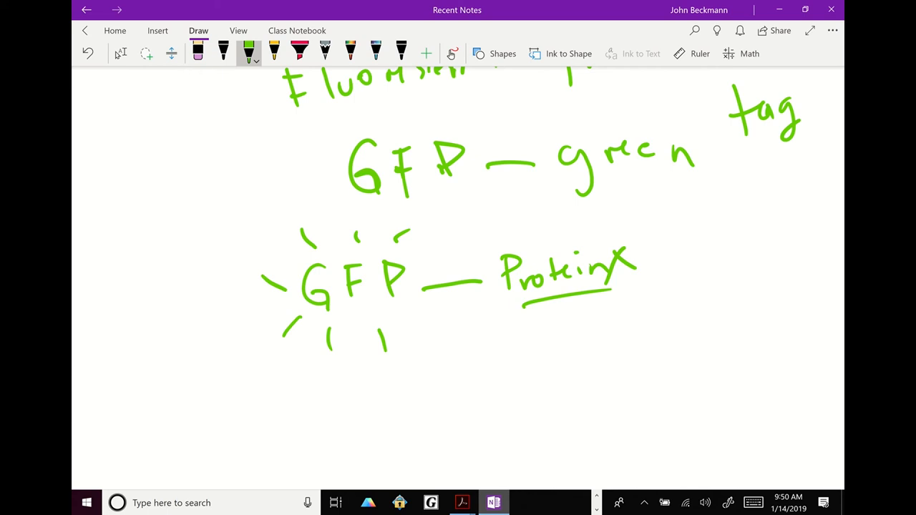
Ink 'LC/MS/MS — Liquid chromatography tandem Mass spectrometry' in black pen below the notes
scroll("down", 3)
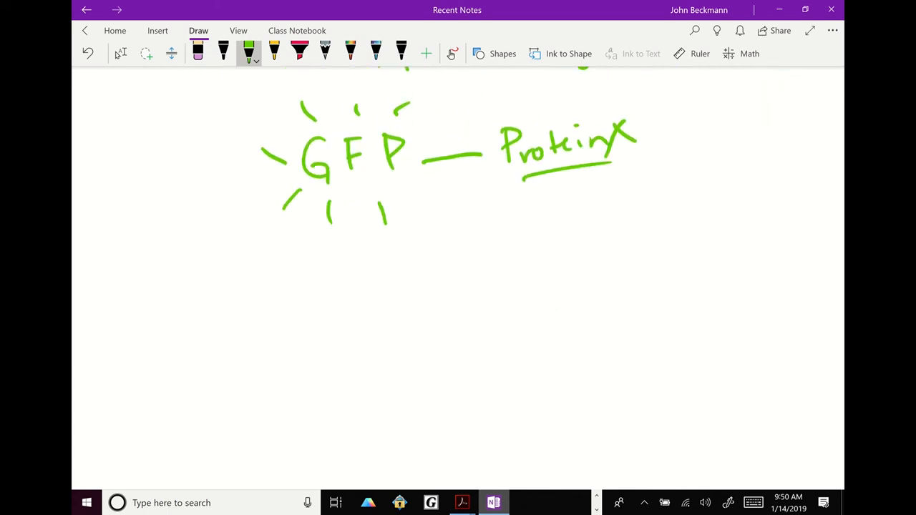
left_click(119, 54)
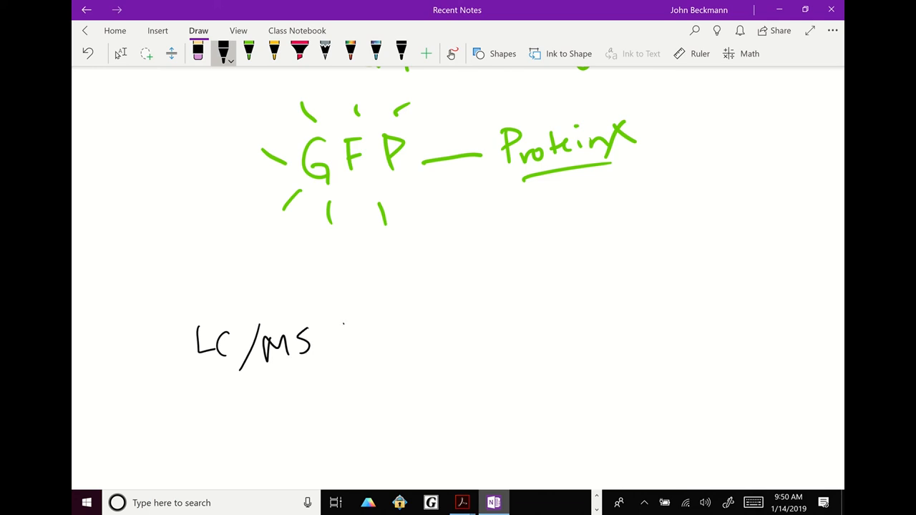
left_click_drag(326, 322, 368, 354)
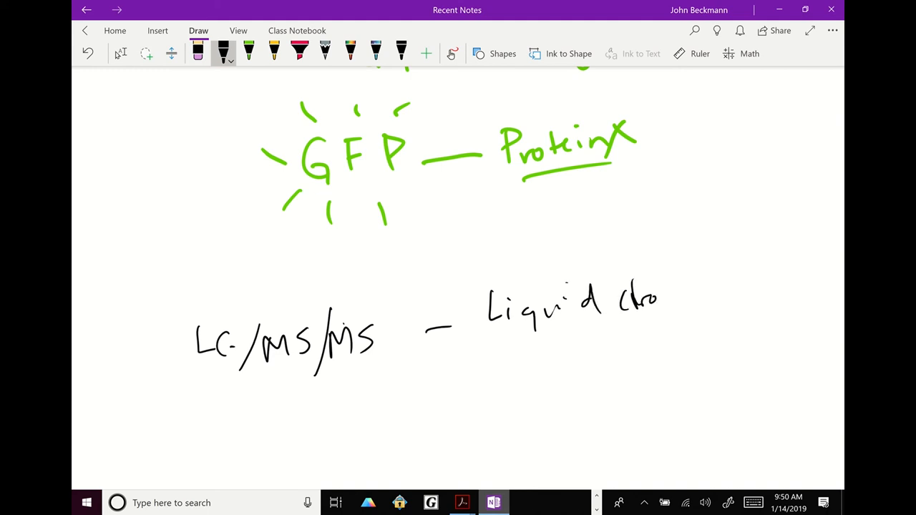
left_click_drag(658, 297, 751, 297)
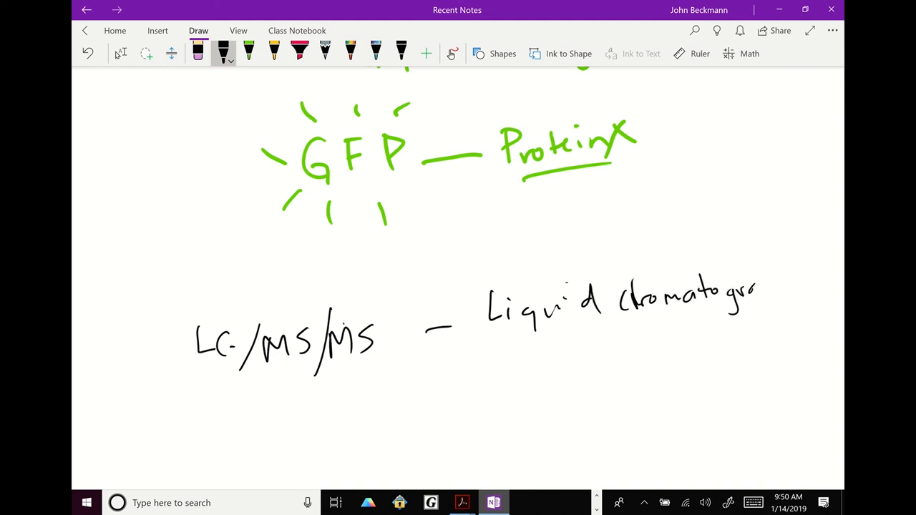
left_click_drag(465, 358, 529, 365)
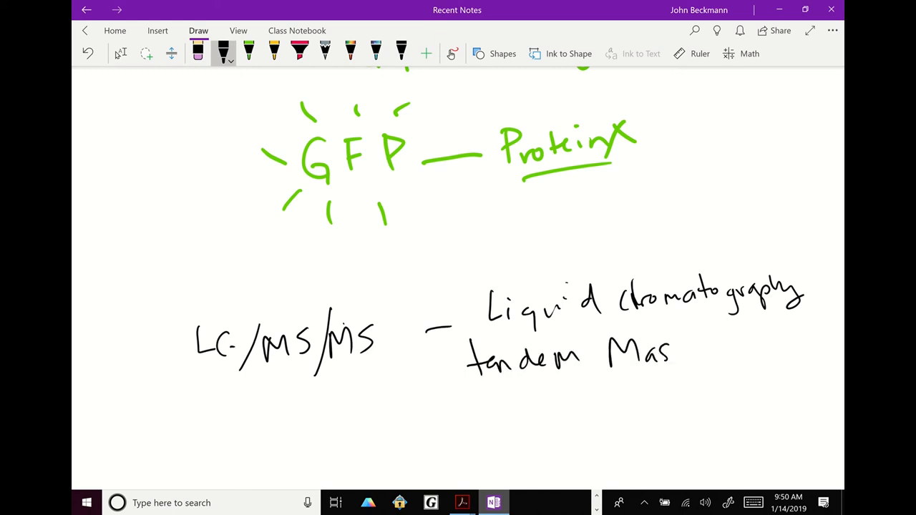
left_click_drag(712, 351, 787, 351)
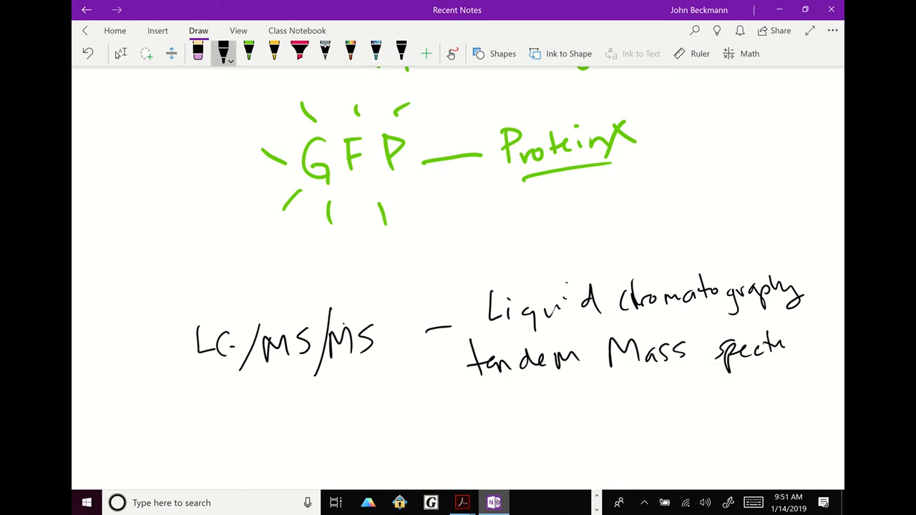
left_click_drag(784, 351, 834, 351)
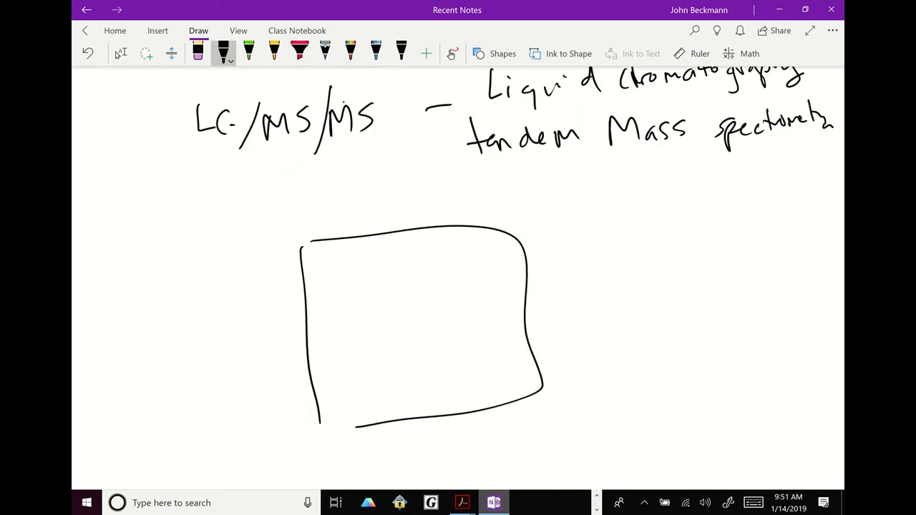
Draw a gel with a circled band, arrows to 'LC-MS/MS', 'sequence of peptide', 'what that protein'
left_click_drag(333, 189, 347, 215)
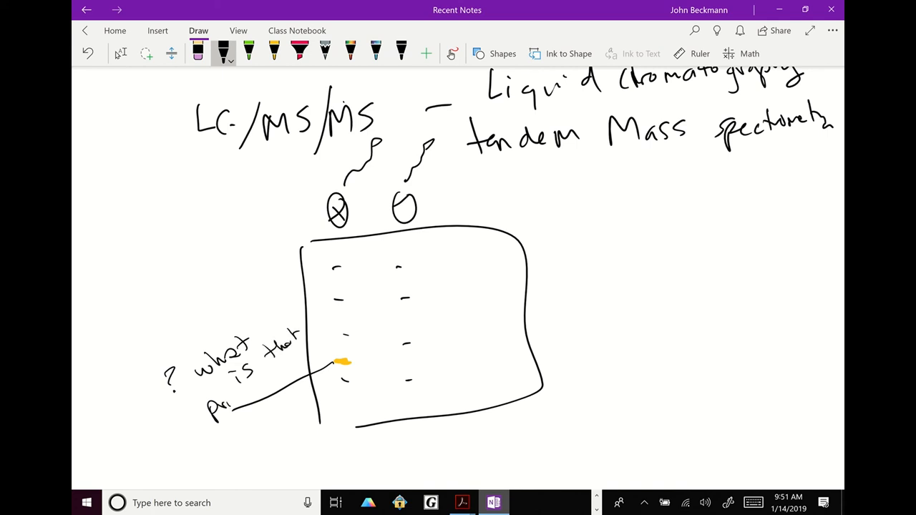
left_click_drag(222, 397, 265, 397)
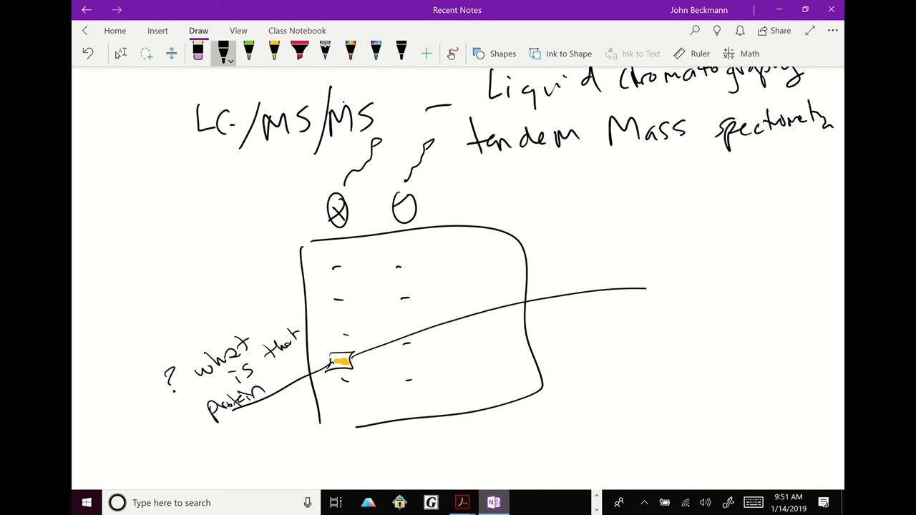
left_click_drag(640, 290, 658, 293)
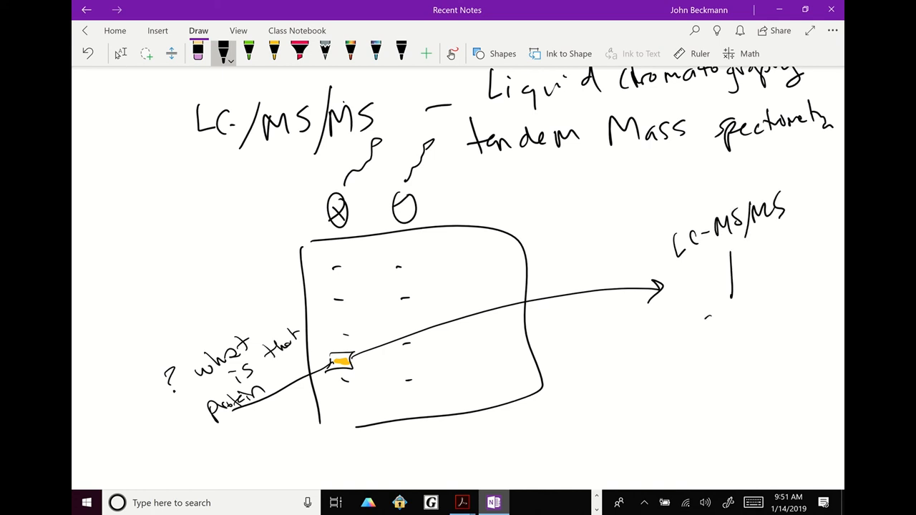
left_click_drag(705, 315, 780, 315)
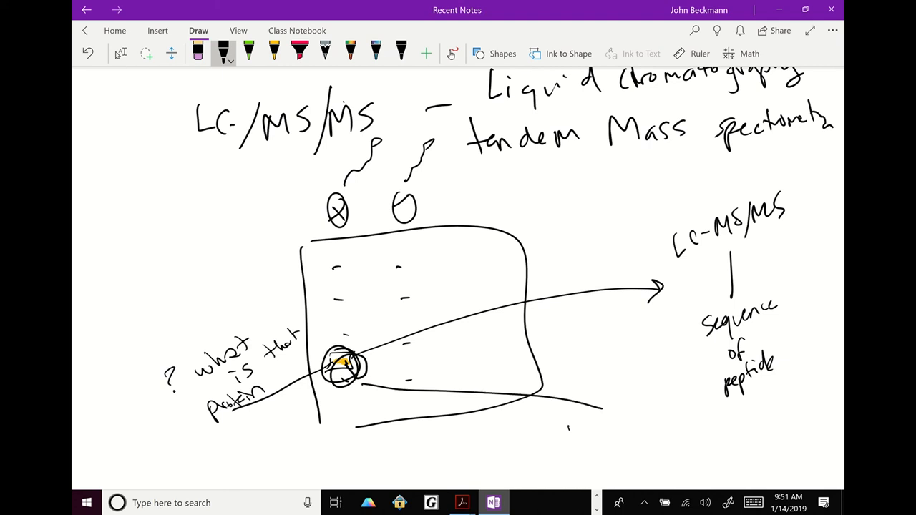
left_click_drag(569, 430, 651, 430)
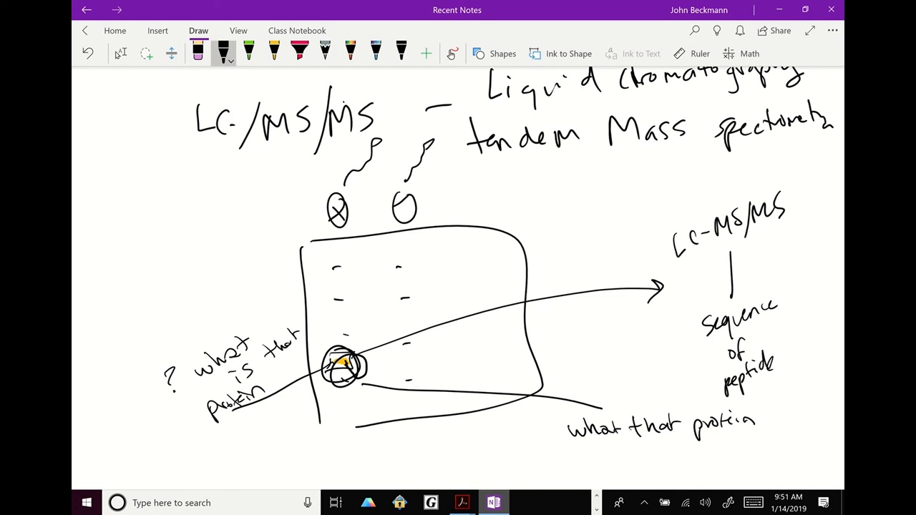
scroll("down", 3)
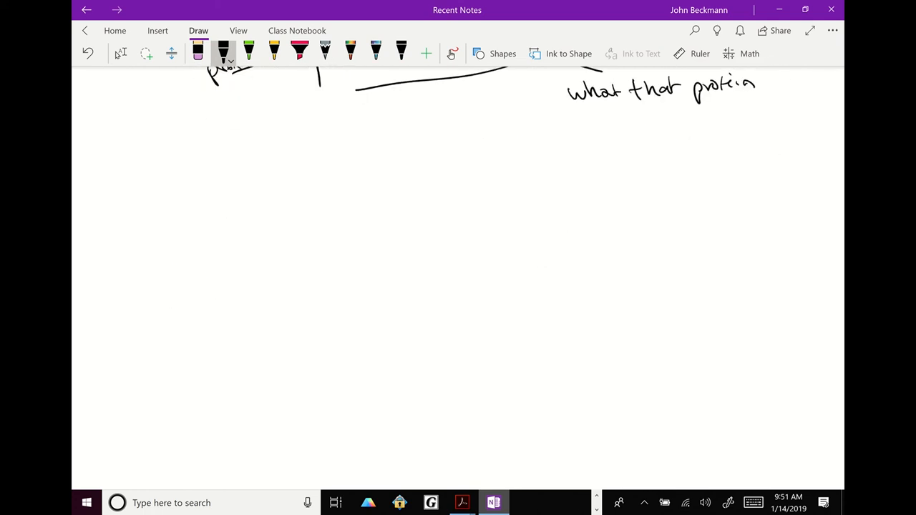